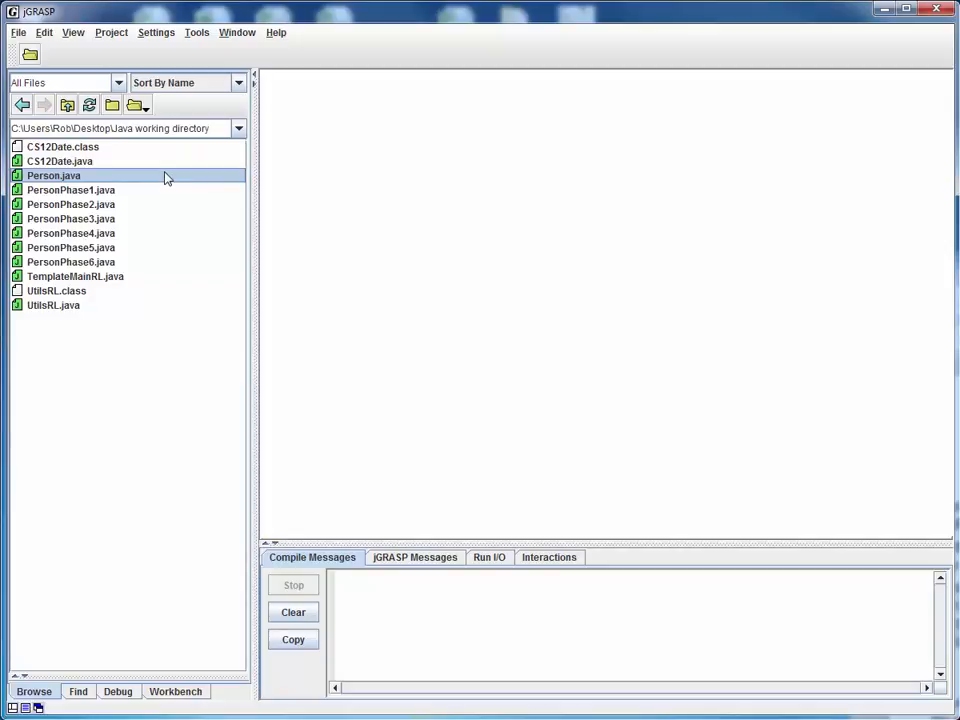
{"action": "mouse_move", "coordinate": [100, 184]}
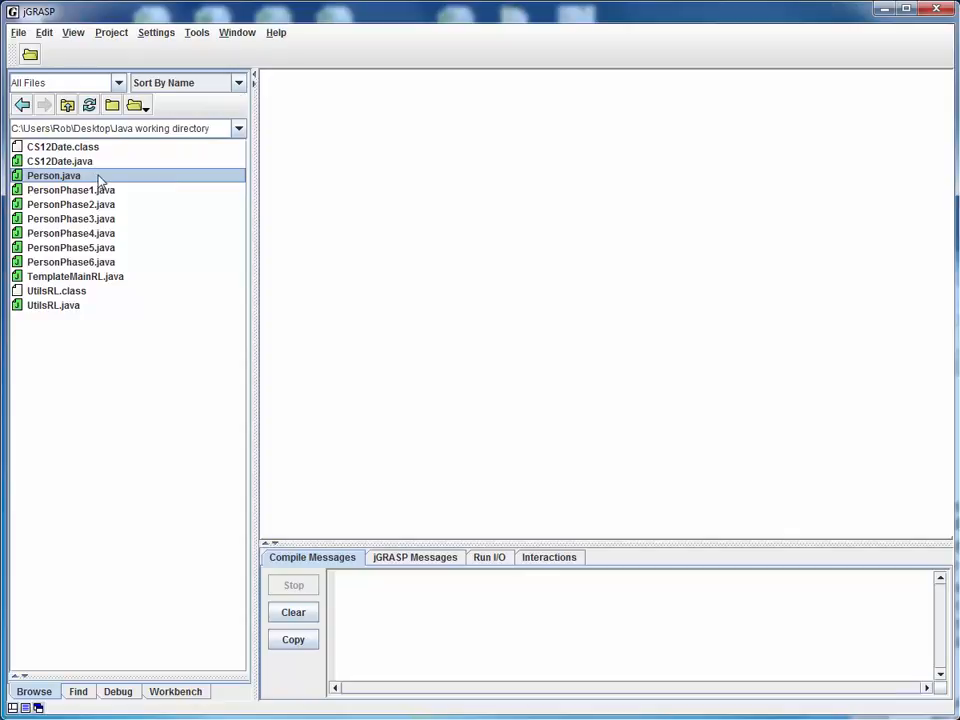
{"action": "mouse_move", "coordinate": [128, 272]}
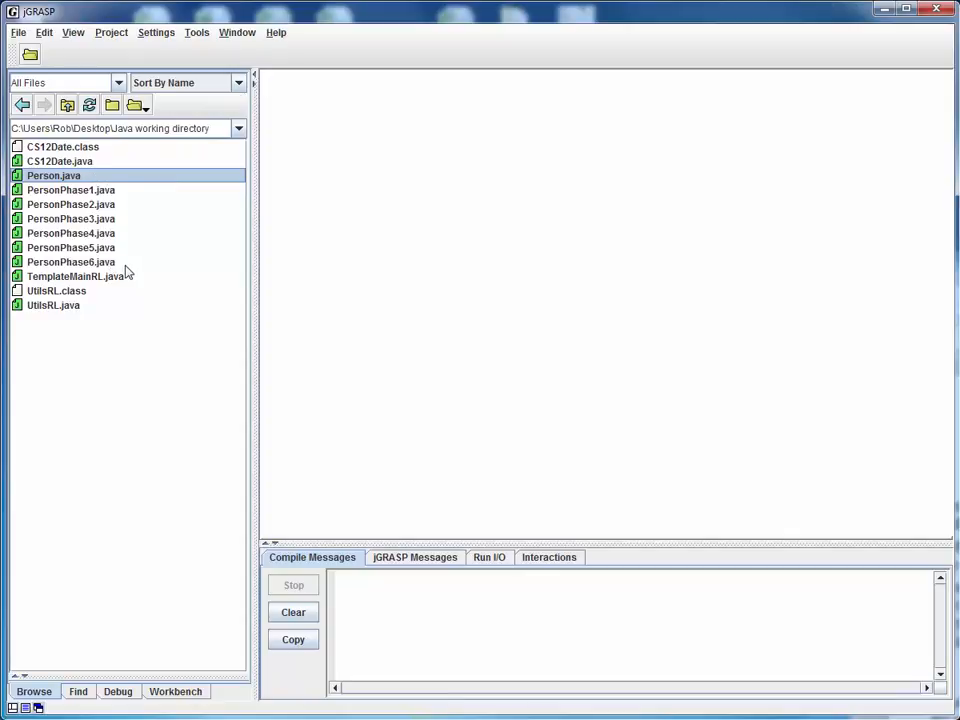
Open Person.java from the Browse panel and place the cursor after the equivalence comment
{"action": "left_click", "coordinate": [72, 260]}
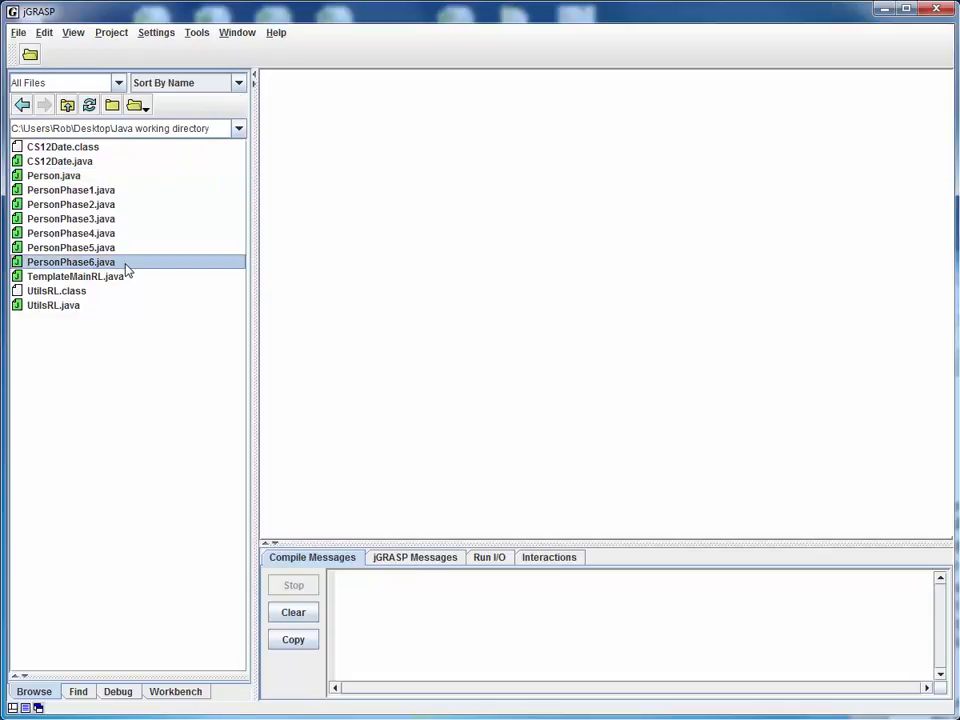
{"action": "double_click", "coordinate": [54, 176]}
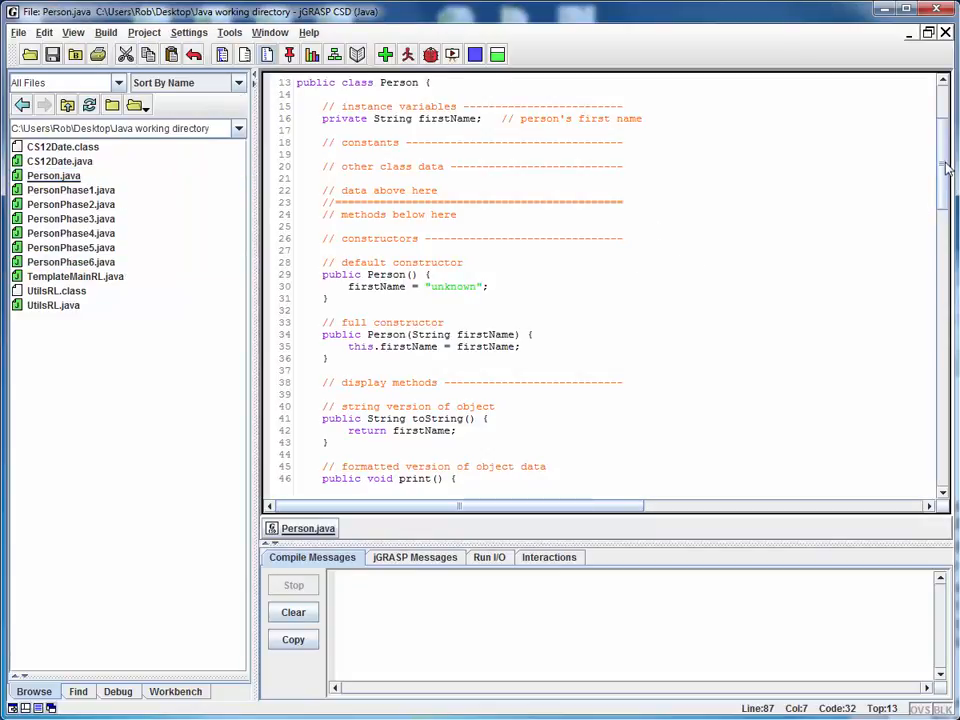
{"action": "scroll", "scroll_direction": "down", "scroll_amount": 3}
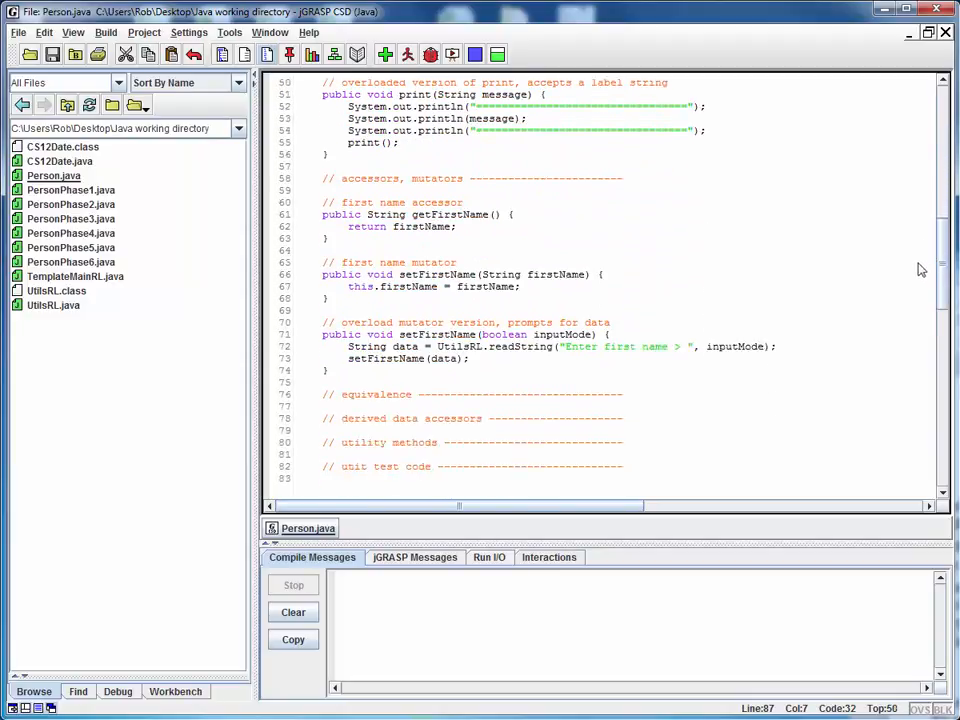
{"action": "scroll", "scroll_direction": "down", "scroll_amount": 3}
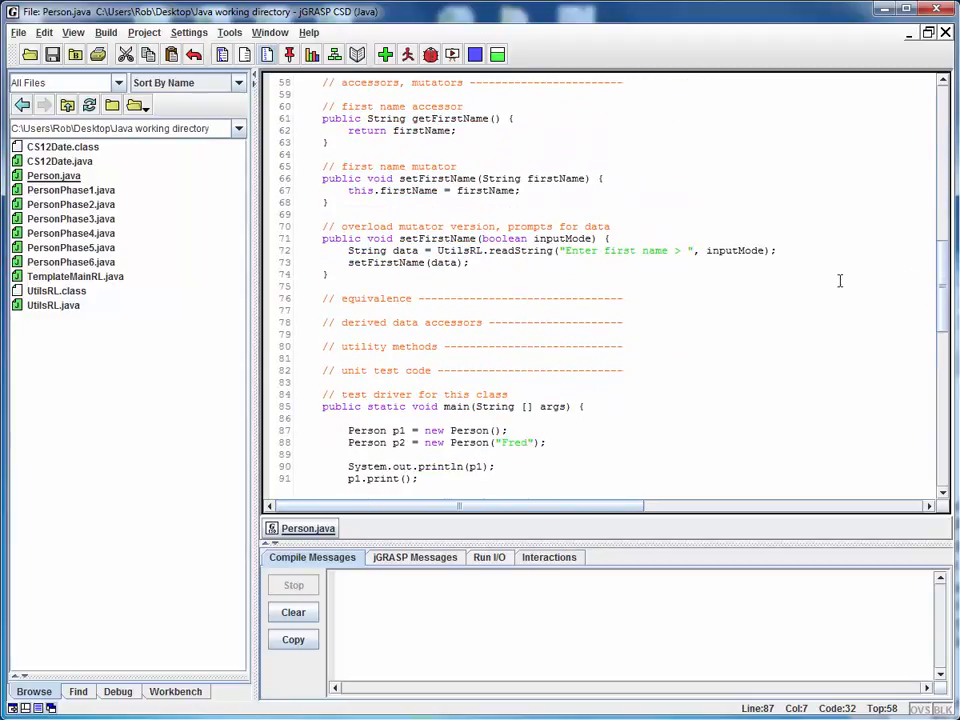
{"action": "scroll", "scroll_direction": "down", "scroll_amount": 3}
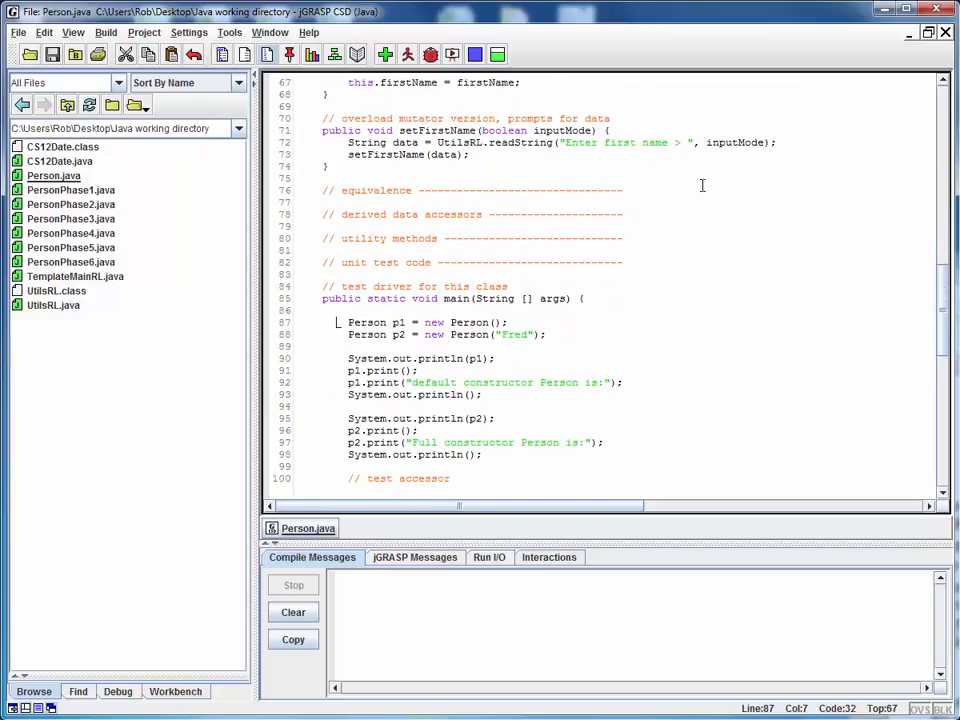
{"action": "left_click", "coordinate": [628, 190]}
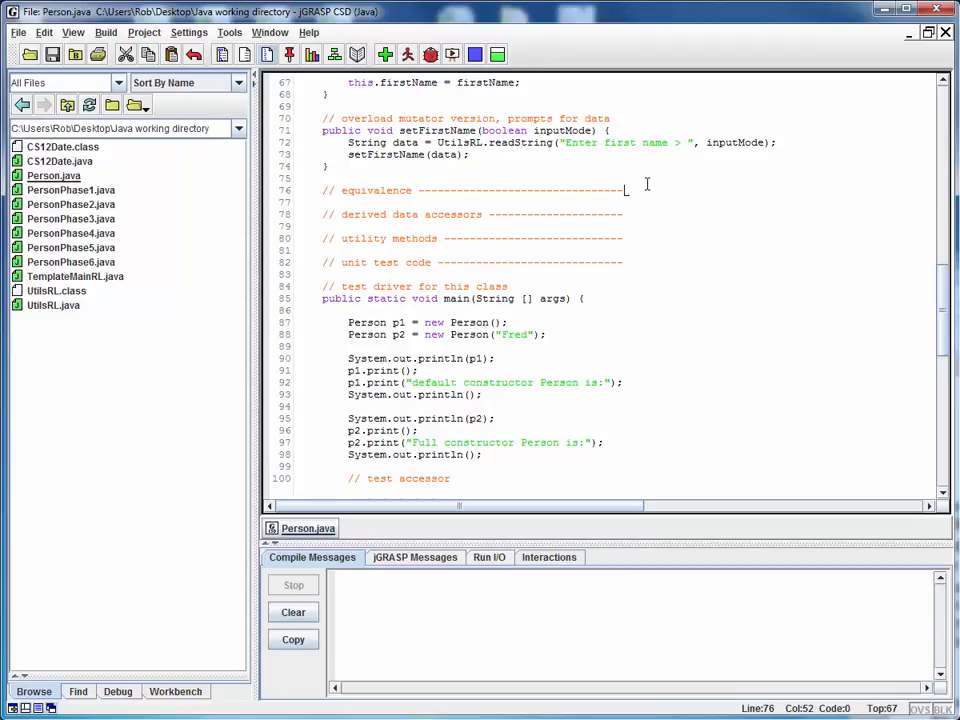
Add a comment line noting this is the standard equals() interface
{"action": "key", "text": "Return"}
{"action": "type", "text": "//"}
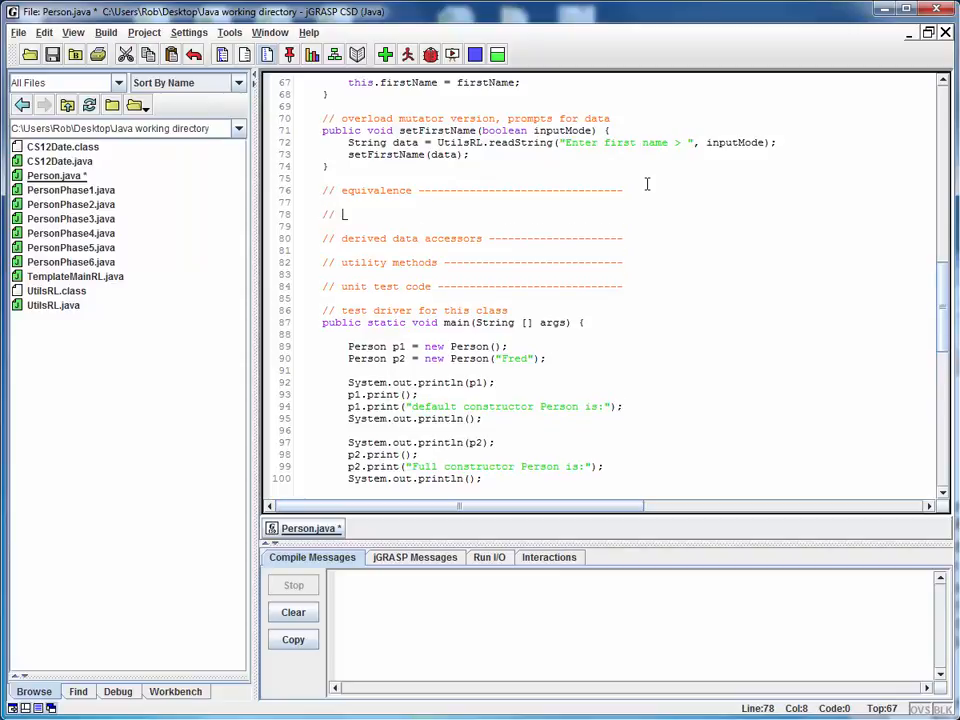
{"action": "type", "text": "this"}
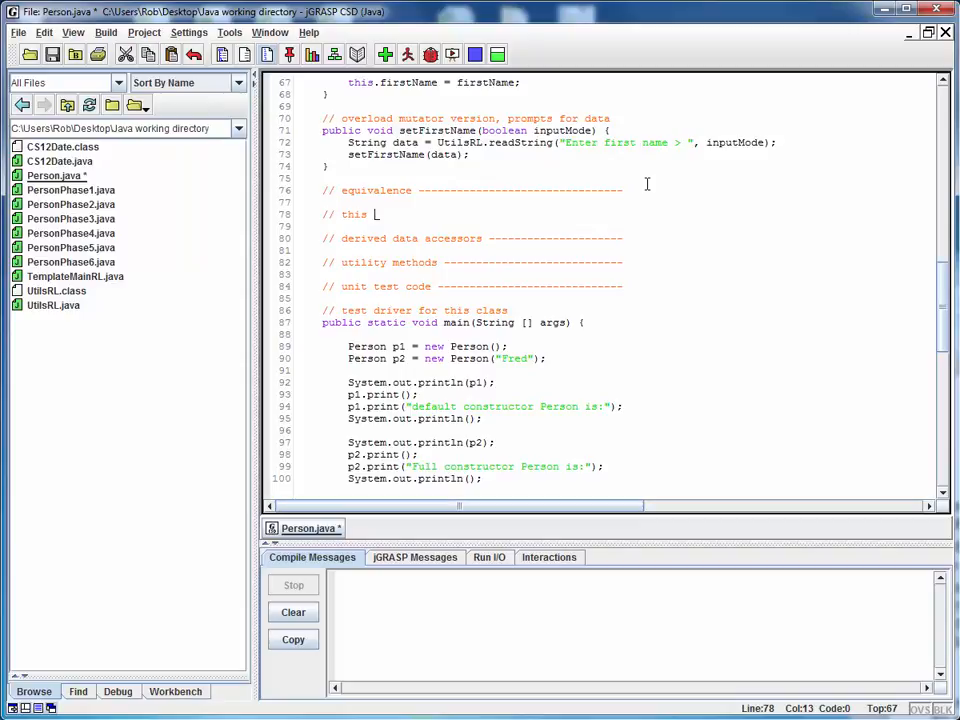
{"action": "type", "text": "isi the"}
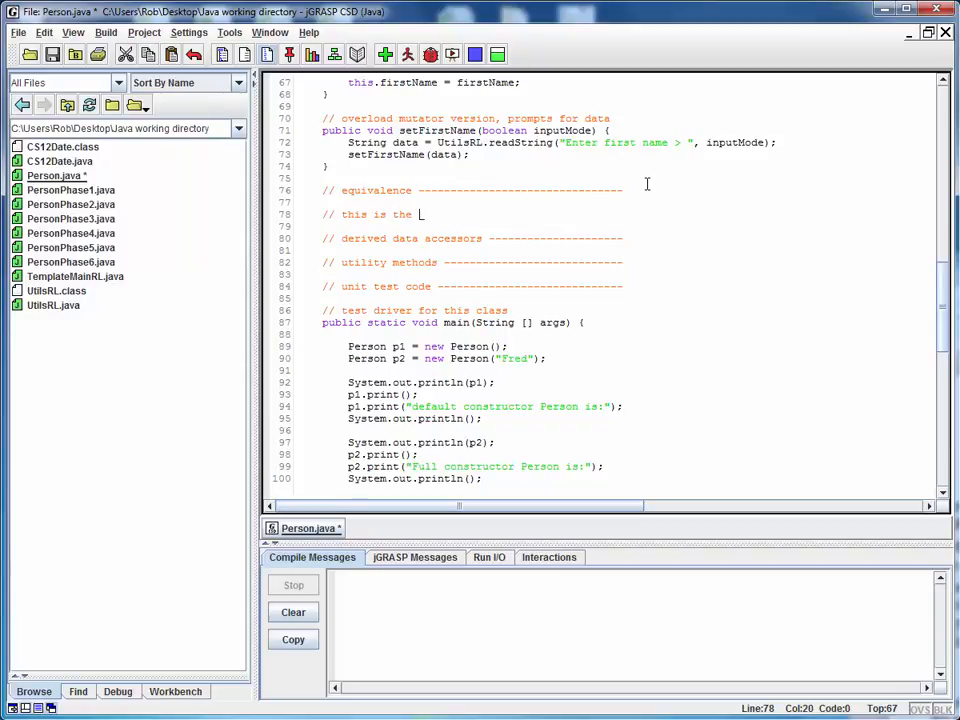
{"action": "type", "text": "stats"}
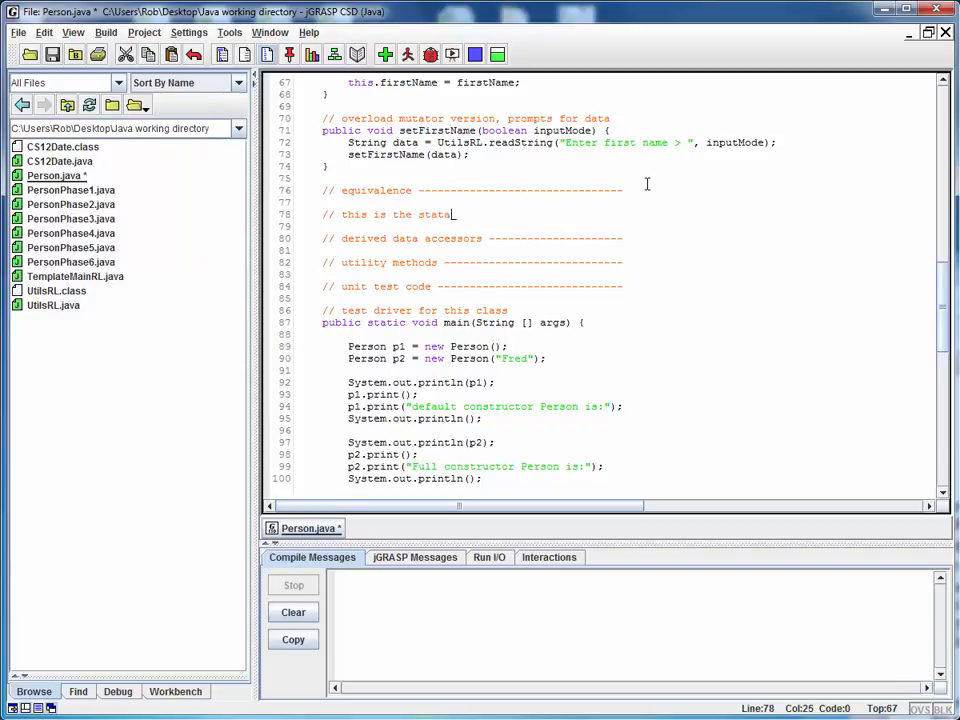
{"action": "type", "text": "dard interface for"}
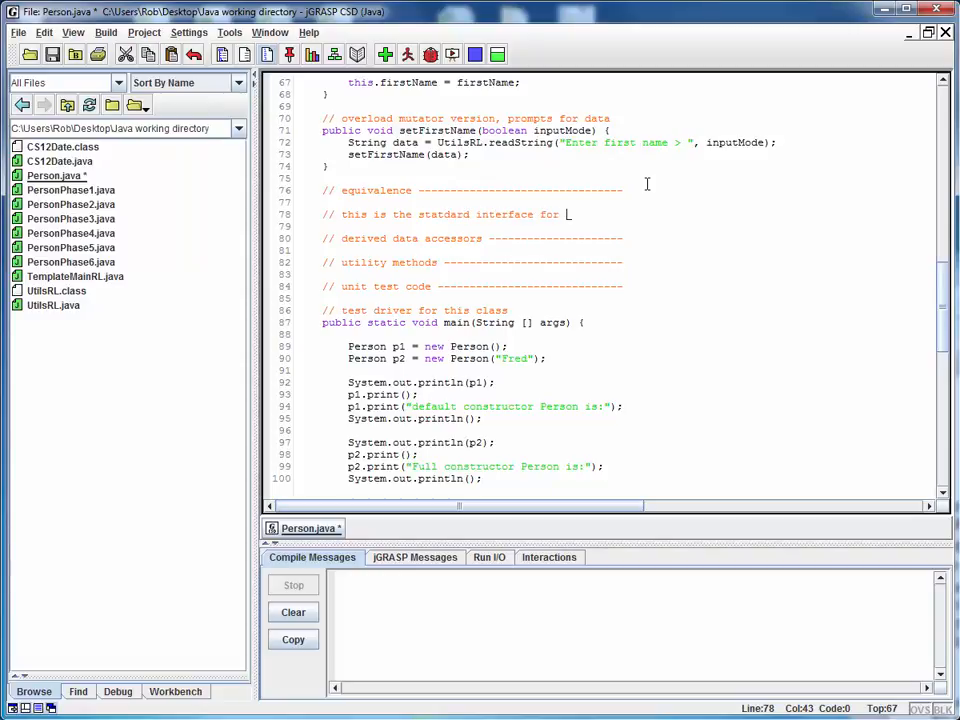
{"action": "type", "text": "equals()"}
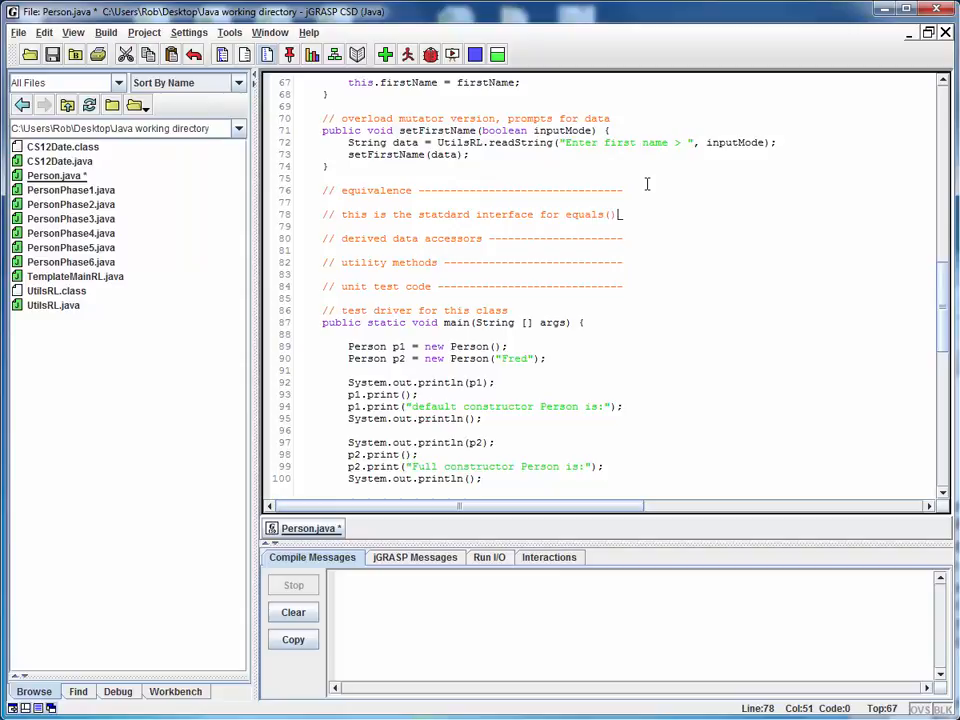
Write the method header public boolean equals(Object obj) { on the next line
{"action": "key", "text": "Return"}
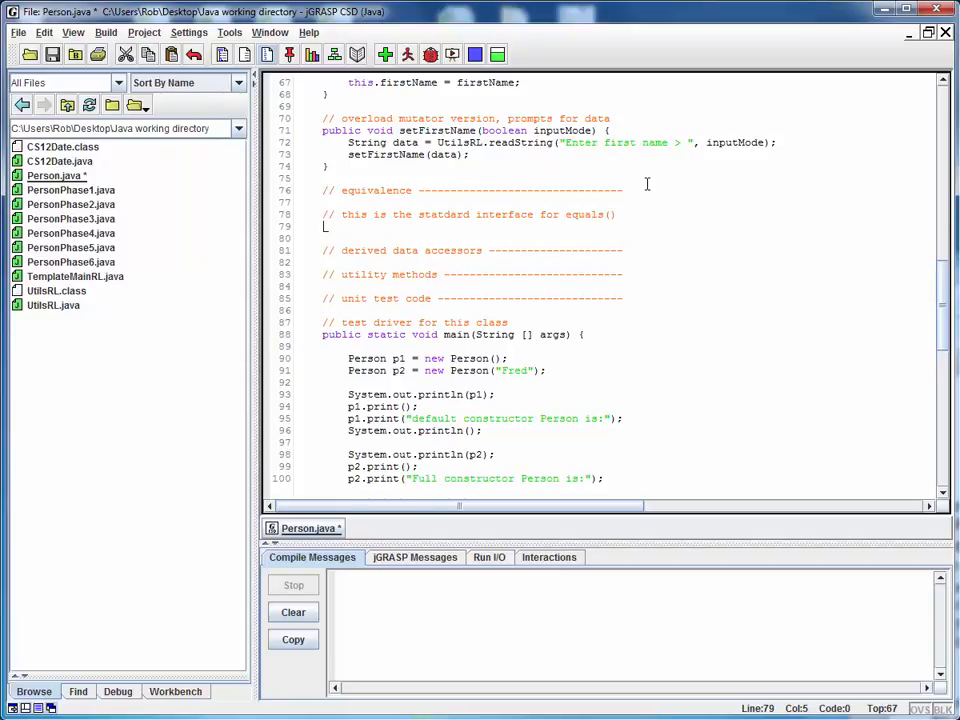
{"action": "type", "text": "public"}
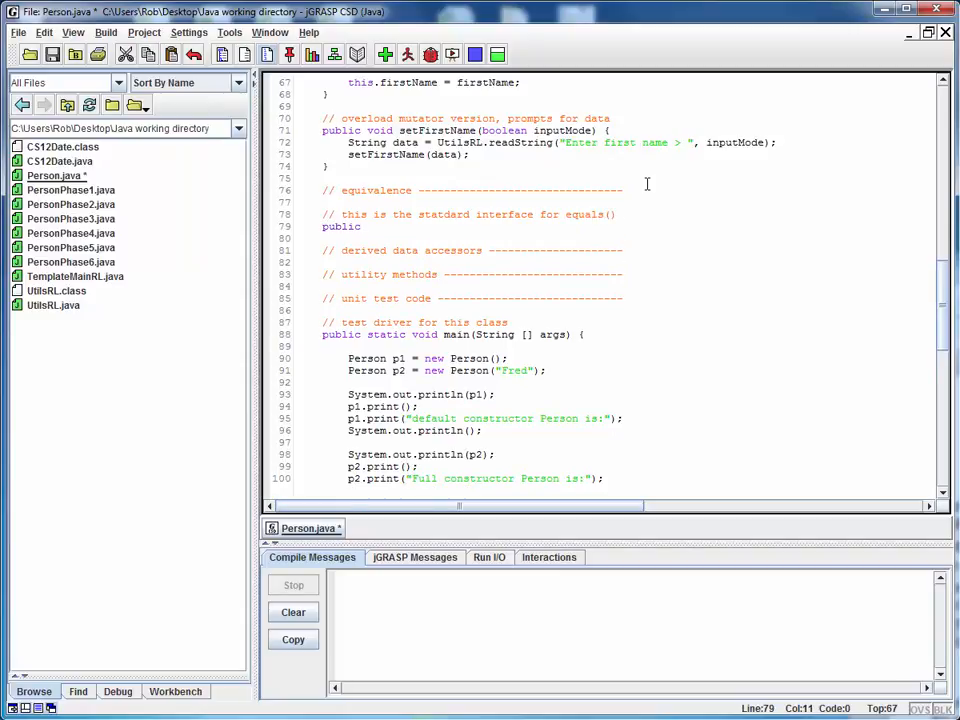
{"action": "type", "text": "boolean"}
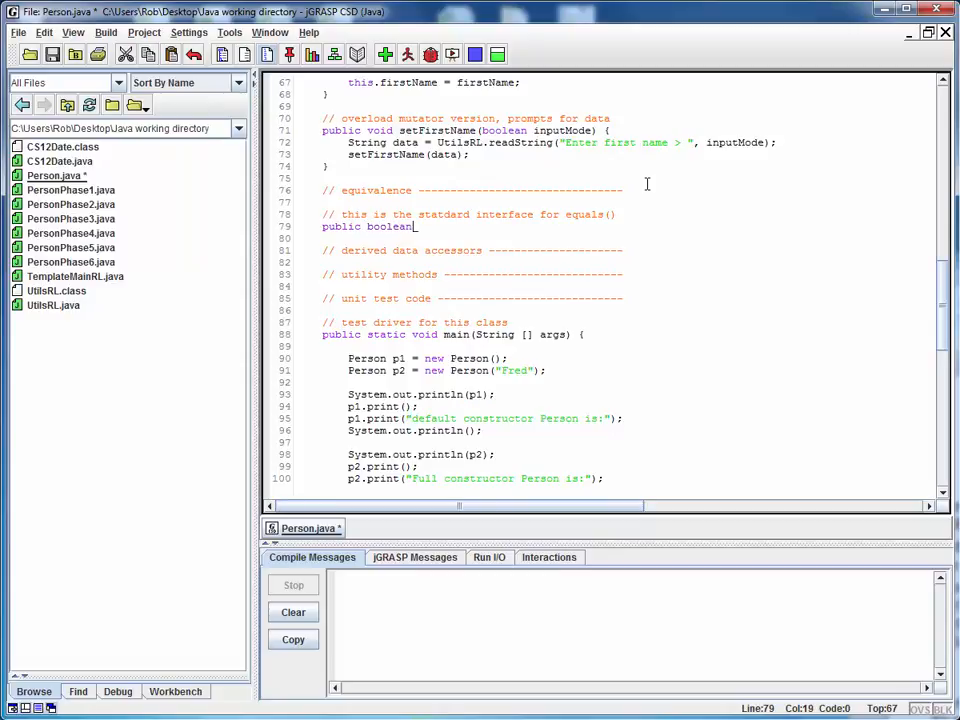
{"action": "type", "text": "equal"}
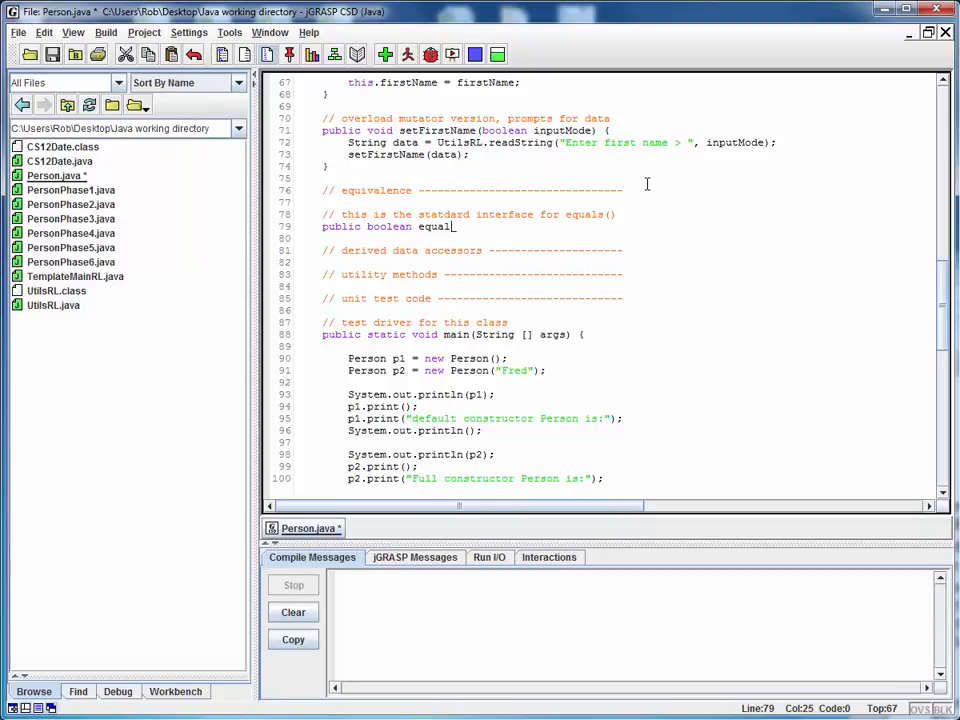
{"action": "type", "text": "("}
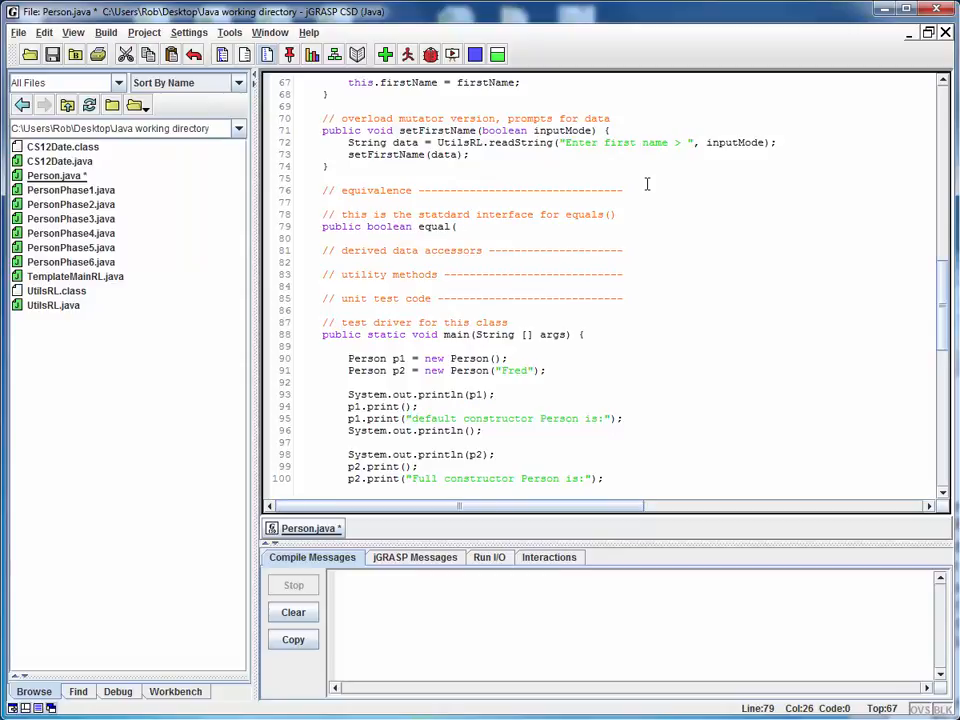
{"action": "type", "text": "Obje"}
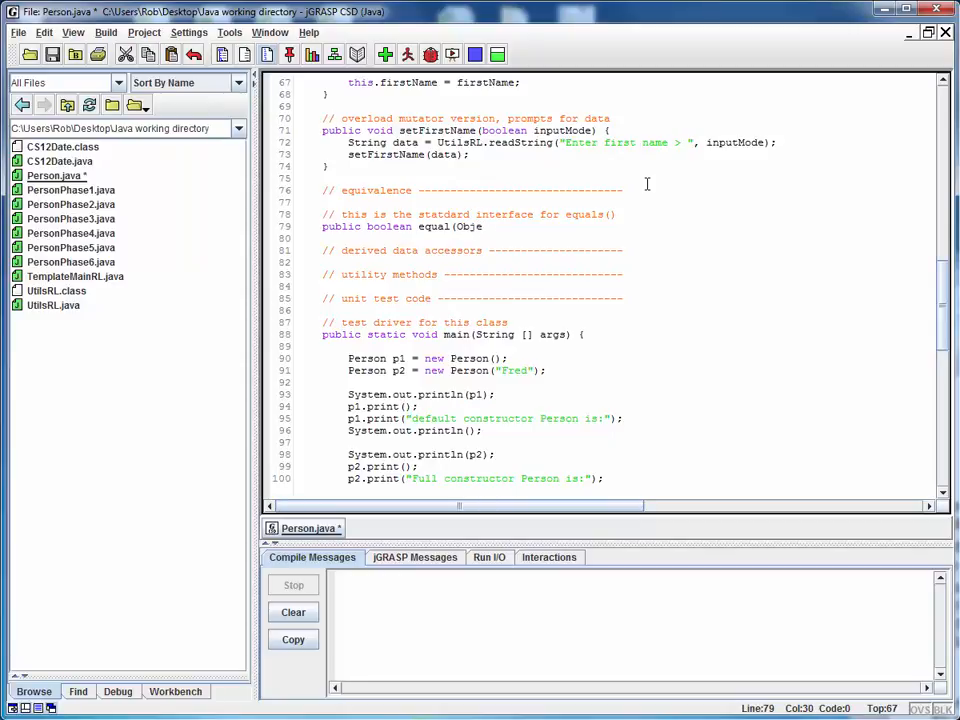
{"action": "type", "text": "ct obj"}
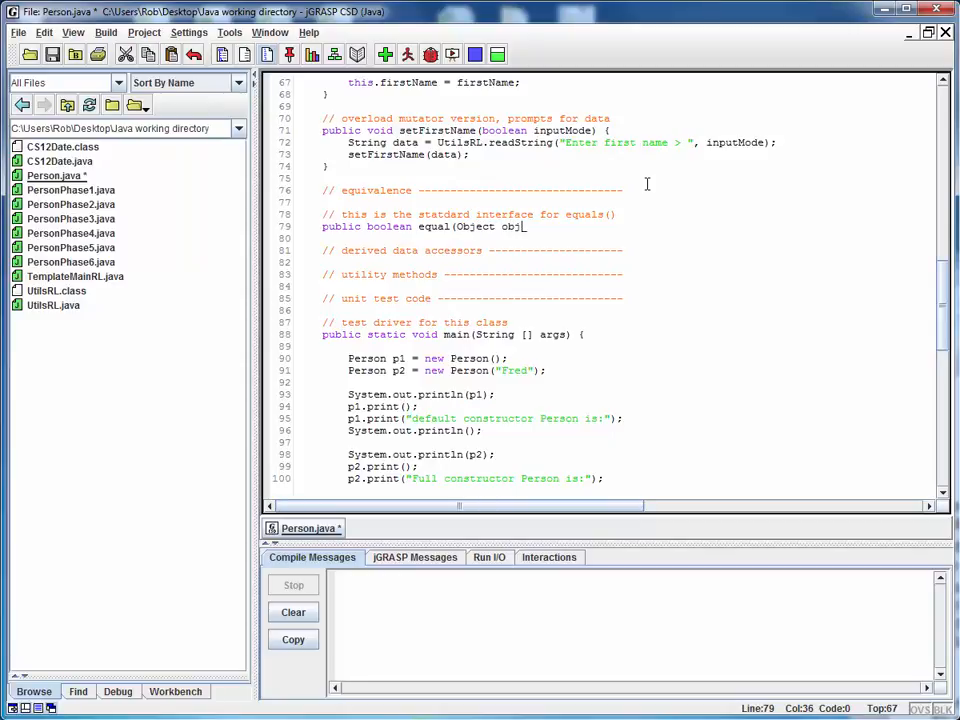
{"action": "type", "text": ")"}
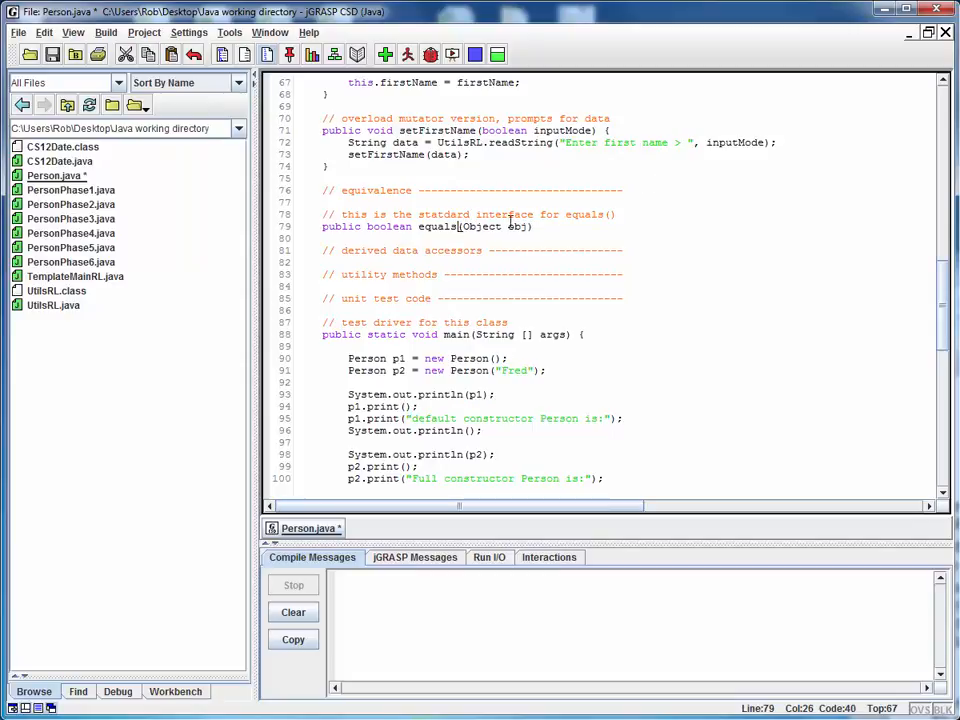
{"action": "left_click", "coordinate": [540, 226]}
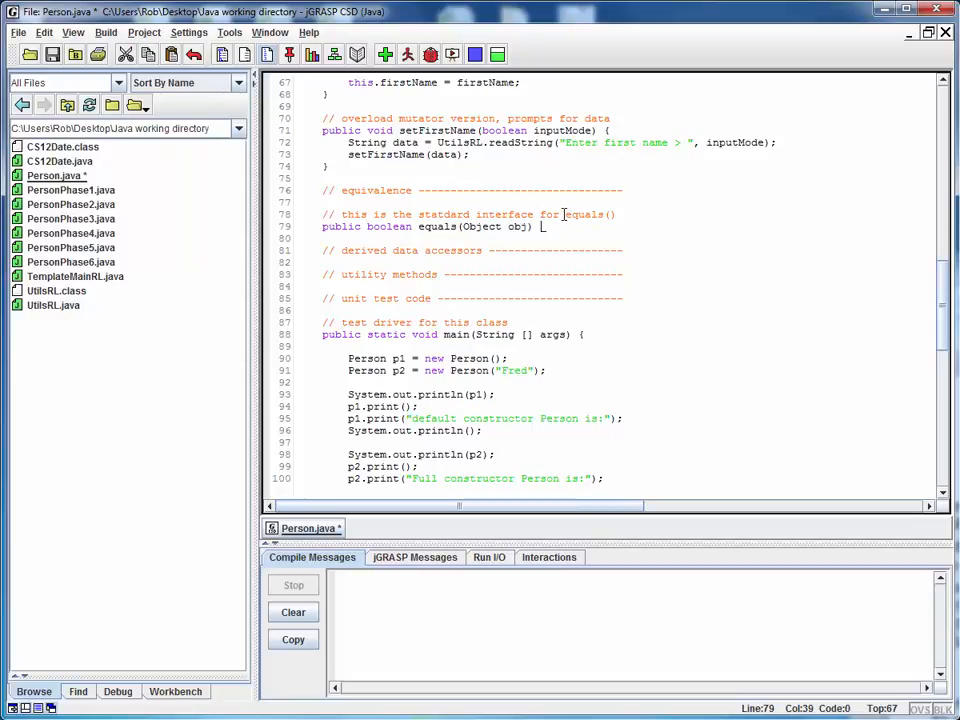
{"action": "type", "text": "{"}
{"action": "type", "text": "}"}
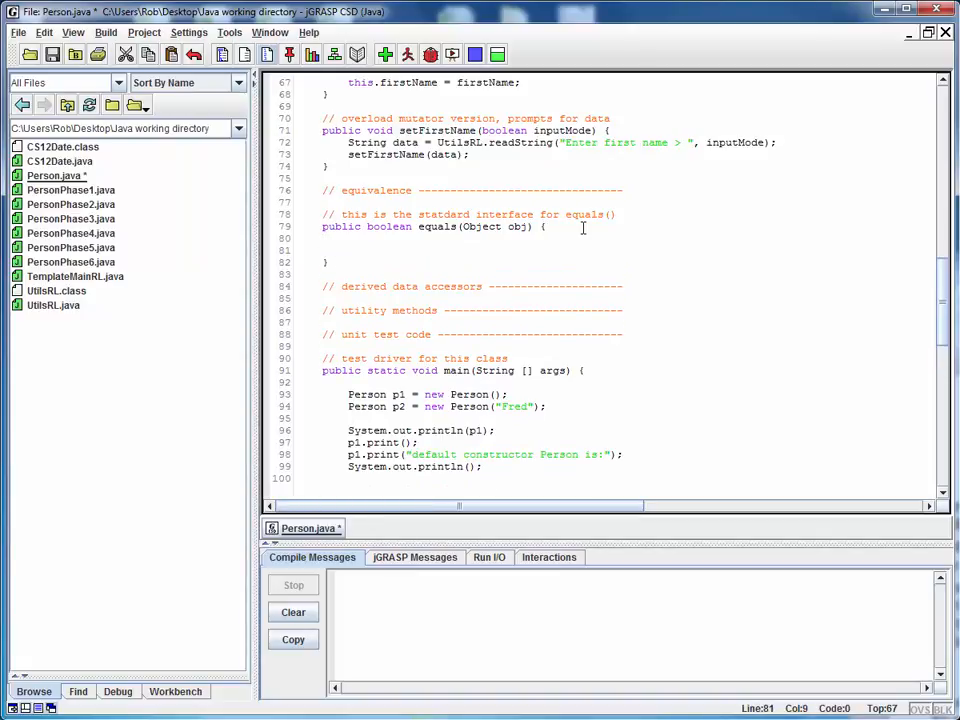
Add the comment // first check whether objects are of the same type inside equals
{"action": "type", "text": "// first che"}
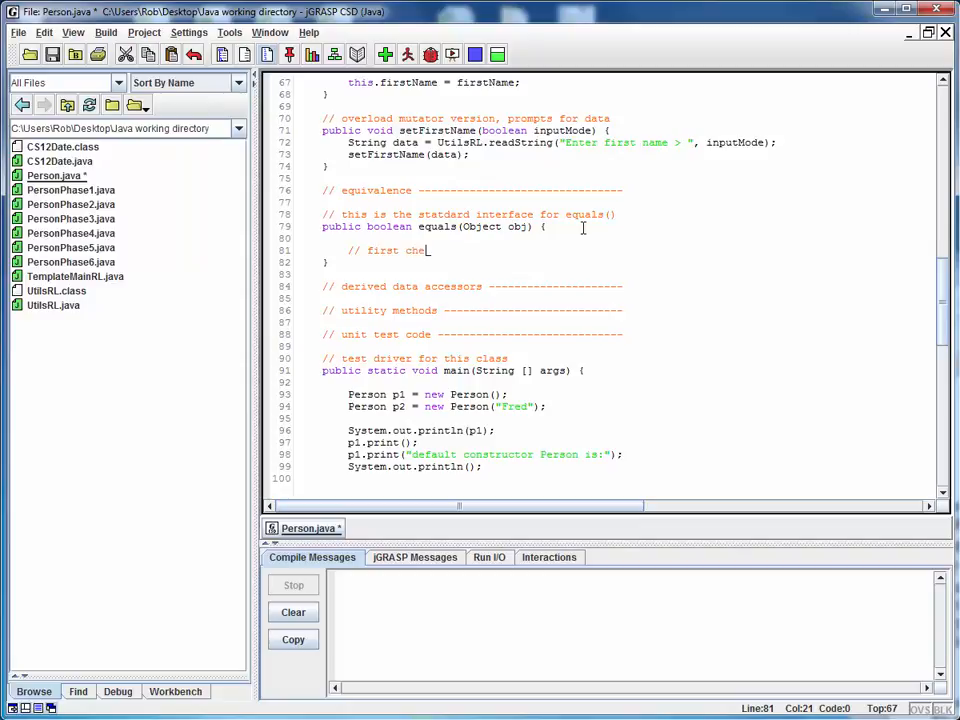
{"action": "type", "text": "ck"}
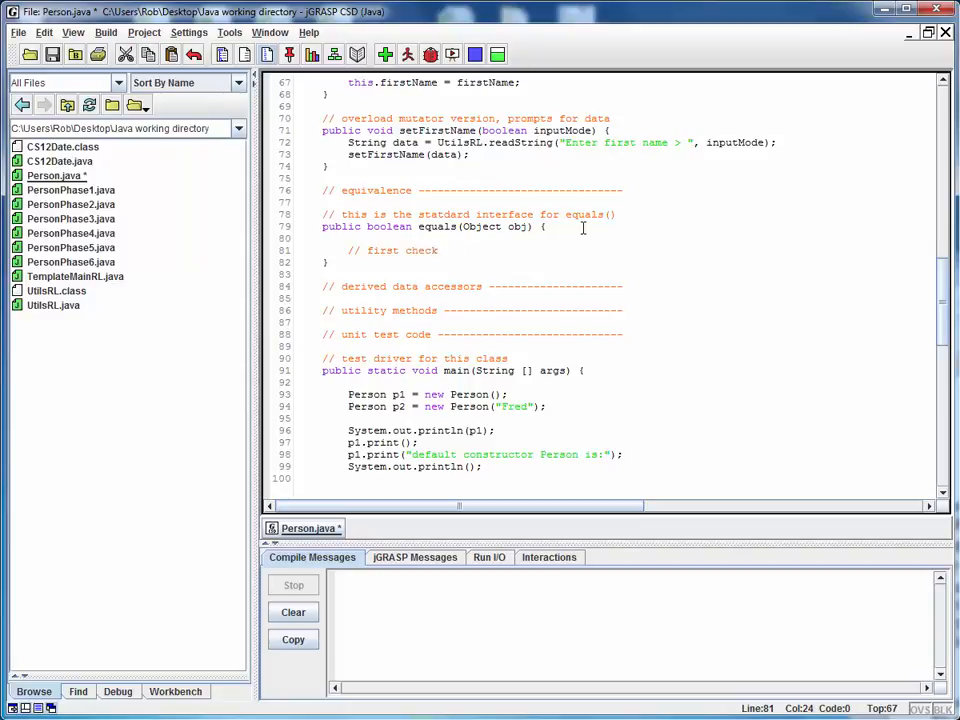
{"action": "type", "text": "wheter"}
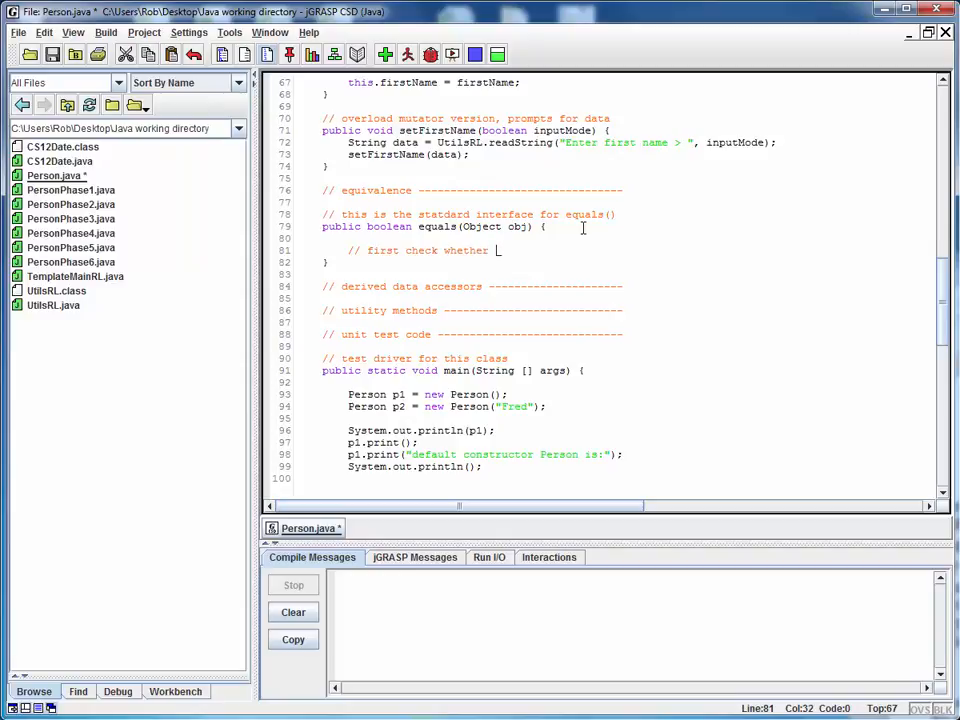
{"action": "type", "text": "objects are of the same type"}
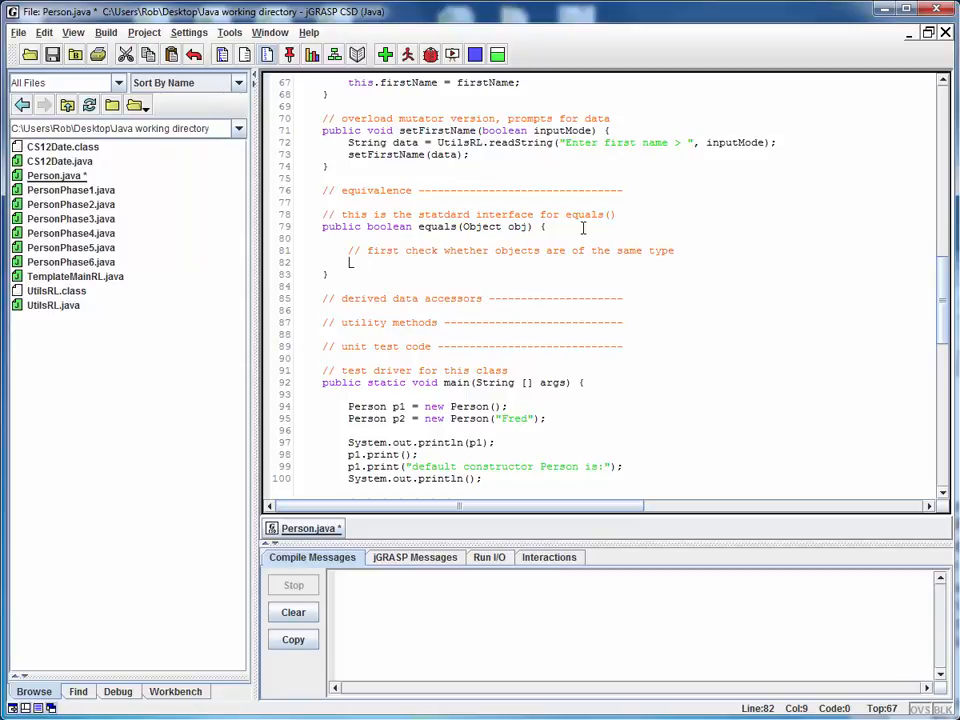
Write an empty if () { } else { } skeleton under the type-check comment
{"action": "type", "text": "if"}
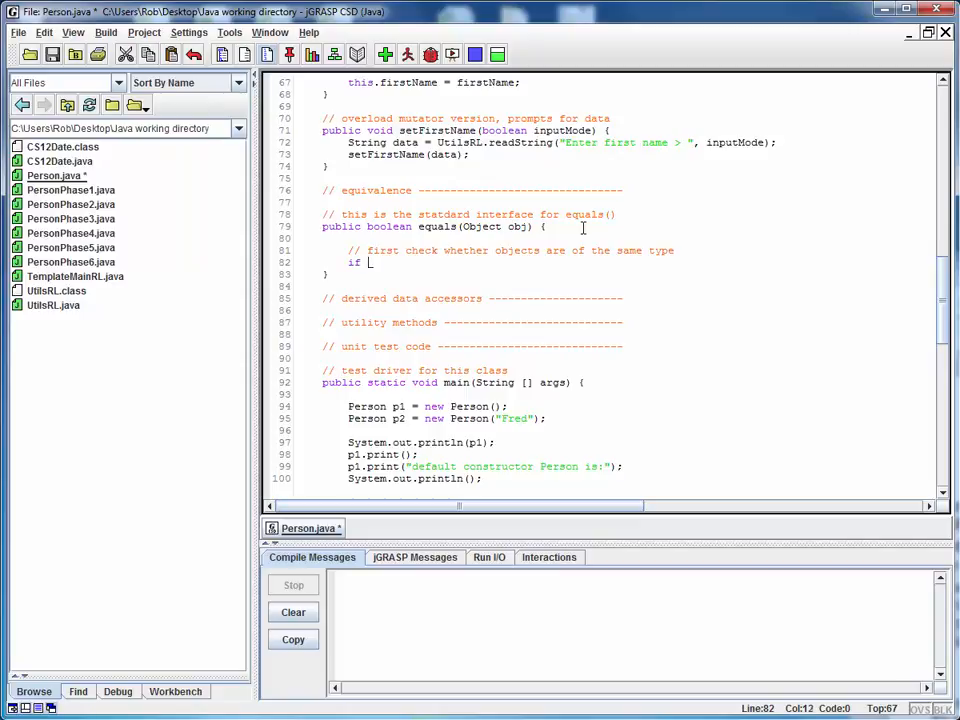
{"action": "type", "text": "()"}
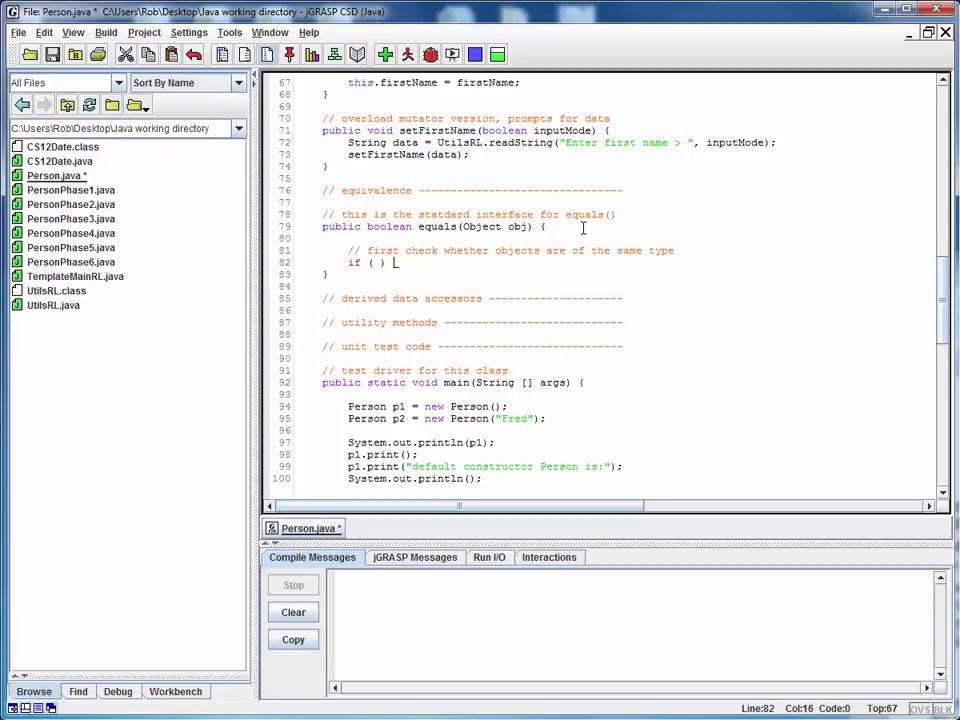
{"action": "key", "text": "enter"}
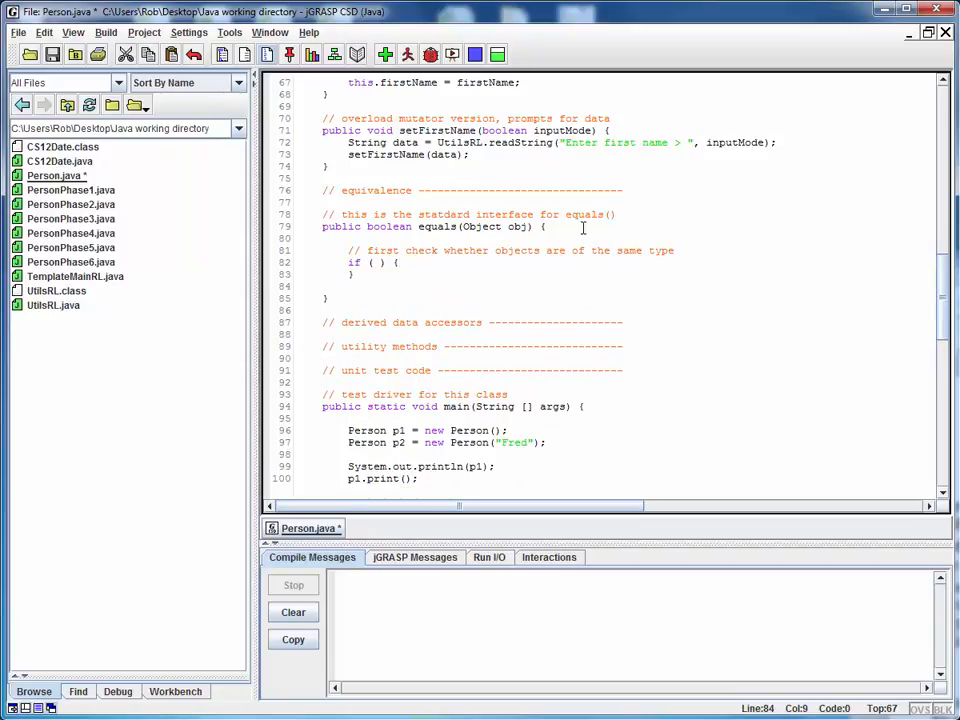
{"action": "type", "text": "else"}
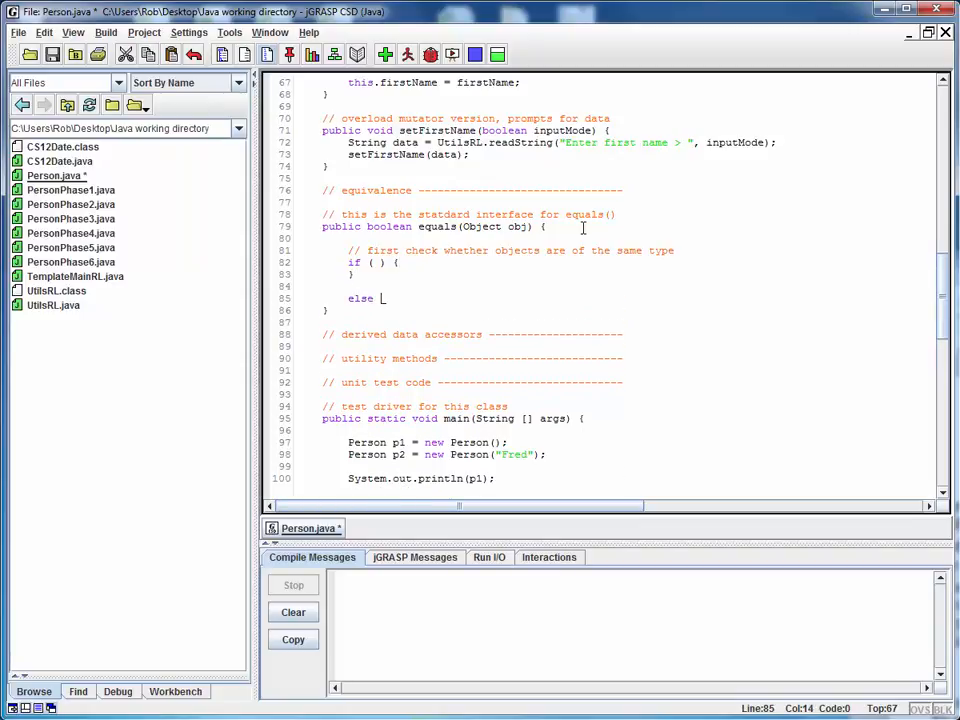
{"action": "type", "text": "{"}
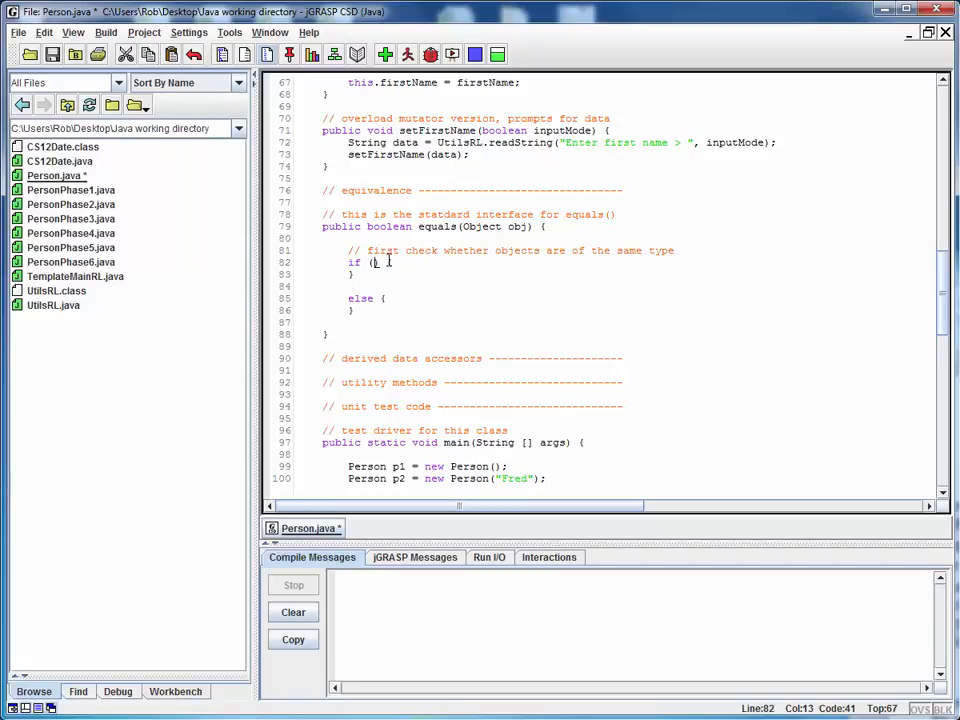
Make the if condition !(obj instanceof Person)
{"action": "type", "text": "("}
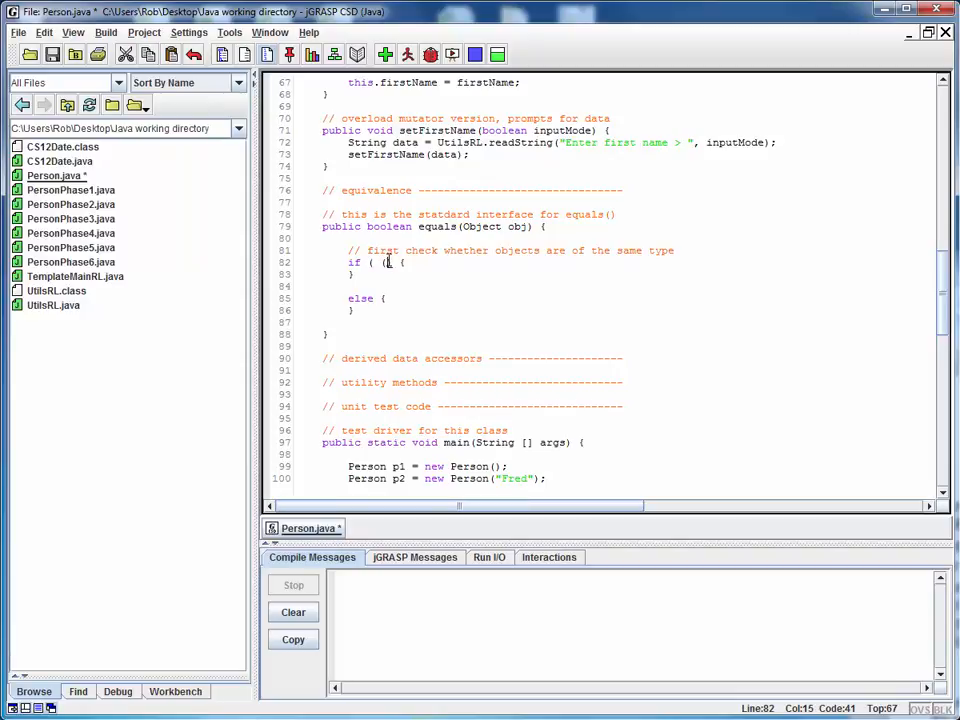
{"action": "type", "text": "obj instanc"}
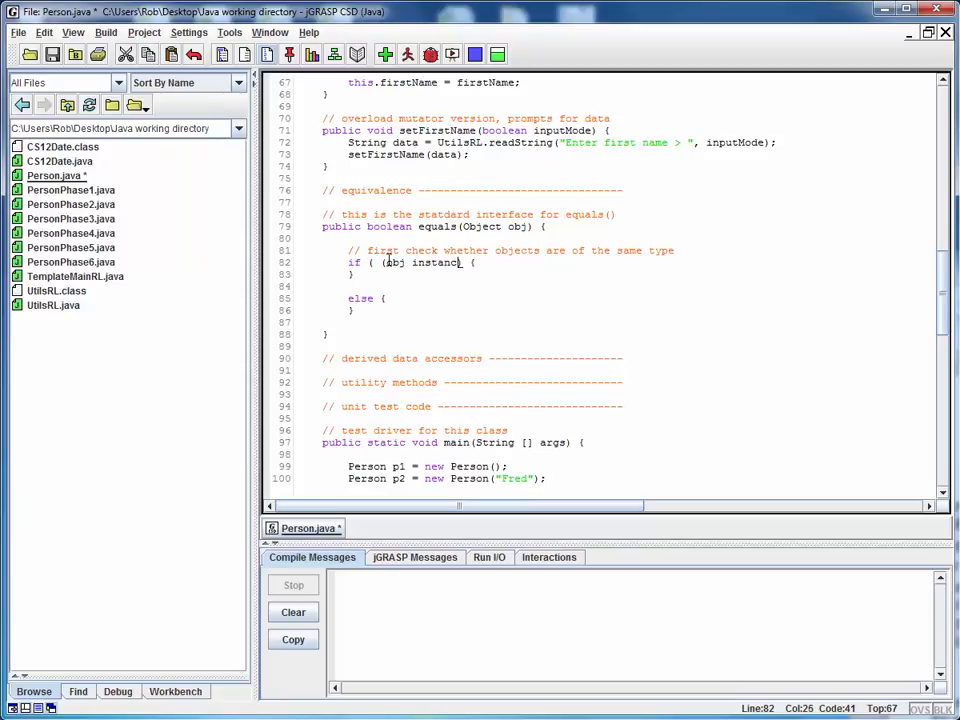
{"action": "type", "text": "of"}
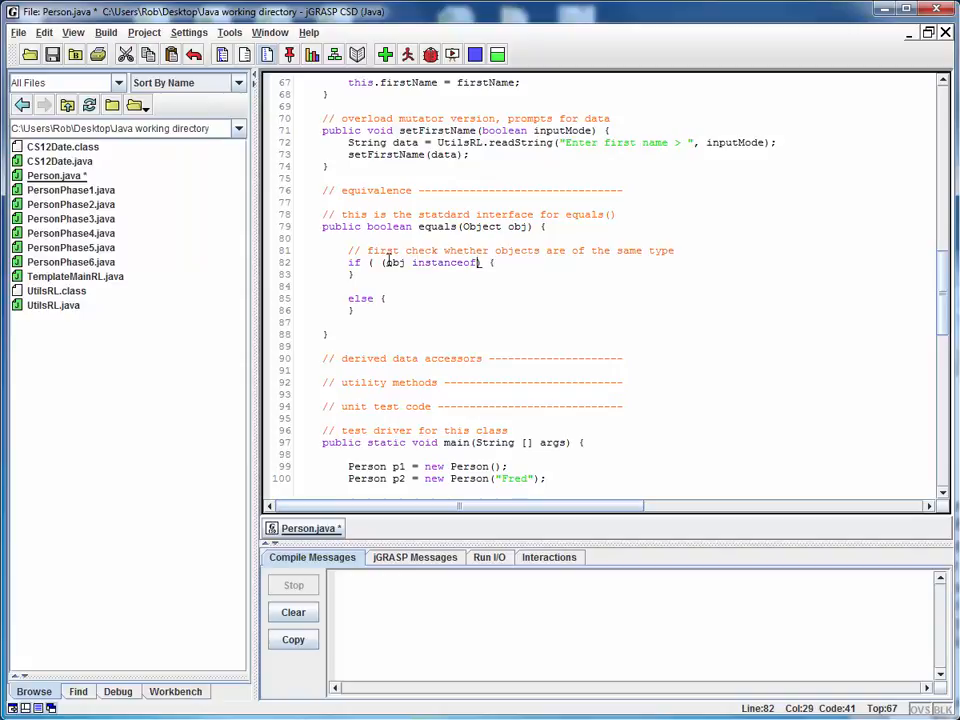
{"action": "type", "text": "Person))"}
{"action": "type", "text": "//"}
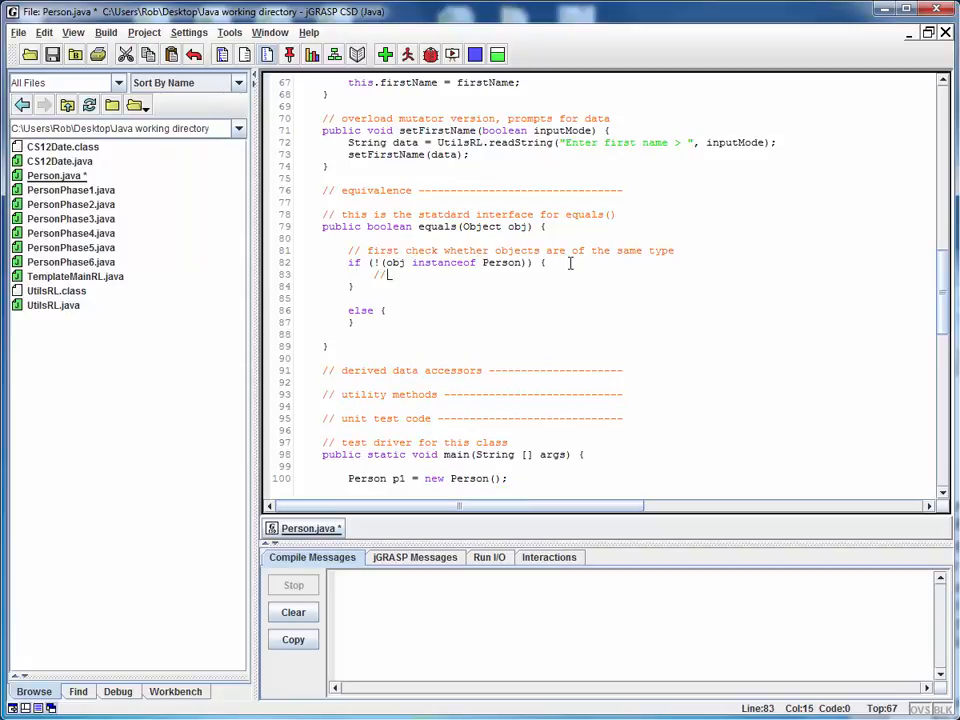
Inside the if, add a 'stop, no need to check any further' comment and return false; then begin the else's //type comment
{"action": "type", "text": "stop no"}
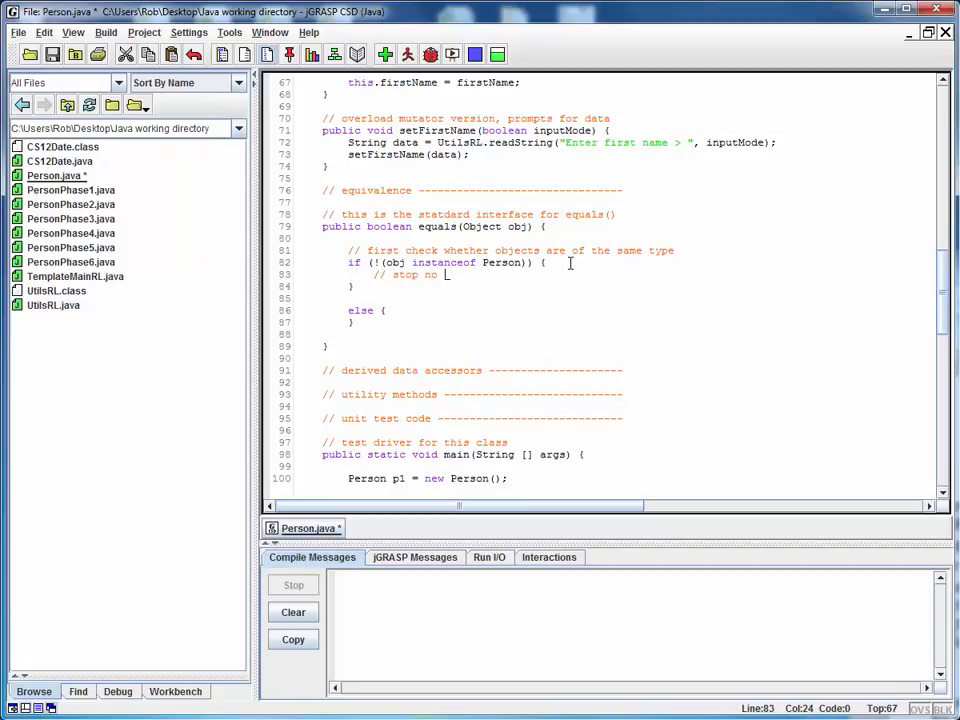
{"action": "type", "text": "need to check"}
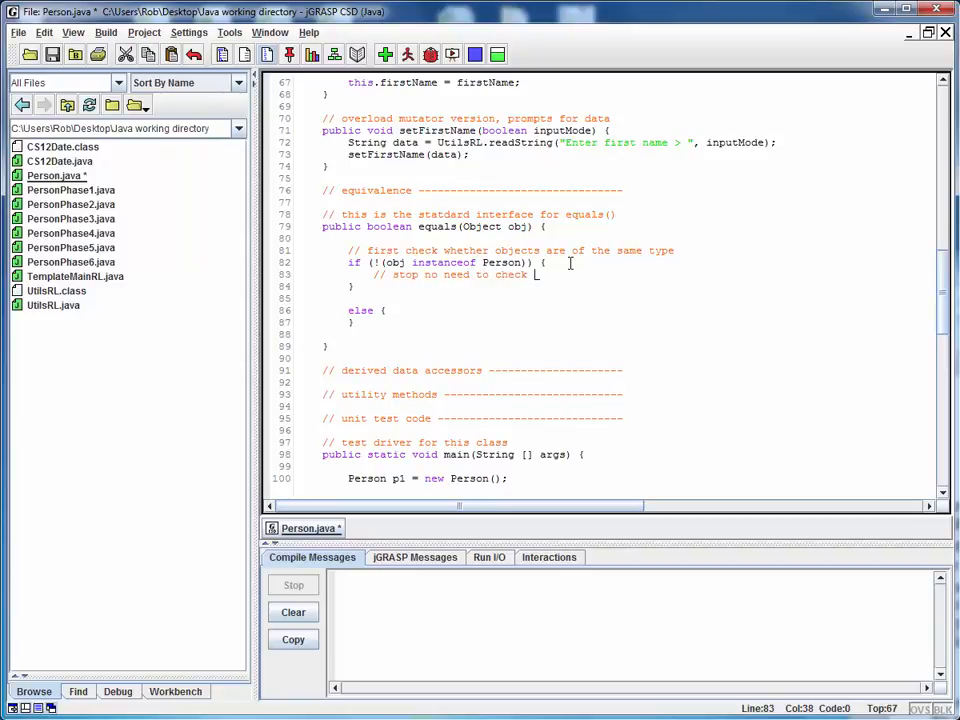
{"action": "type", "text": "any further"}
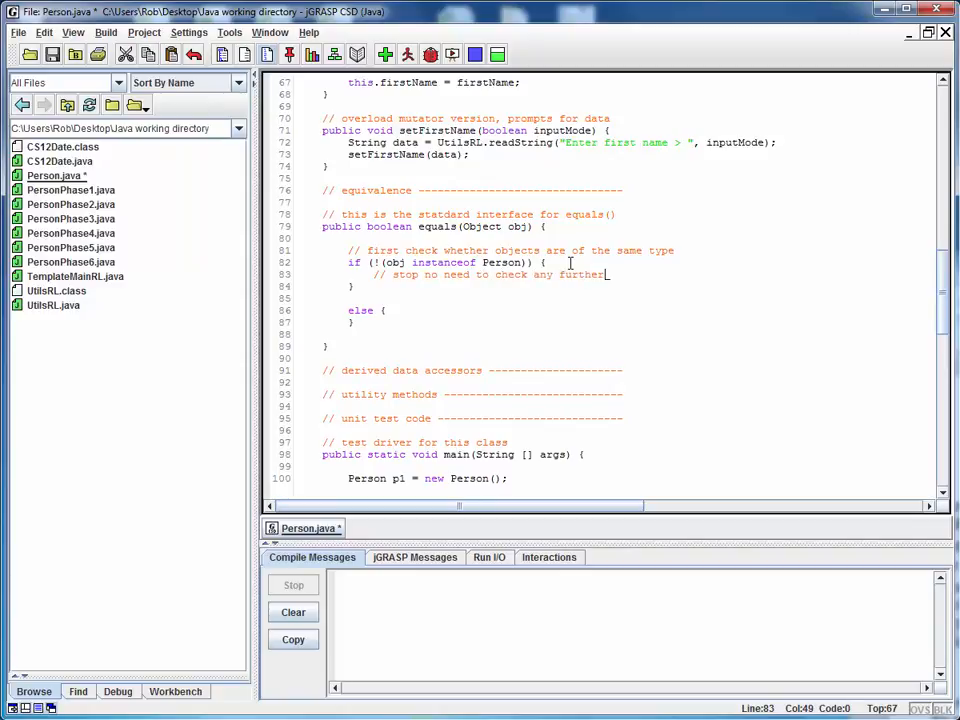
{"action": "type", "text": "ret"}
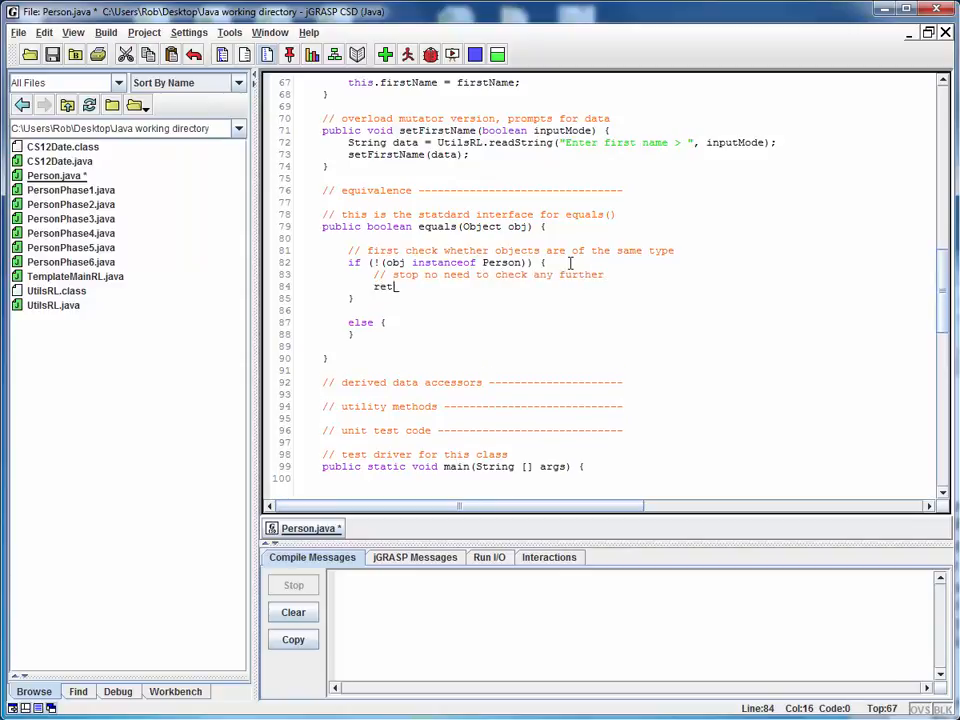
{"action": "type", "text": "urn false;"}
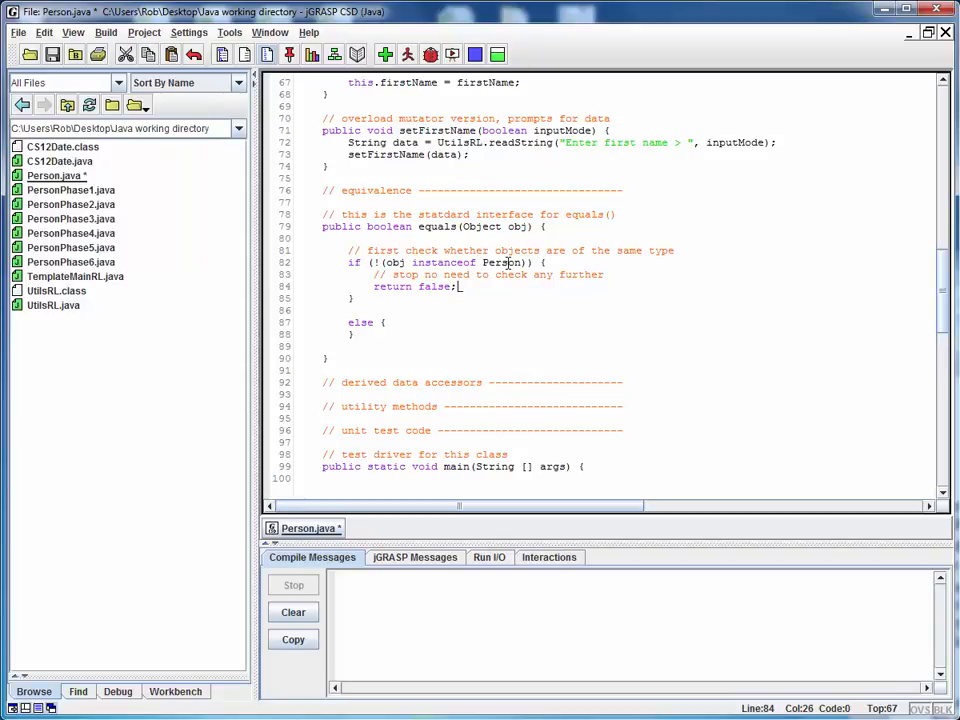
{"action": "mouse_move", "coordinate": [412, 330]}
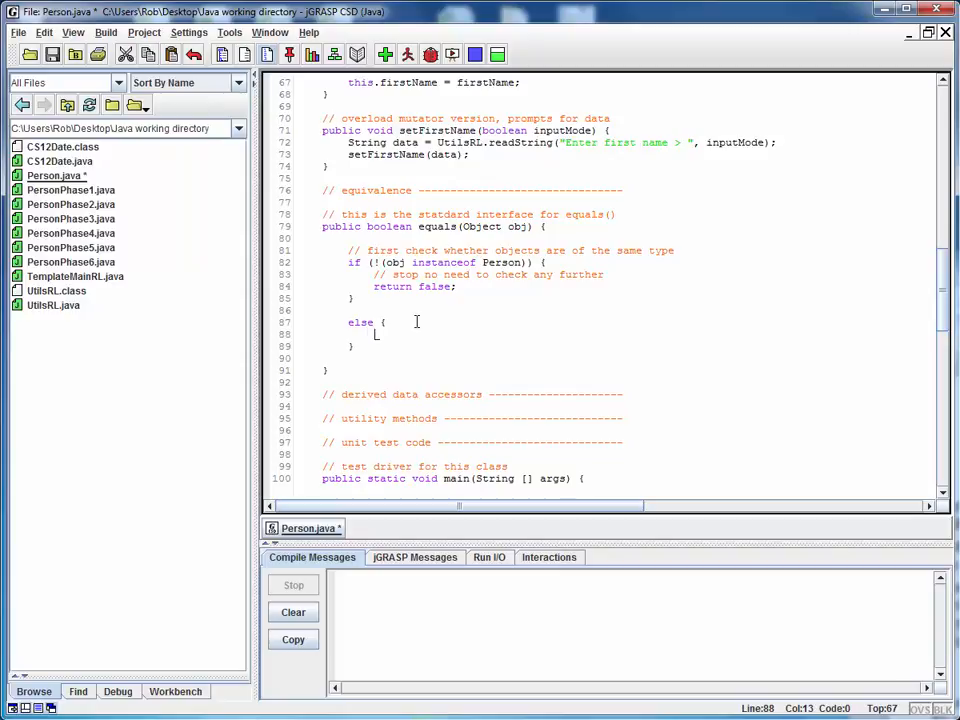
{"action": "type", "text": "//typecase"}
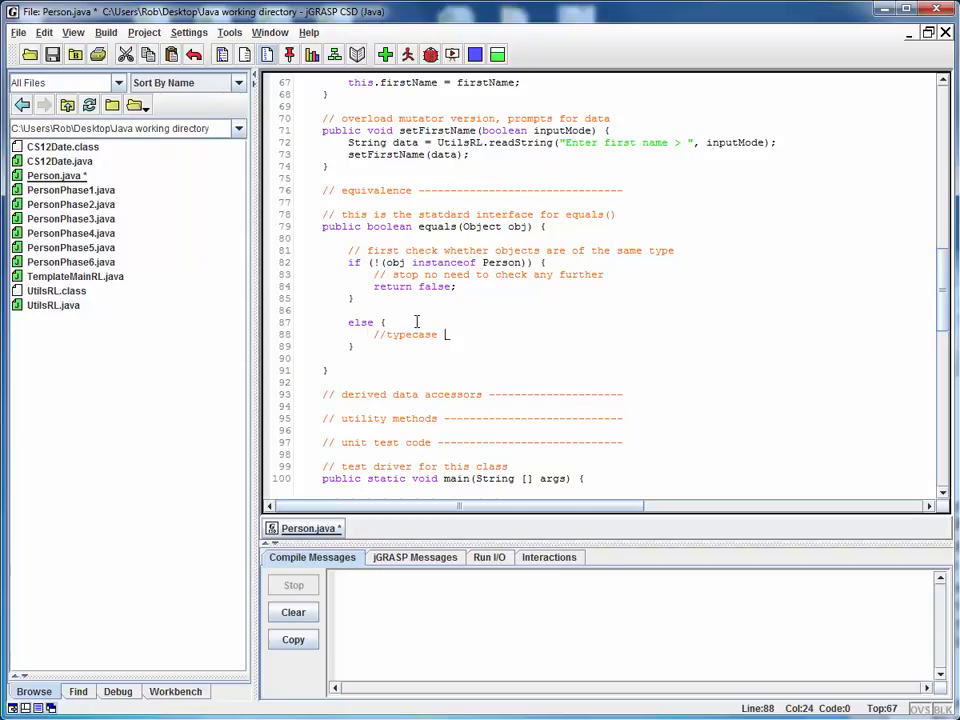
In the else block, finish the typecase comment and add Person p = (Person) obj;
{"action": "type", "text": "into"}
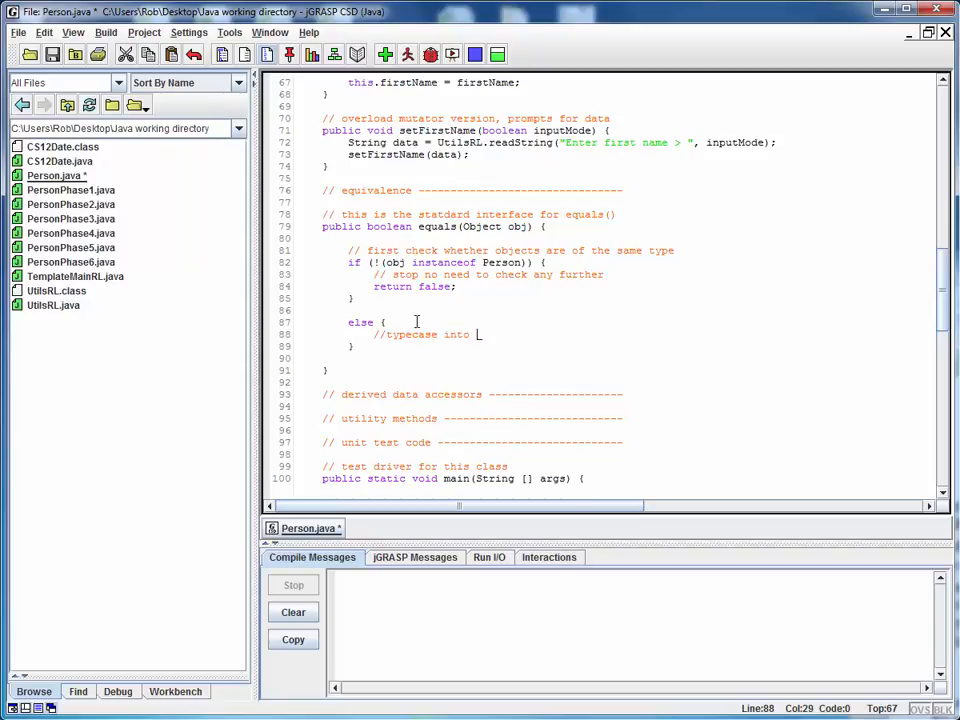
{"action": "type", "text": "intended objec"}
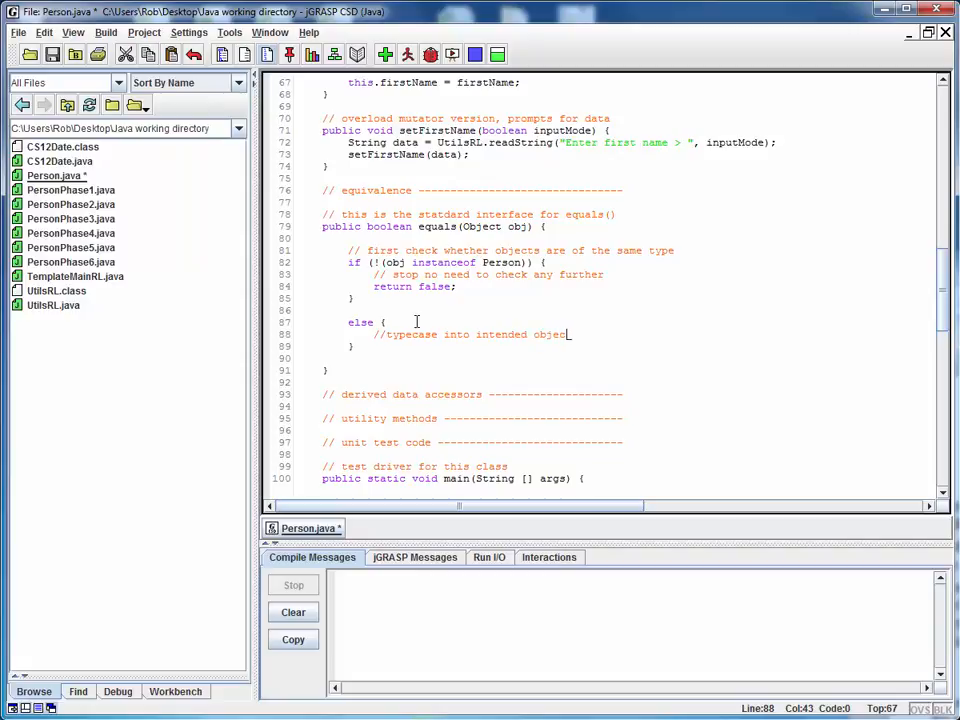
{"action": "type", "text": "type"}
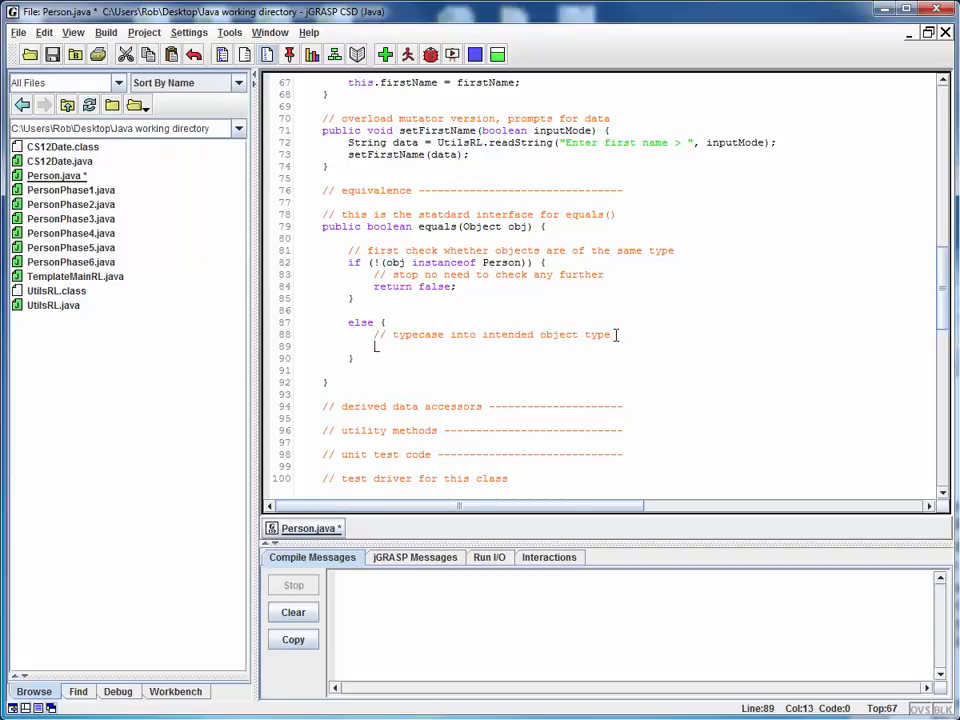
{"action": "type", "text": "Person p ="}
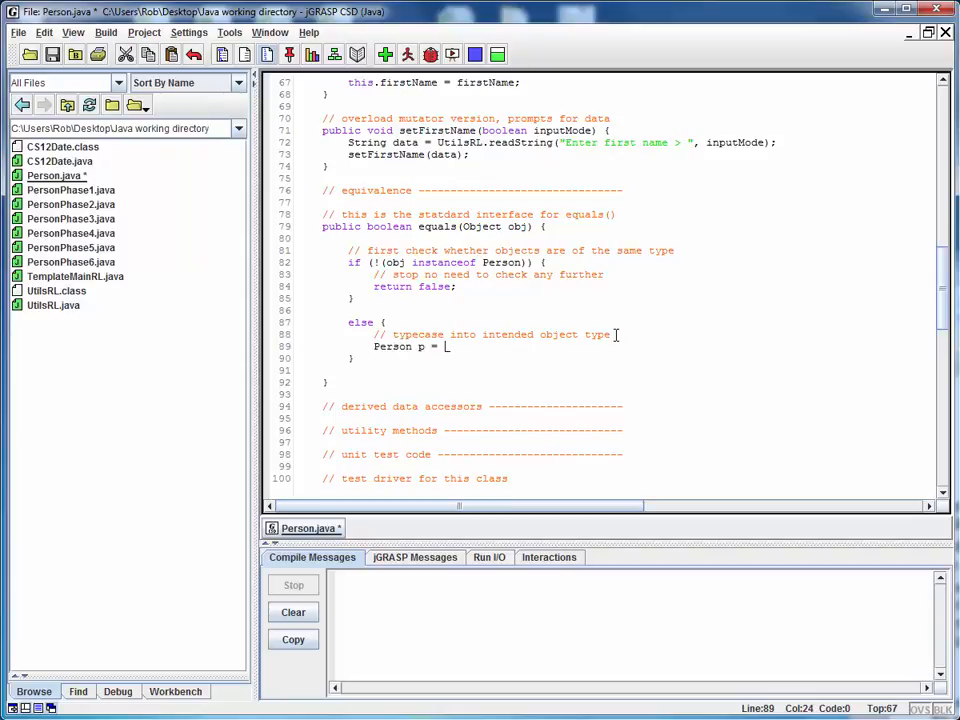
{"action": "type", "text": "(Perons"}
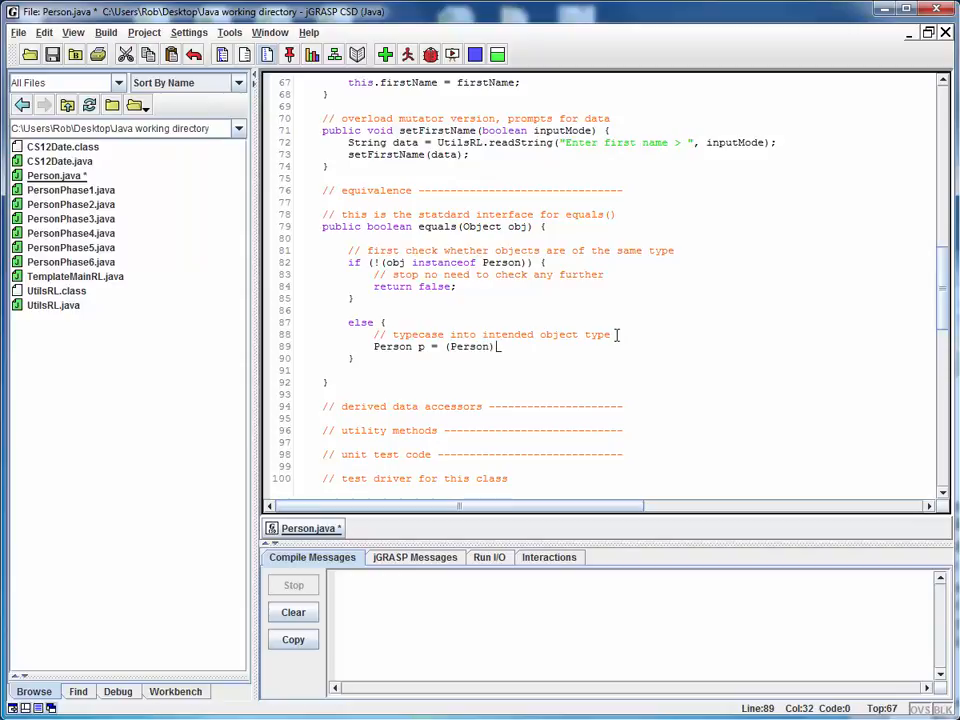
{"action": "type", "text": "obj;"}
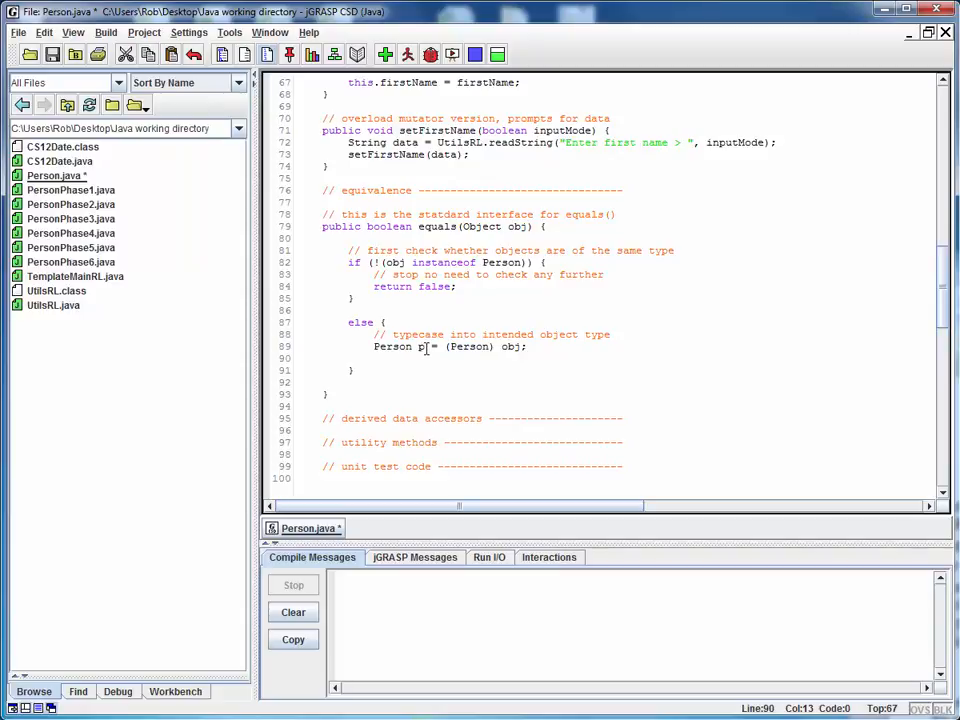
{"action": "left_click", "coordinate": [514, 226]}
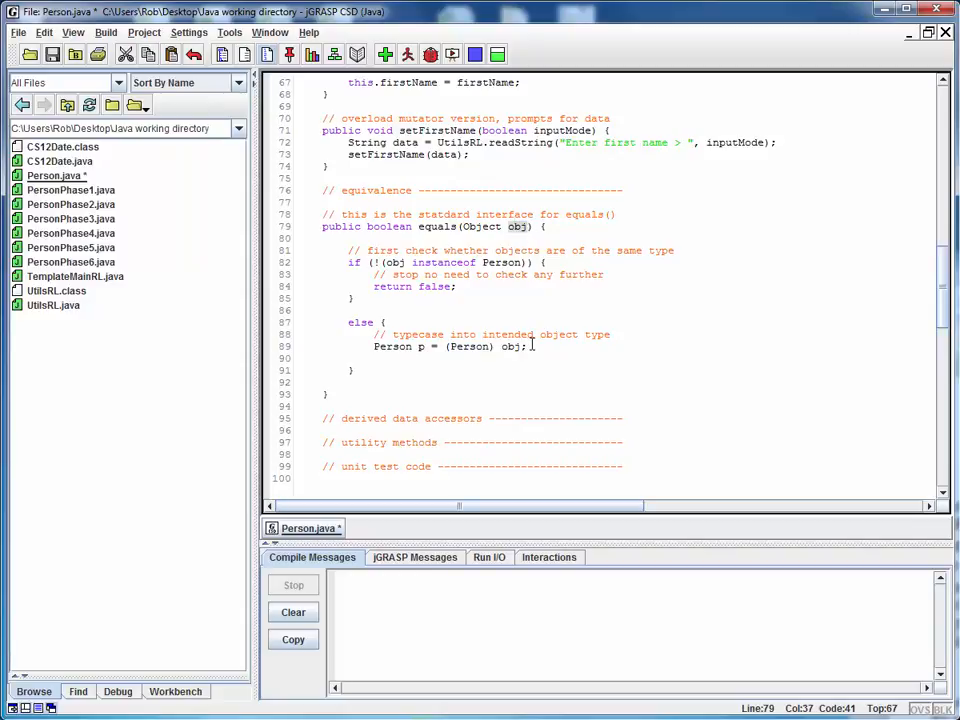
{"action": "left_click", "coordinate": [540, 346]}
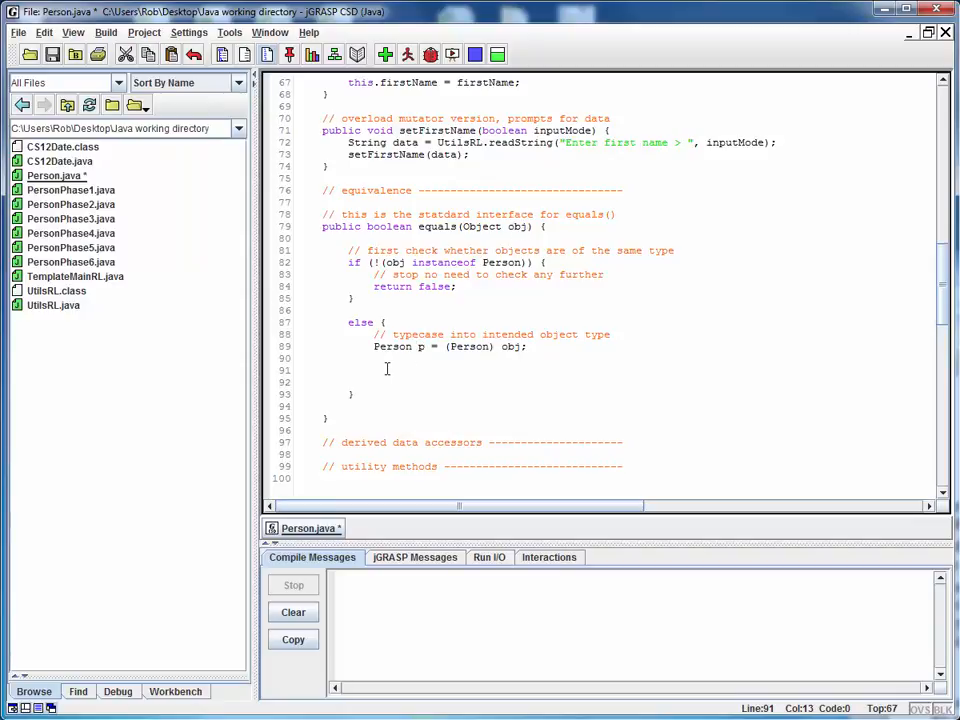
Add a 'check field-by-field on ALL fields' comment followed by an empty if/else pair
{"action": "type", "text": "//"}
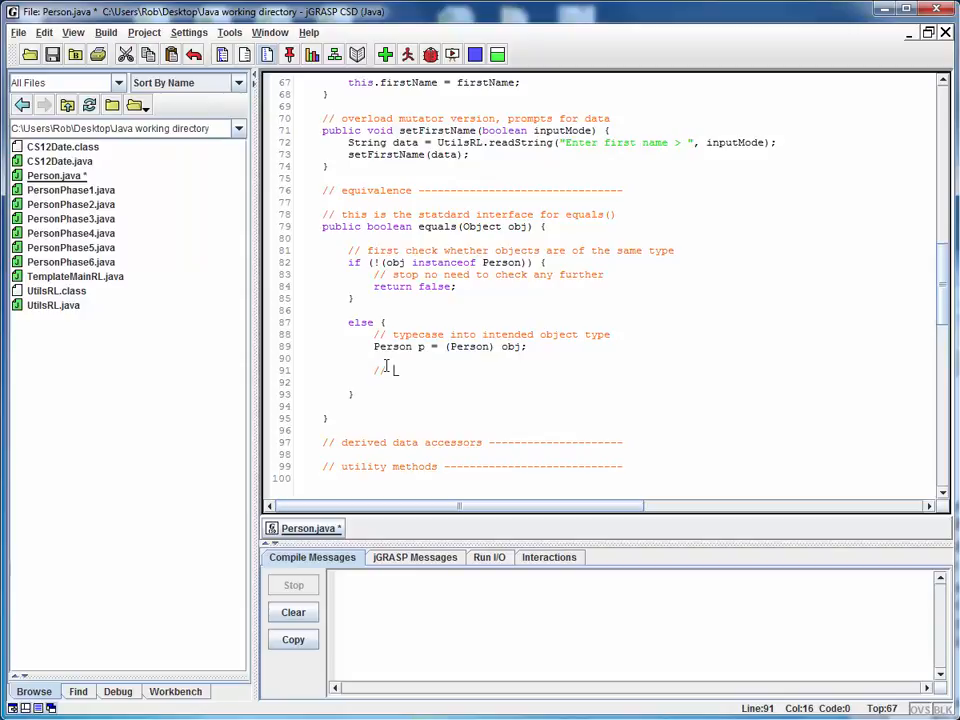
{"action": "type", "text": "check field"}
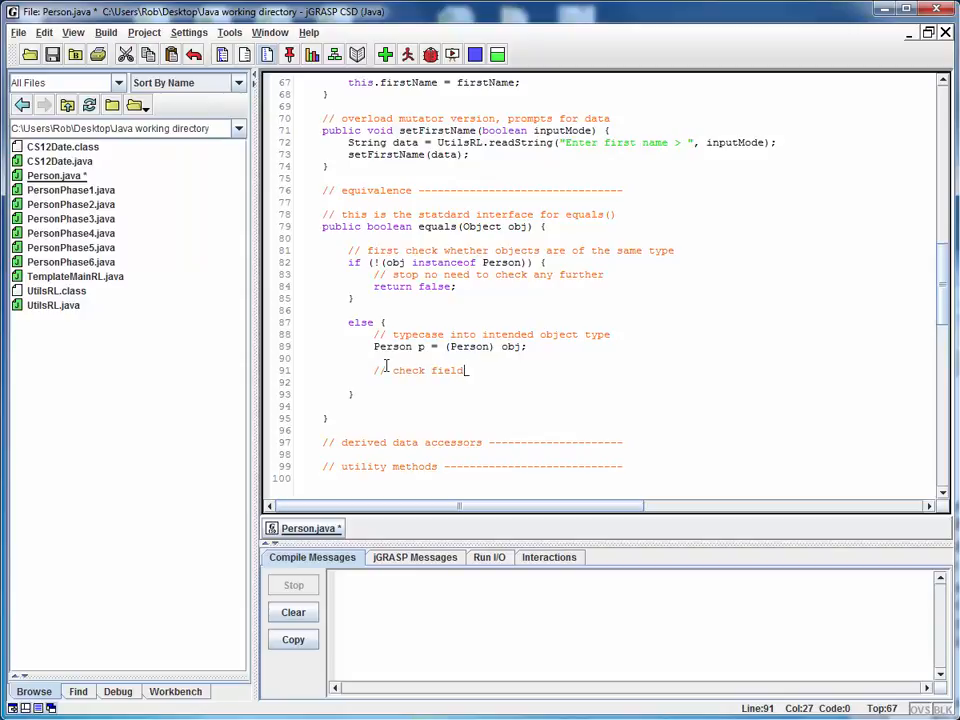
{"action": "type", "text": "-by-field"}
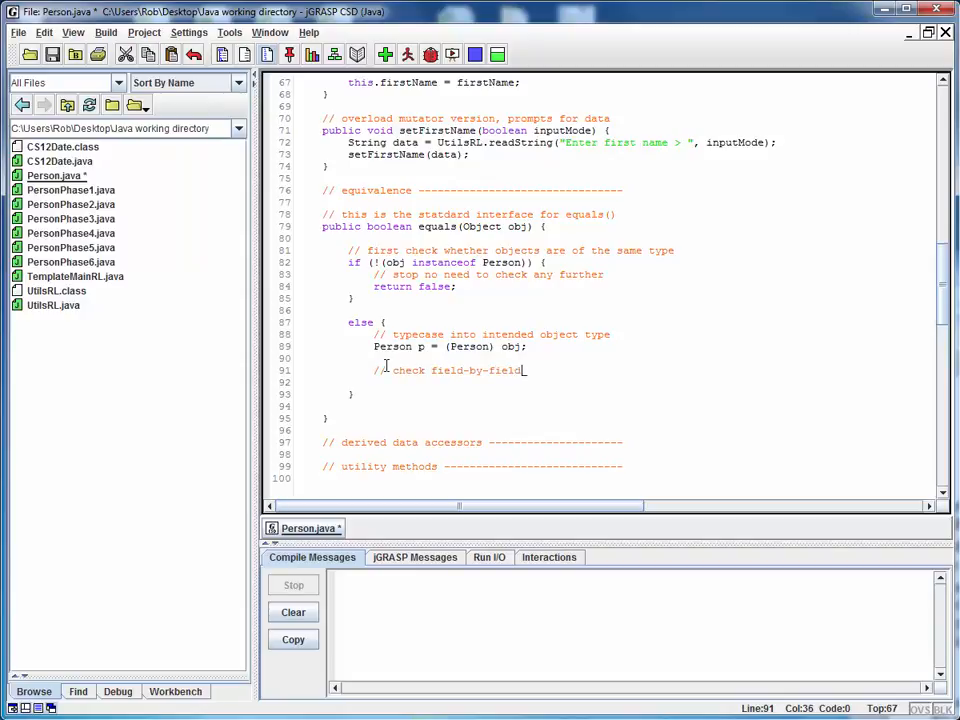
{"action": "type", "text": "on ALL fields"}
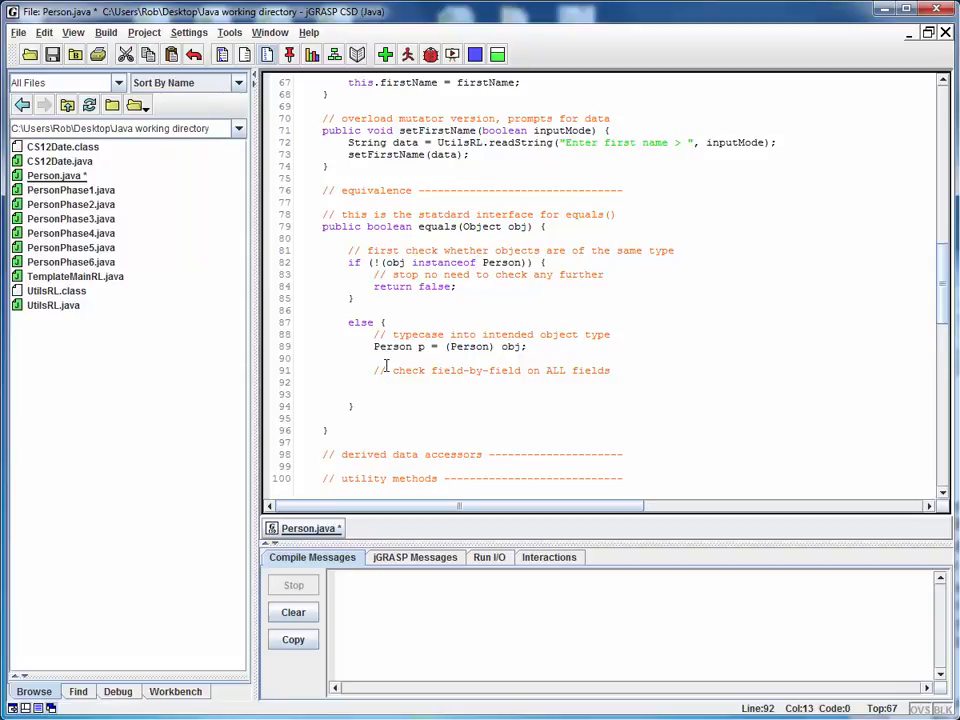
{"action": "type", "text": "if ("}
{"action": "type", "text": "else"}
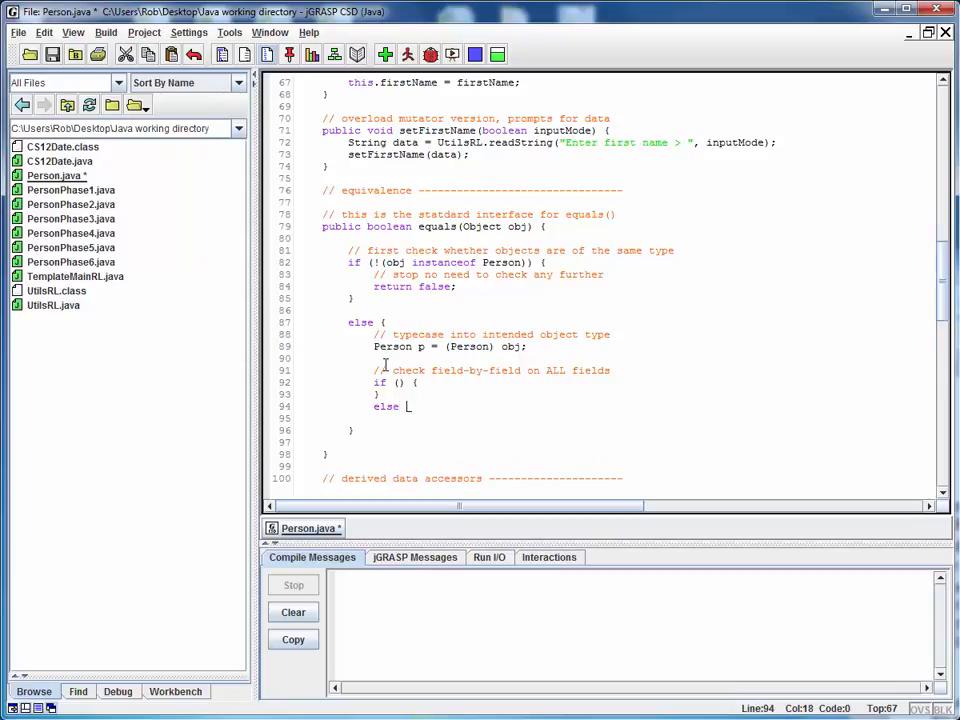
{"action": "type", "text": "{"}
{"action": "type", "text": "}"}
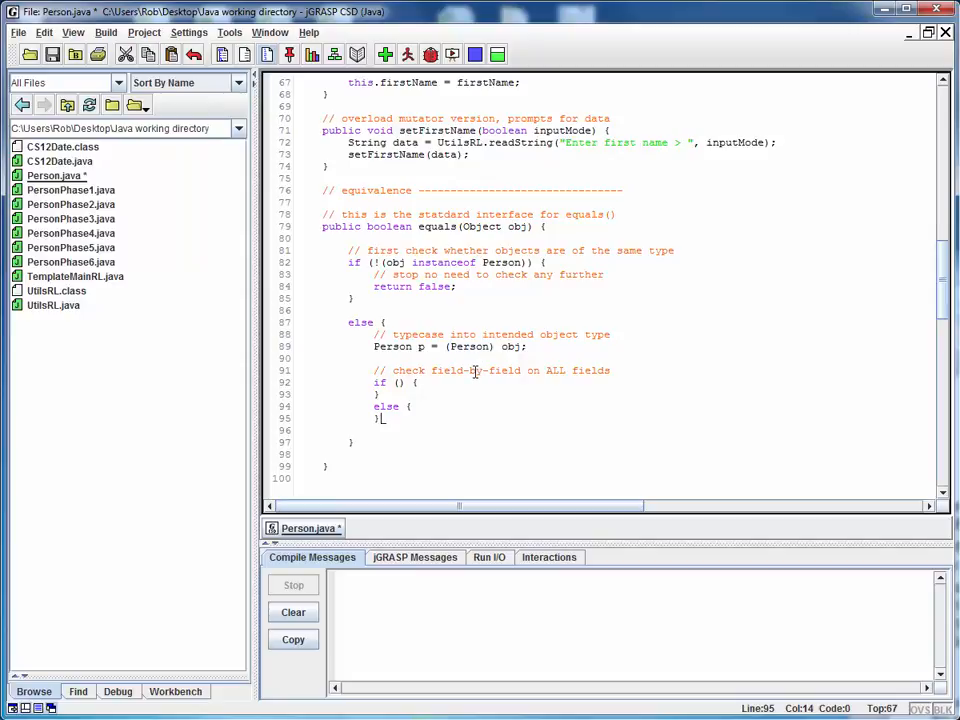
{"action": "mouse_move", "coordinate": [480, 322]}
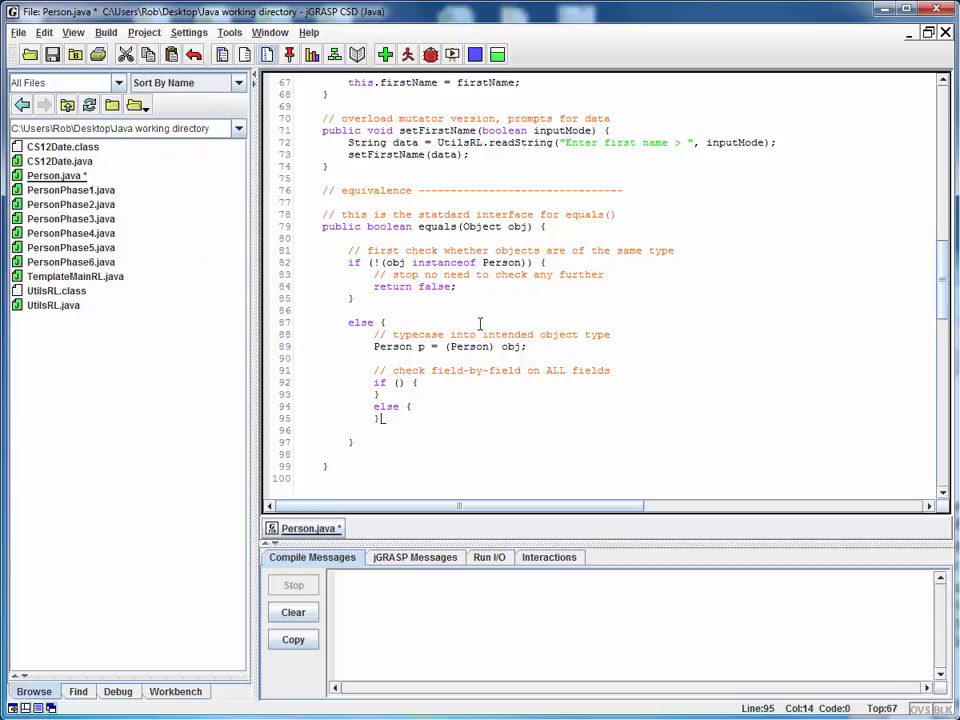
{"action": "left_click", "coordinate": [398, 382]}
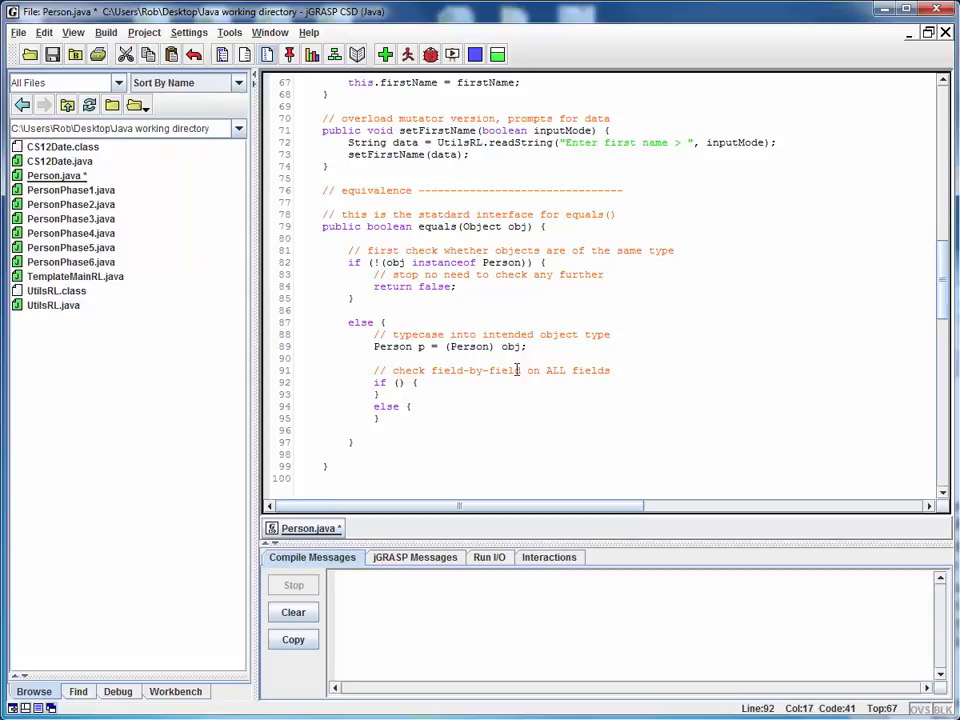
Start the inner if condition as p.getFirstName().equals()
{"action": "scroll", "scroll_direction": "up", "scroll_amount": 3}
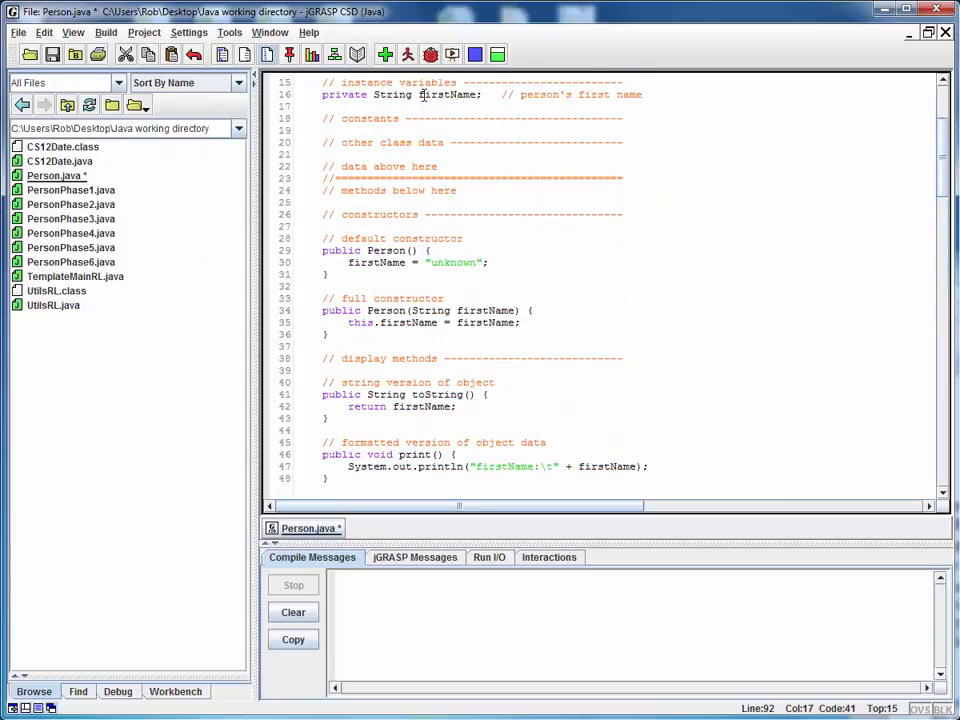
{"action": "scroll", "scroll_direction": "down", "scroll_amount": 3}
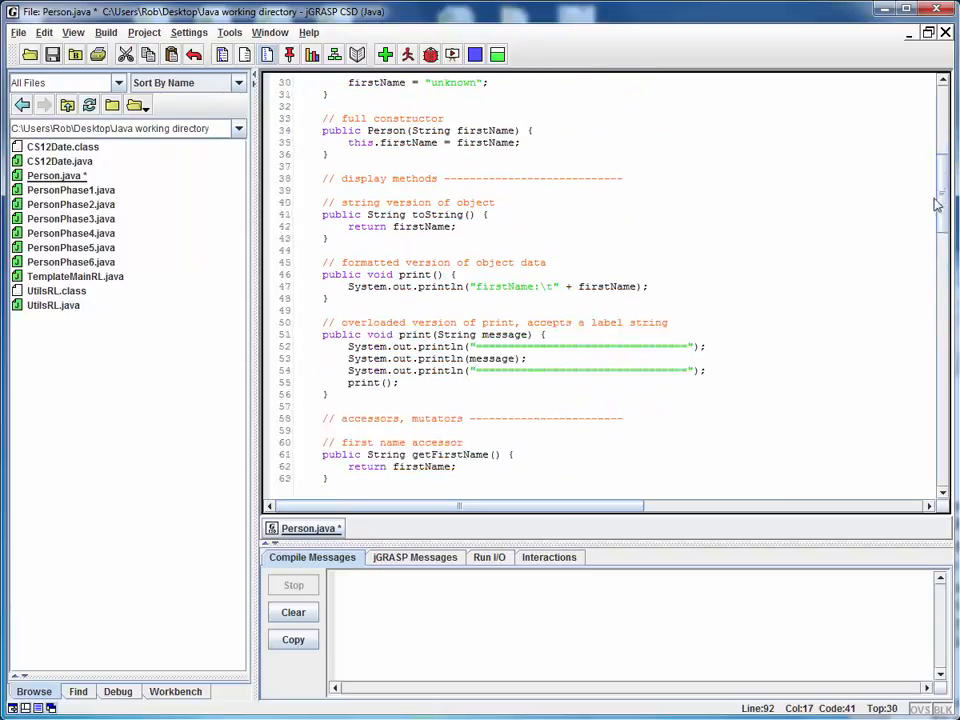
{"action": "scroll", "scroll_direction": "down", "scroll_amount": 3}
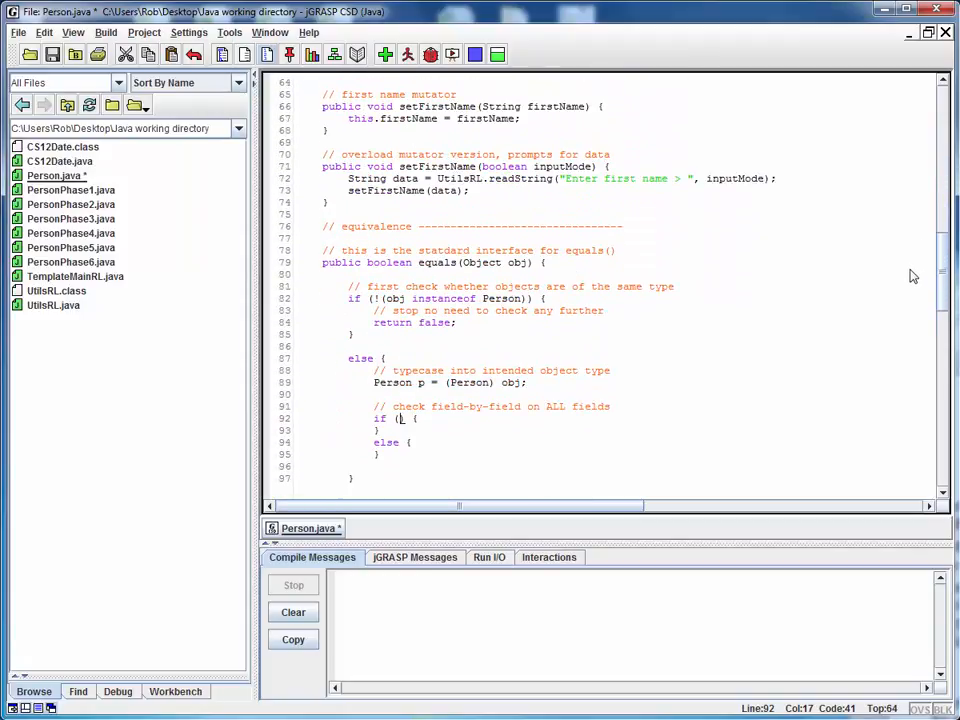
{"action": "mouse_move", "coordinate": [440, 410]}
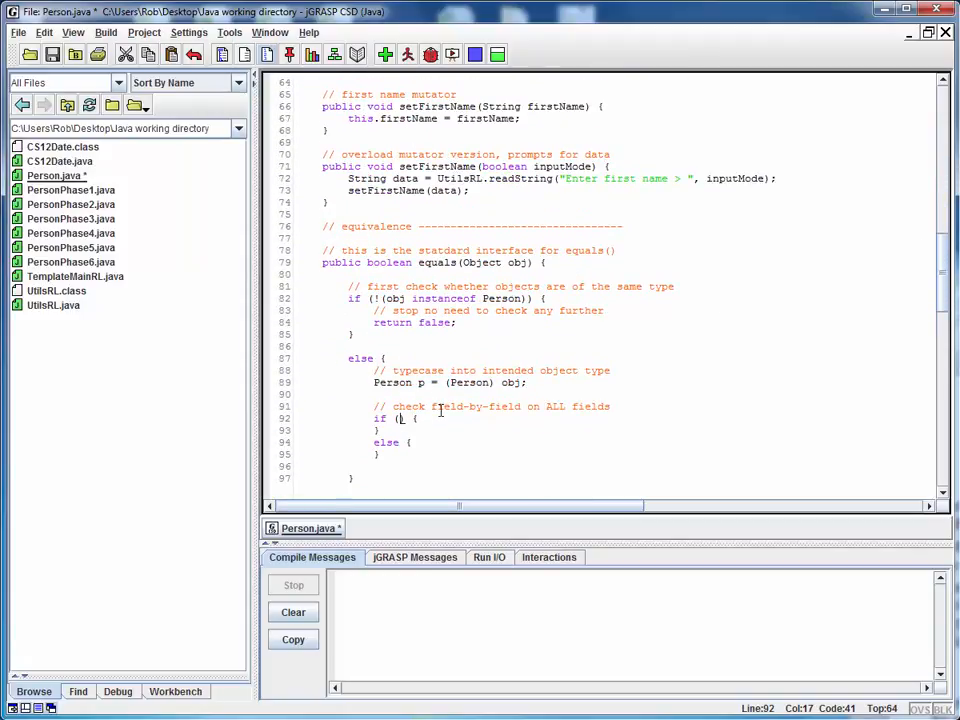
{"action": "type", "text": "p."}
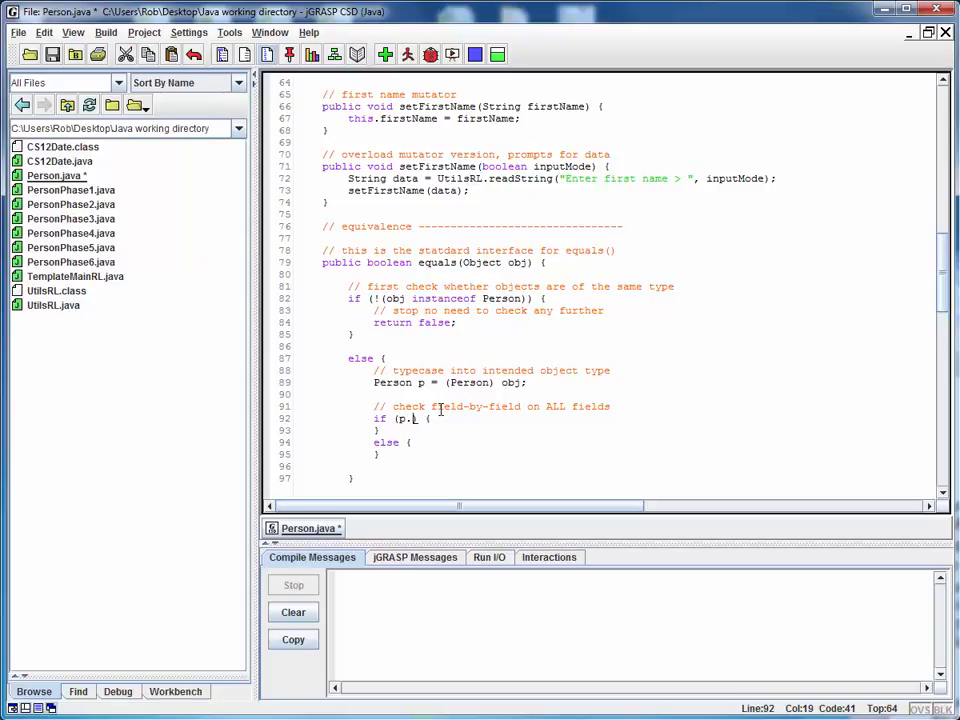
{"action": "type", "text": "getFirstName"}
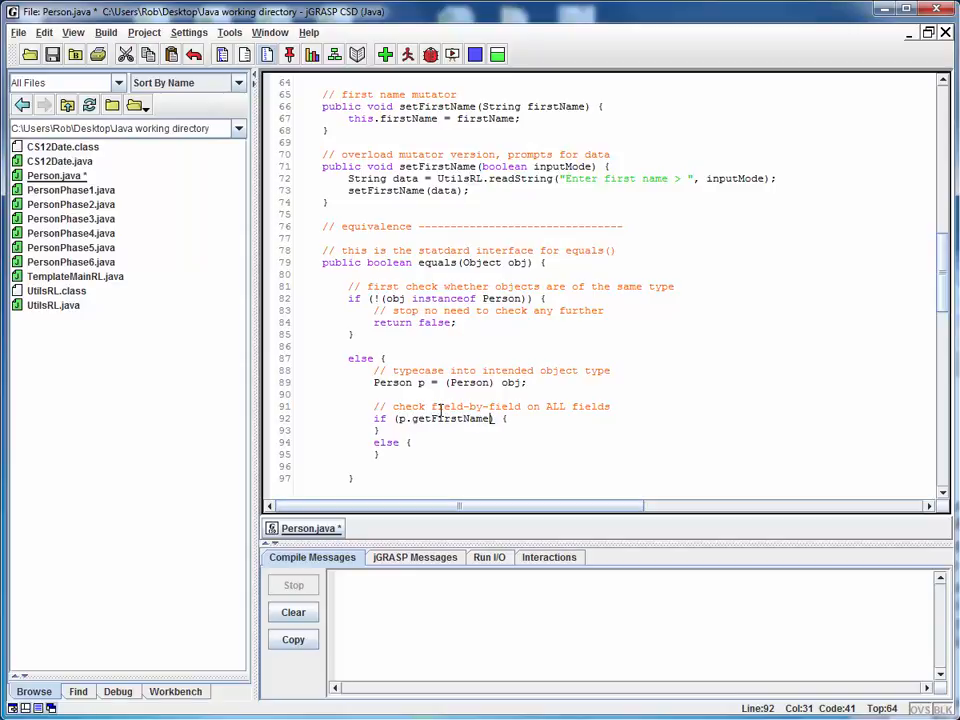
{"action": "type", "text": "()"}
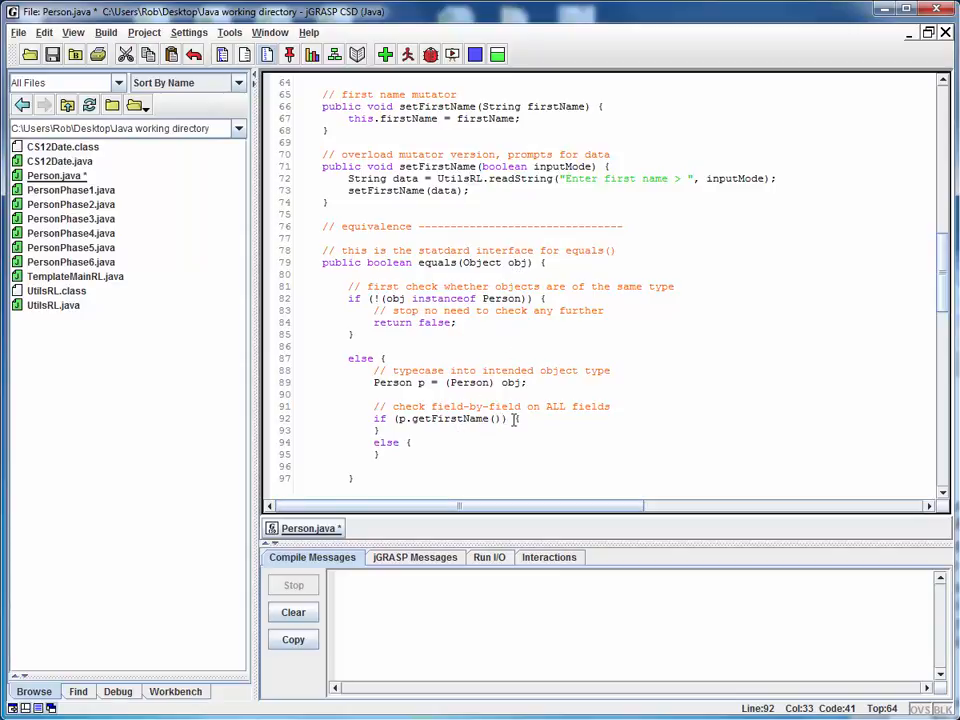
{"action": "left_click", "coordinate": [400, 418]}
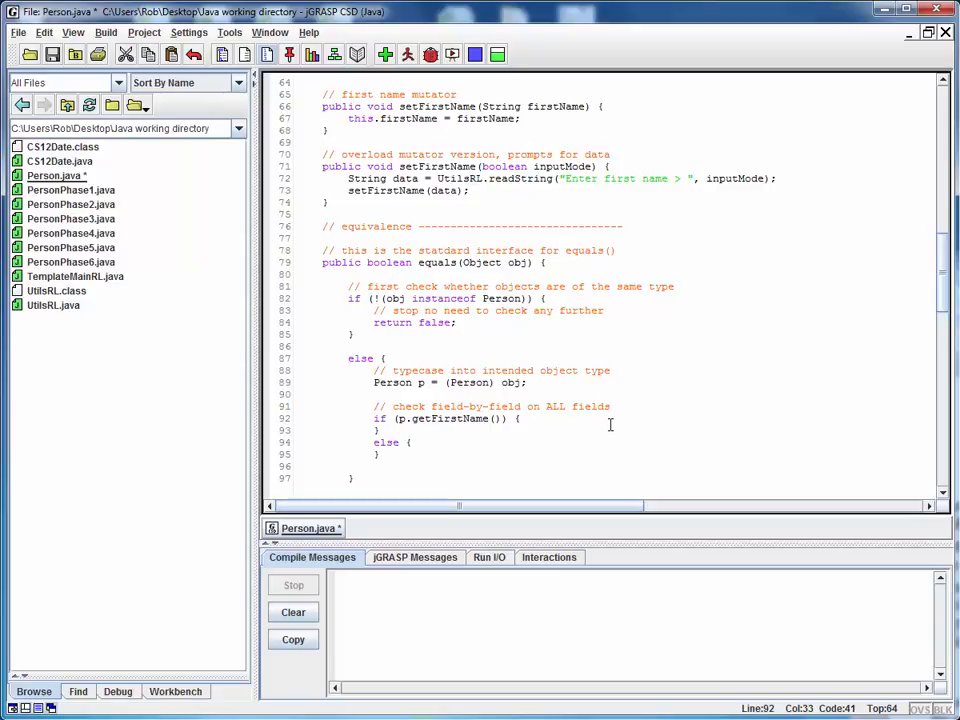
{"action": "type", "text": ".equ"}
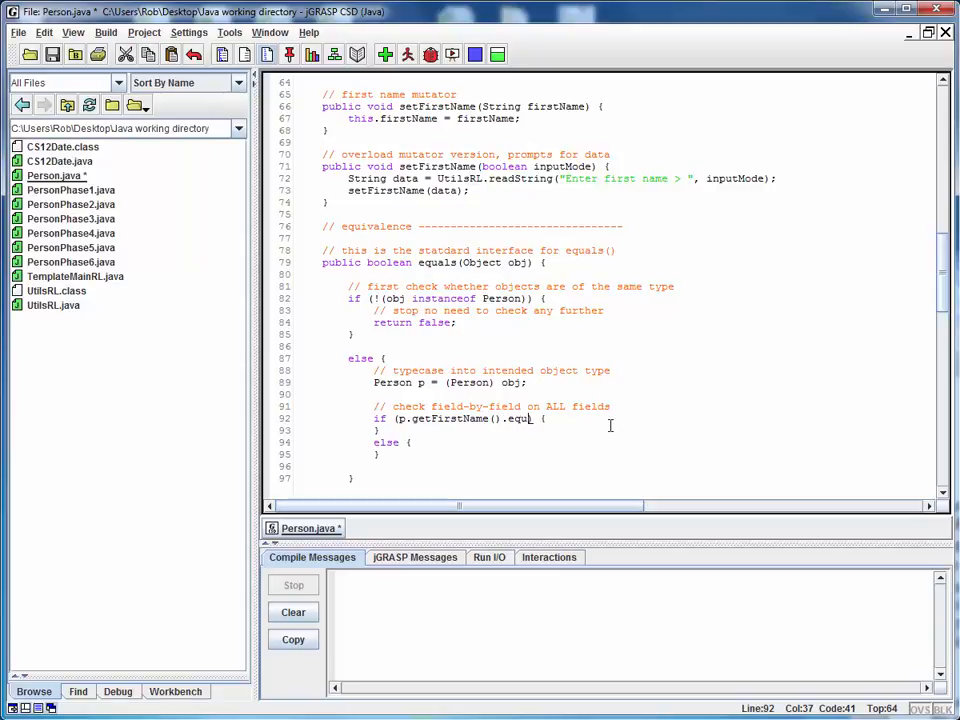
{"action": "type", "text": "als"}
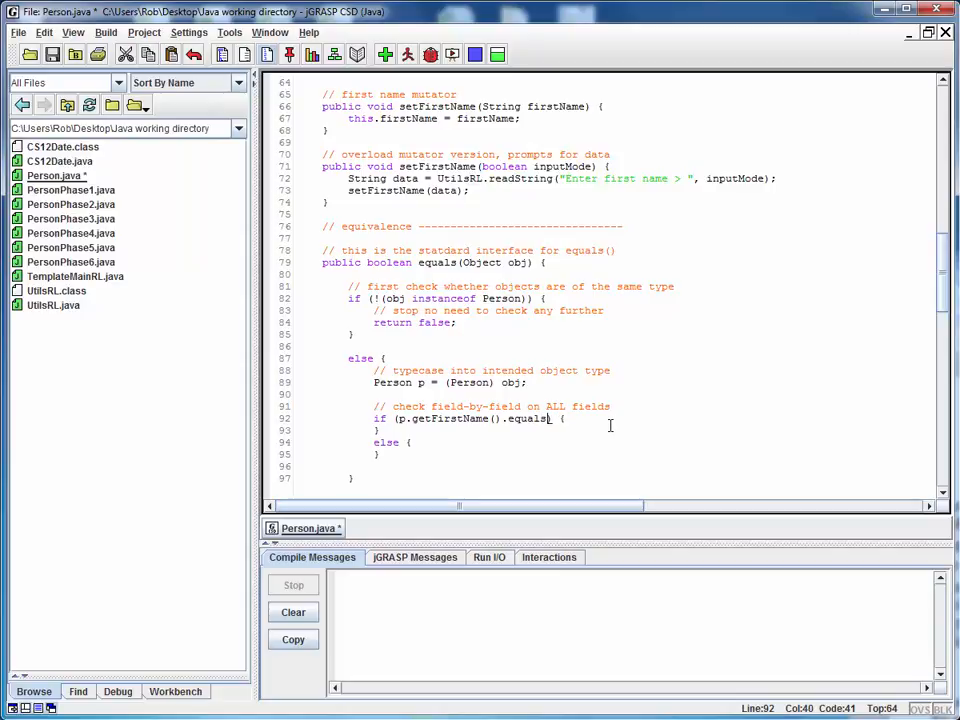
{"action": "type", "text": "()"}
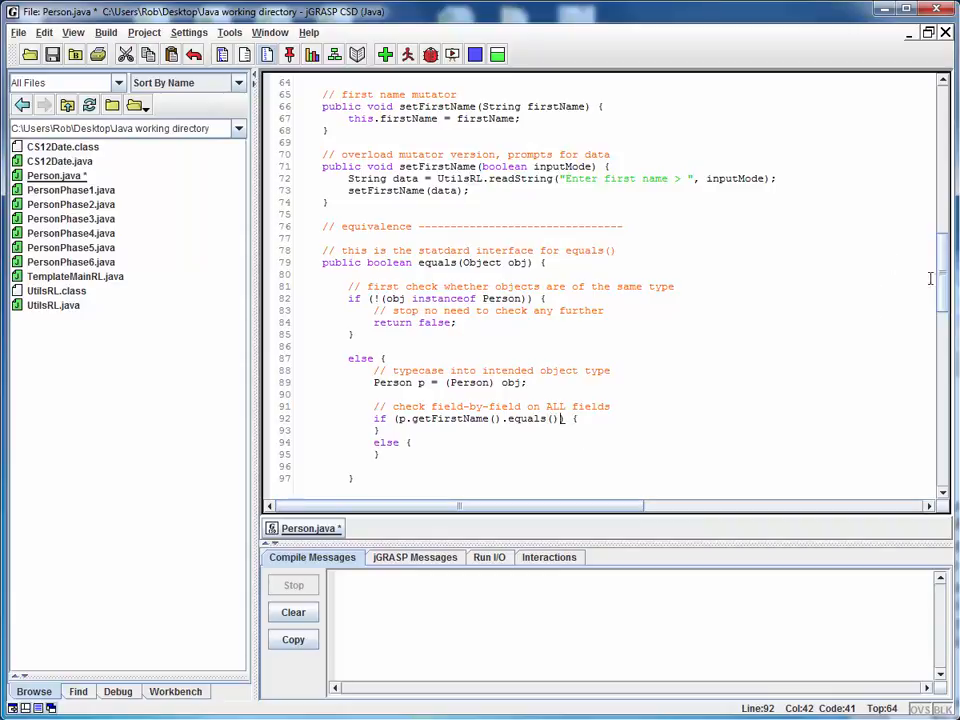
Complete the condition as p.getFirstName().equals(this.firstName) after checking the field name
{"action": "scroll", "scroll_direction": "up", "scroll_amount": 3}
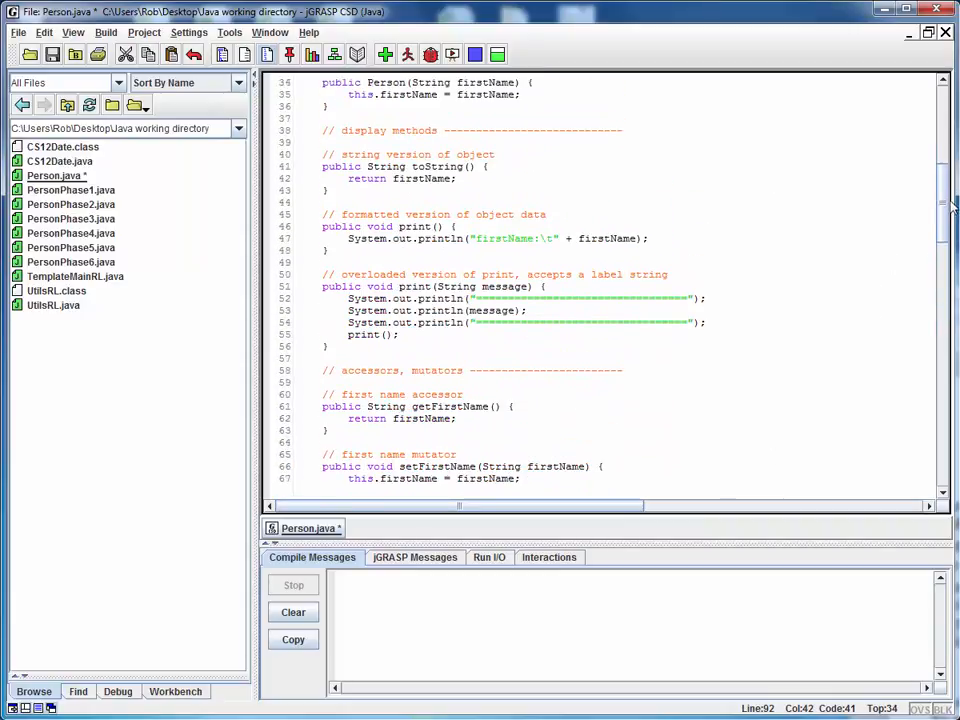
{"action": "scroll", "scroll_direction": "up", "scroll_amount": 3}
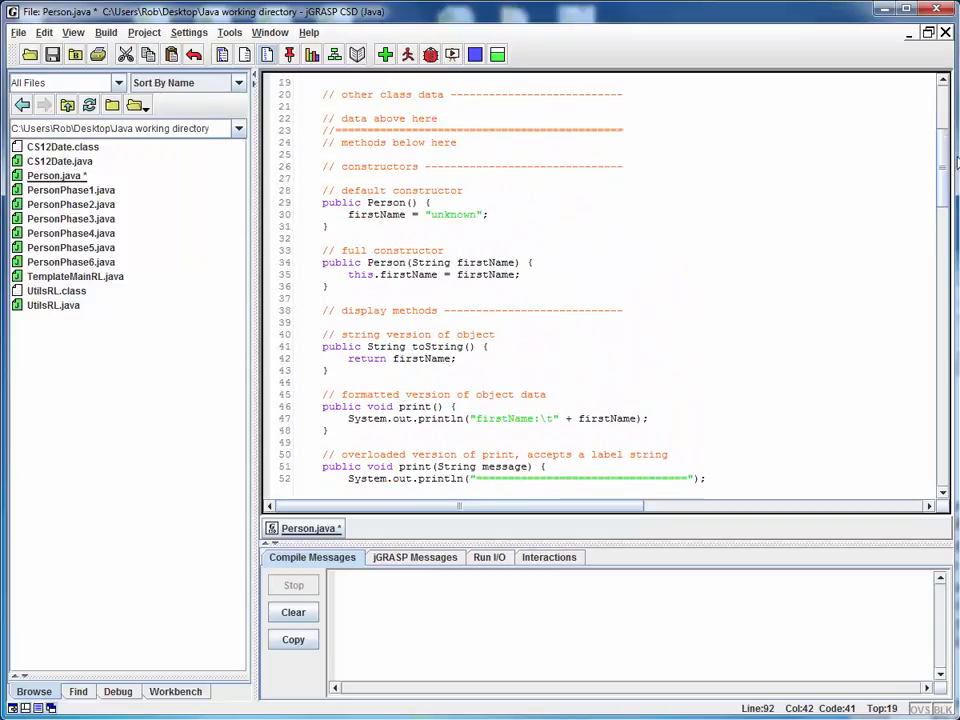
{"action": "scroll", "scroll_direction": "up", "scroll_amount": 3}
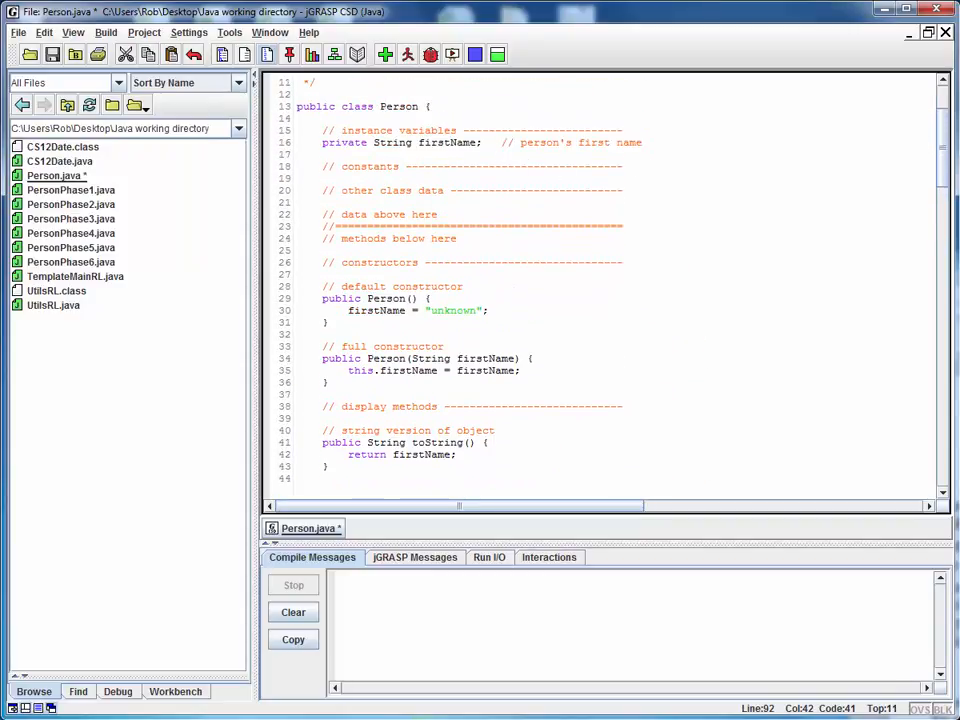
{"action": "scroll", "scroll_direction": "down", "scroll_amount": 3}
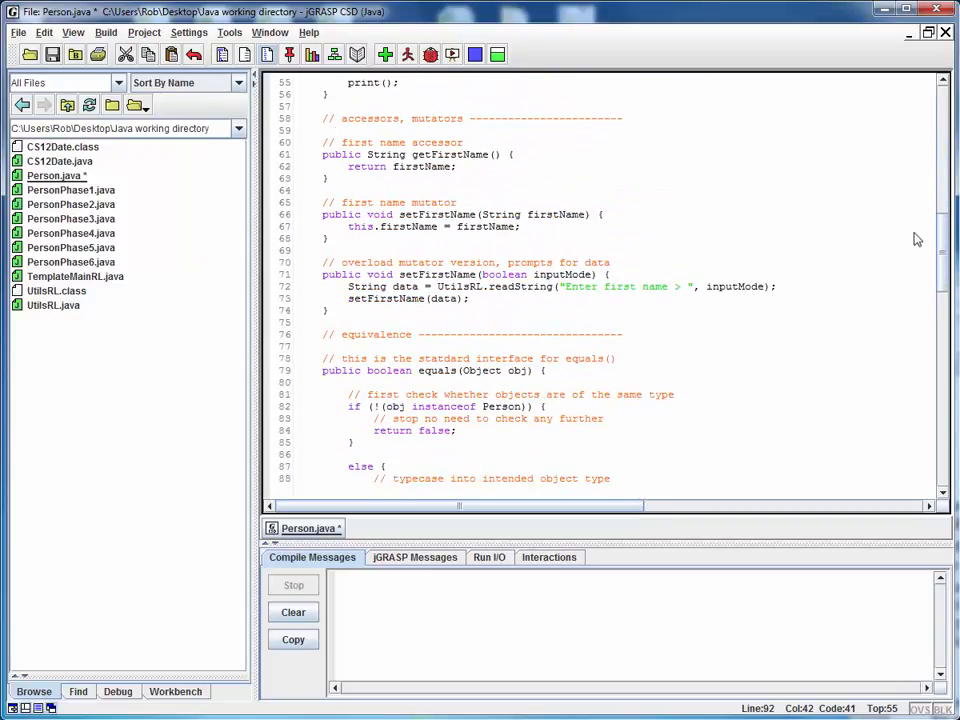
{"action": "scroll", "scroll_direction": "down", "scroll_amount": 3}
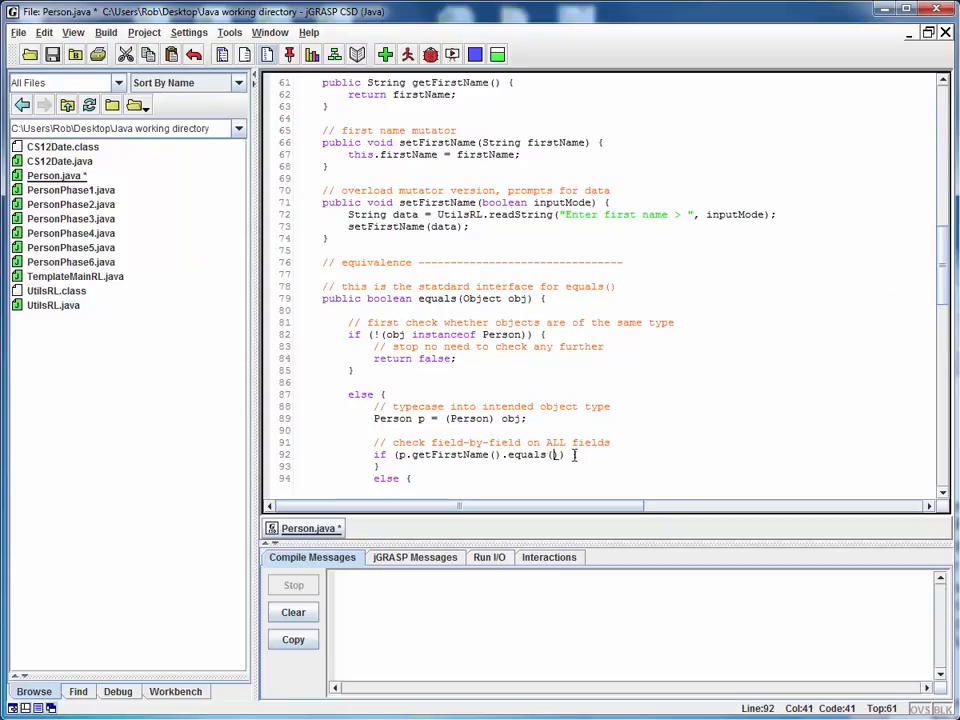
{"action": "type", "text": "this."}
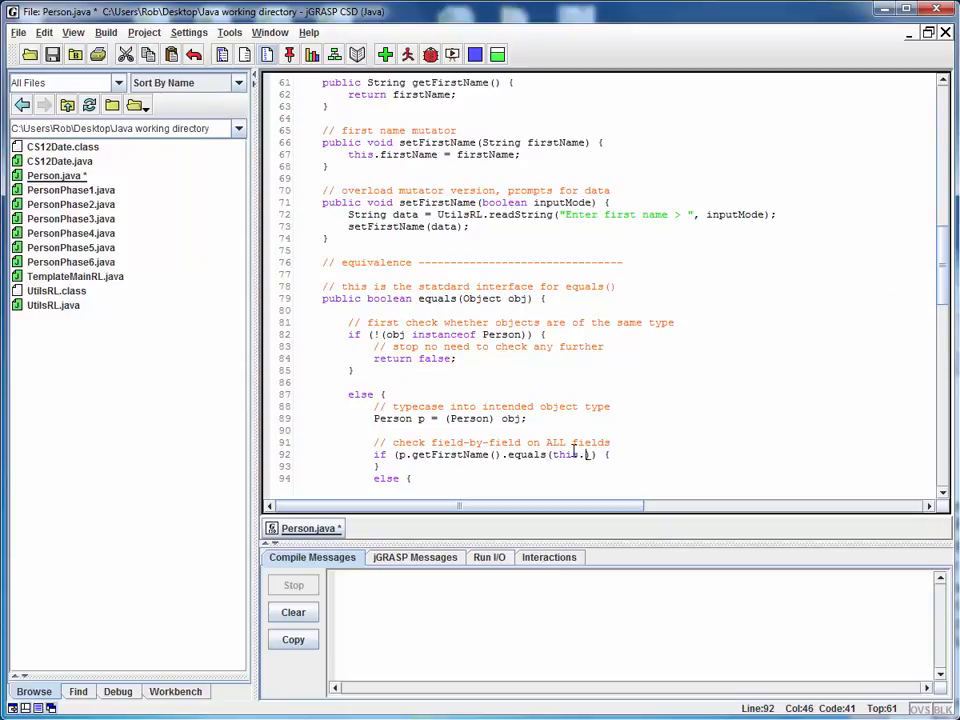
{"action": "type", "text": "FirstName)"}
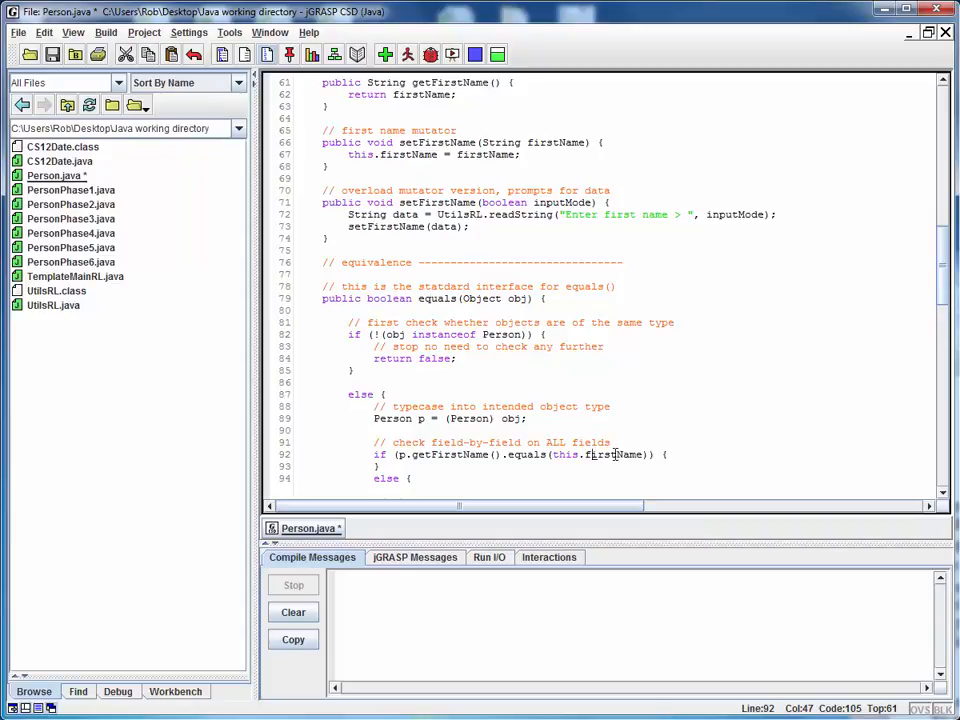
{"action": "mouse_move", "coordinate": [740, 460]}
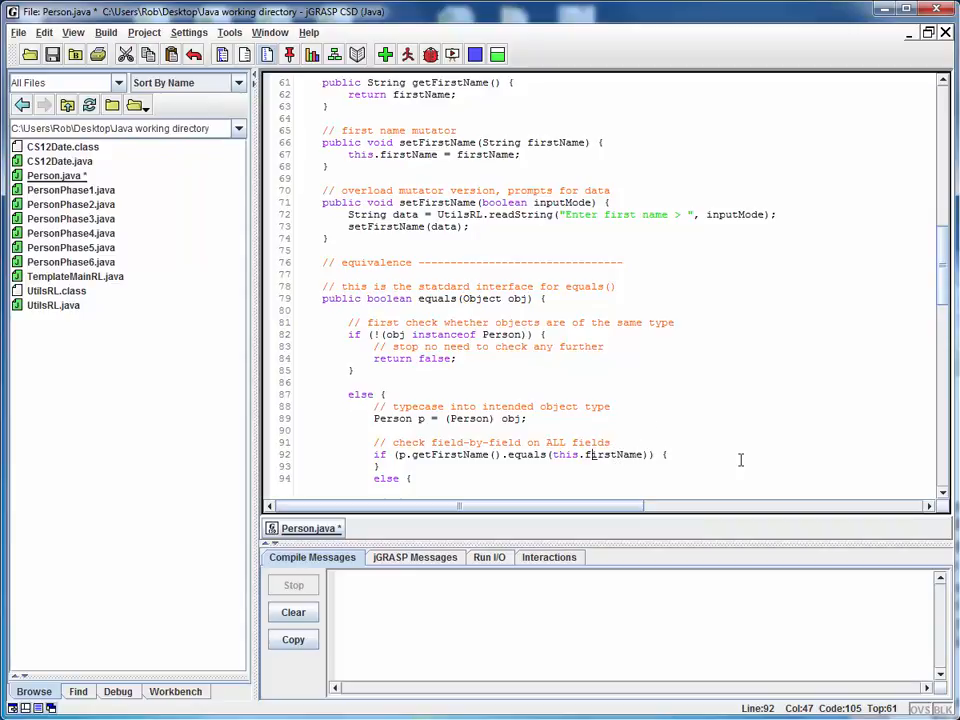
{"action": "mouse_move", "coordinate": [690, 454]}
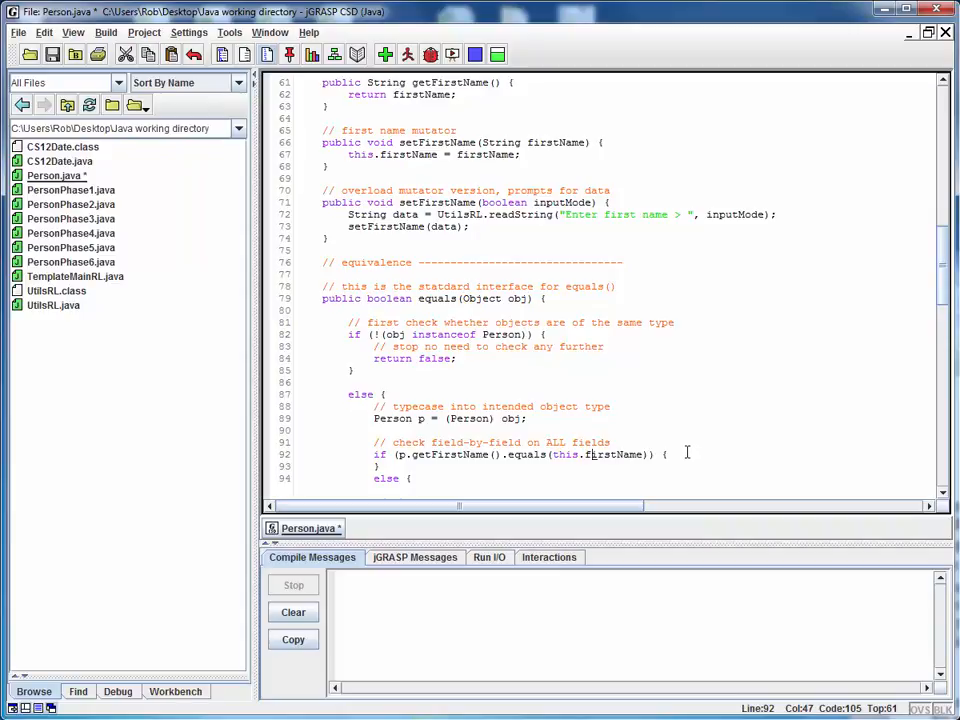
Make the inner if return true and its else return false, then begin extending the condition with &&
{"action": "left_click", "coordinate": [668, 452]}
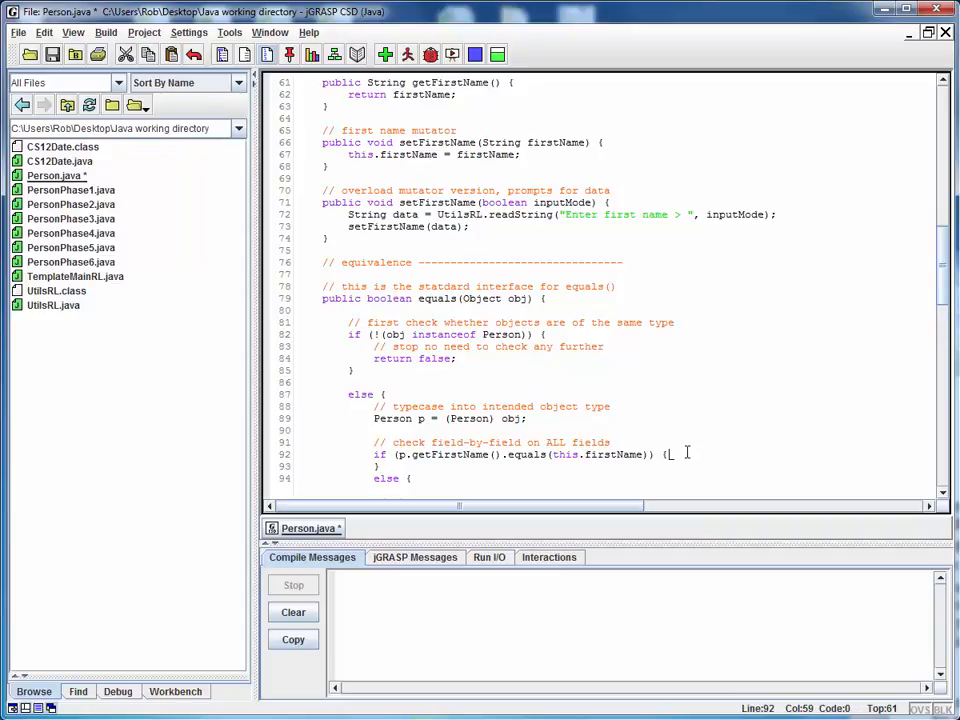
{"action": "key", "text": "enter"}
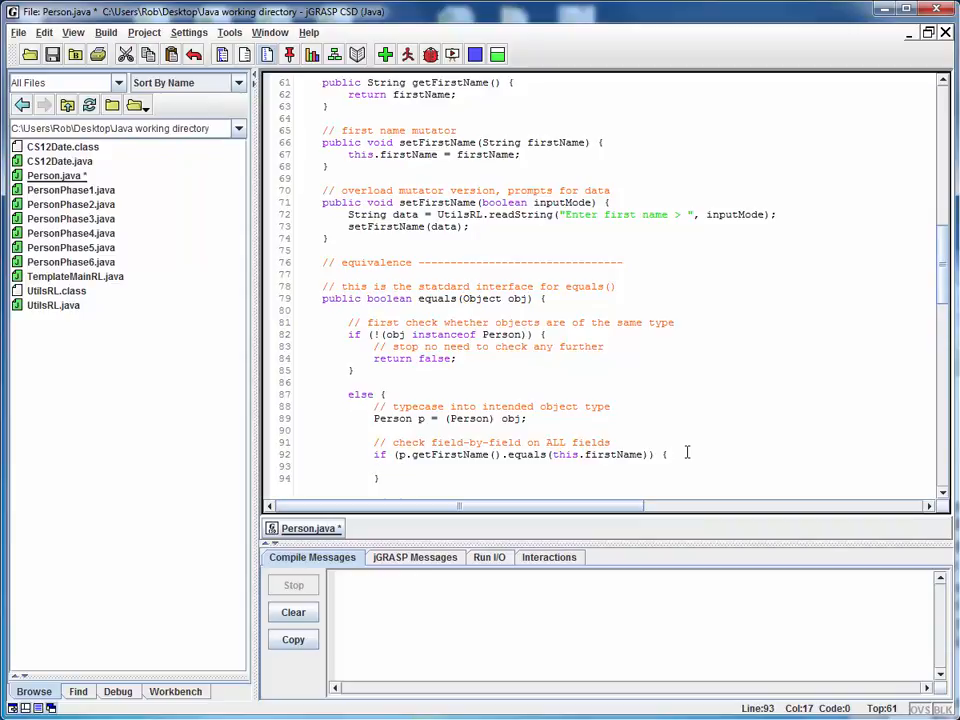
{"action": "type", "text": "return f"}
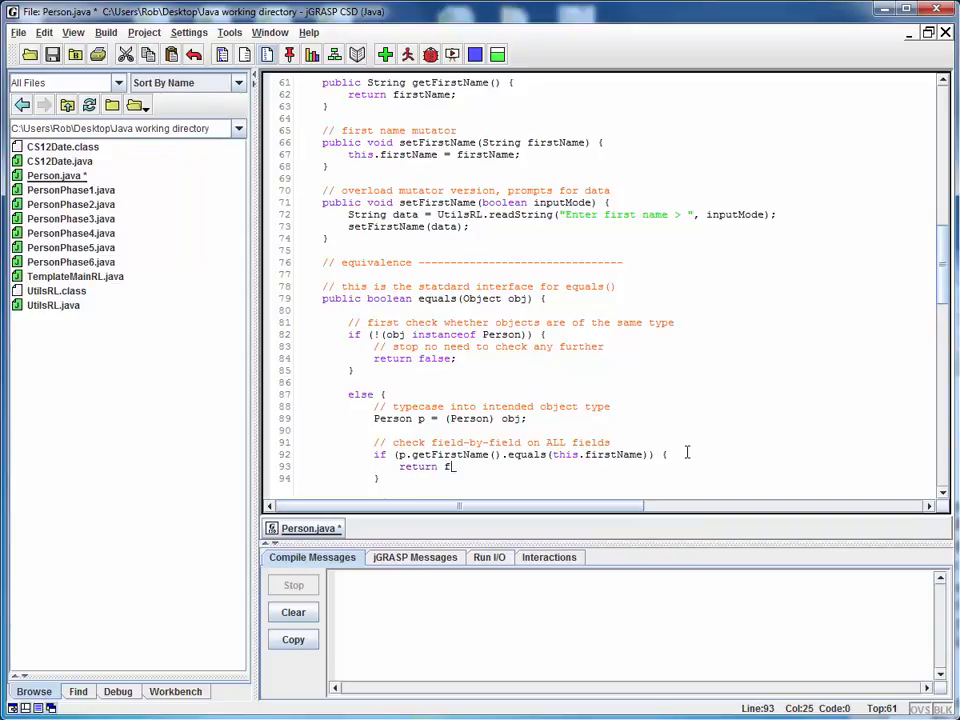
{"action": "type", "text": "t"}
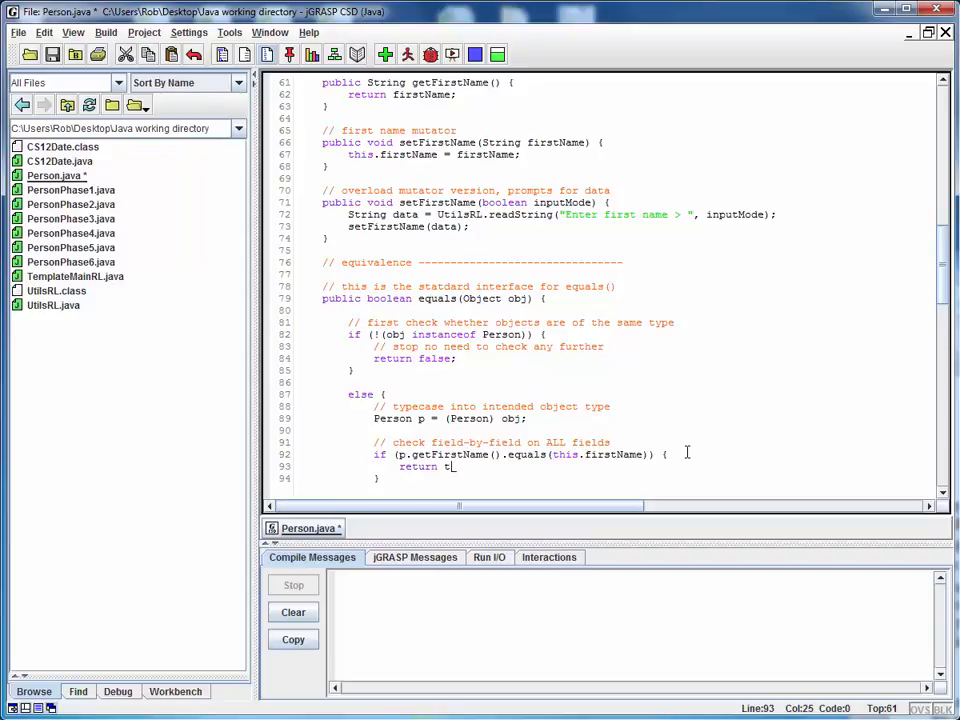
{"action": "type", "text": "rue;"}
{"action": "type", "text": "else {"}
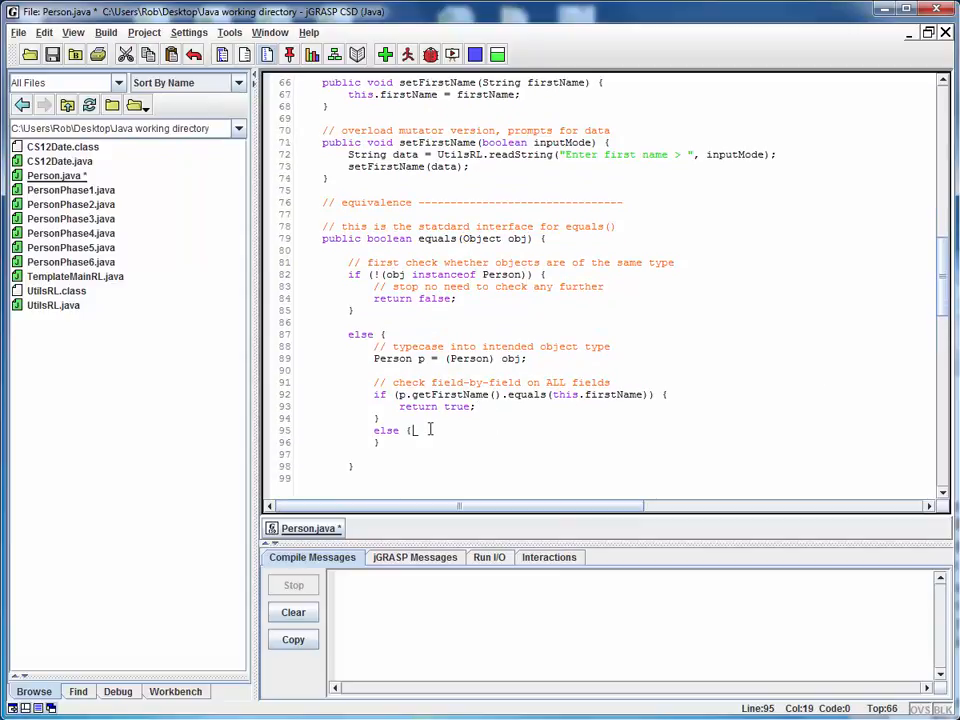
{"action": "type", "text": "r"}
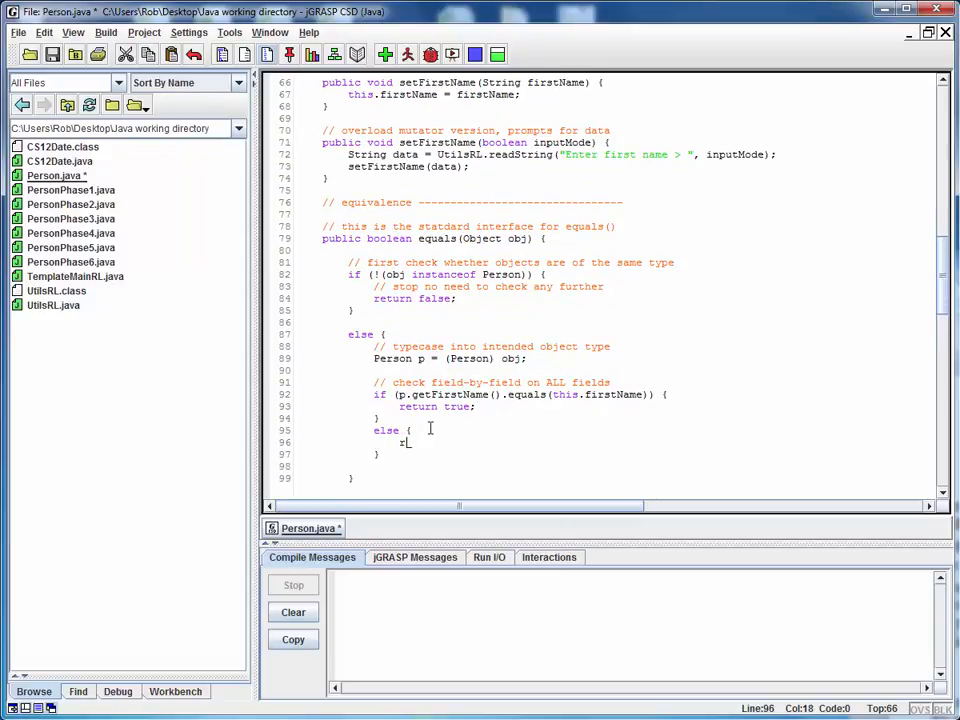
{"action": "type", "text": "eturn"}
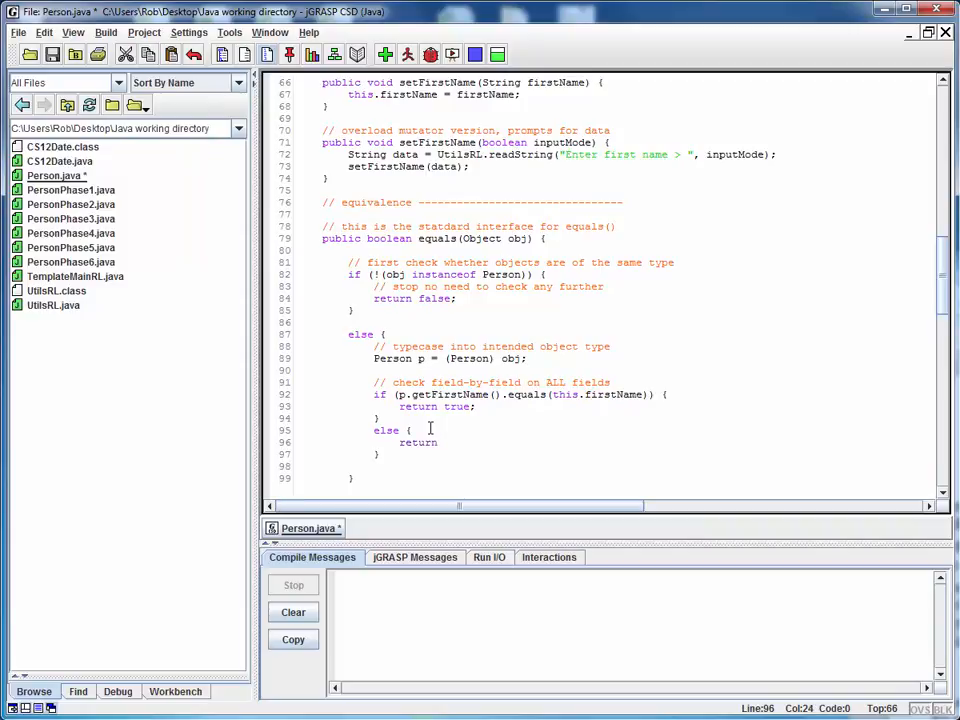
{"action": "type", "text": "flas"}
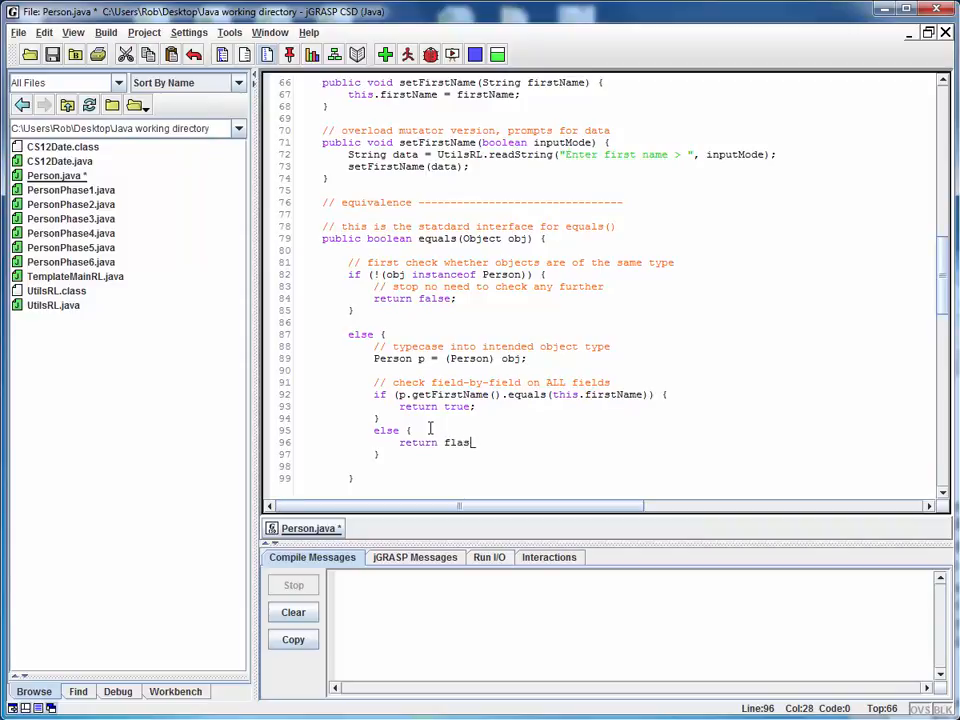
{"action": "type", "text": "ae"}
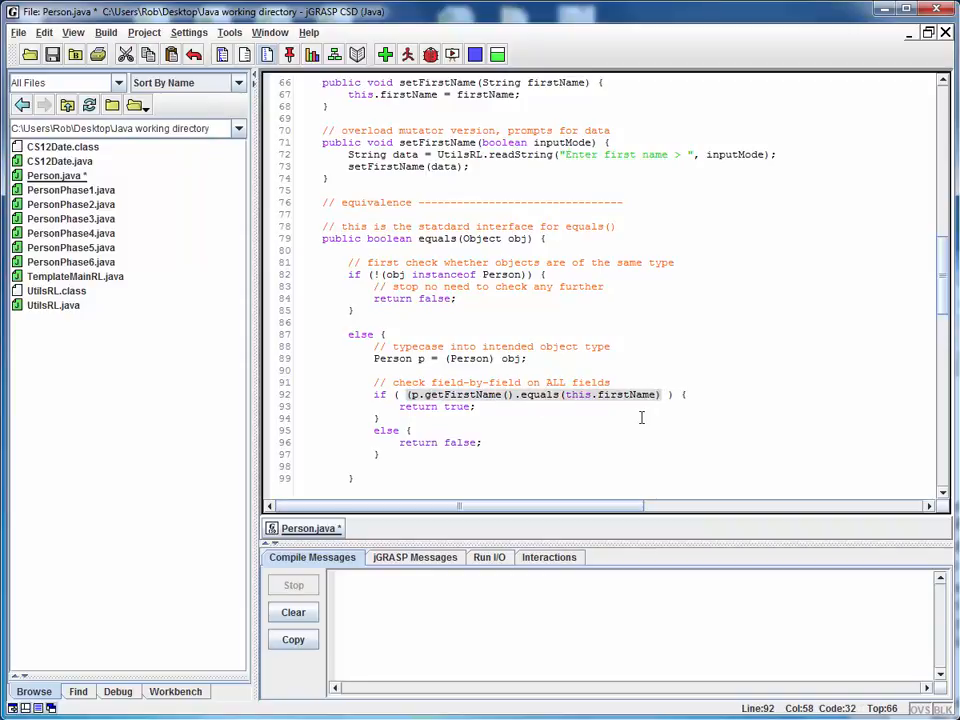
{"action": "mouse_move", "coordinate": [650, 450]}
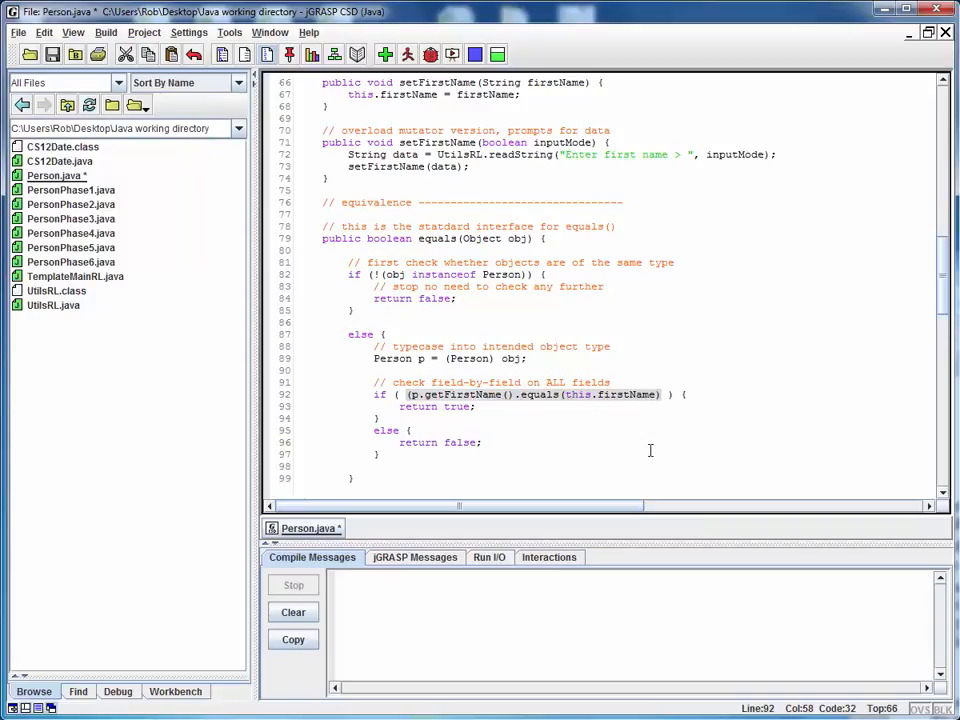
{"action": "mouse_move", "coordinate": [678, 402]}
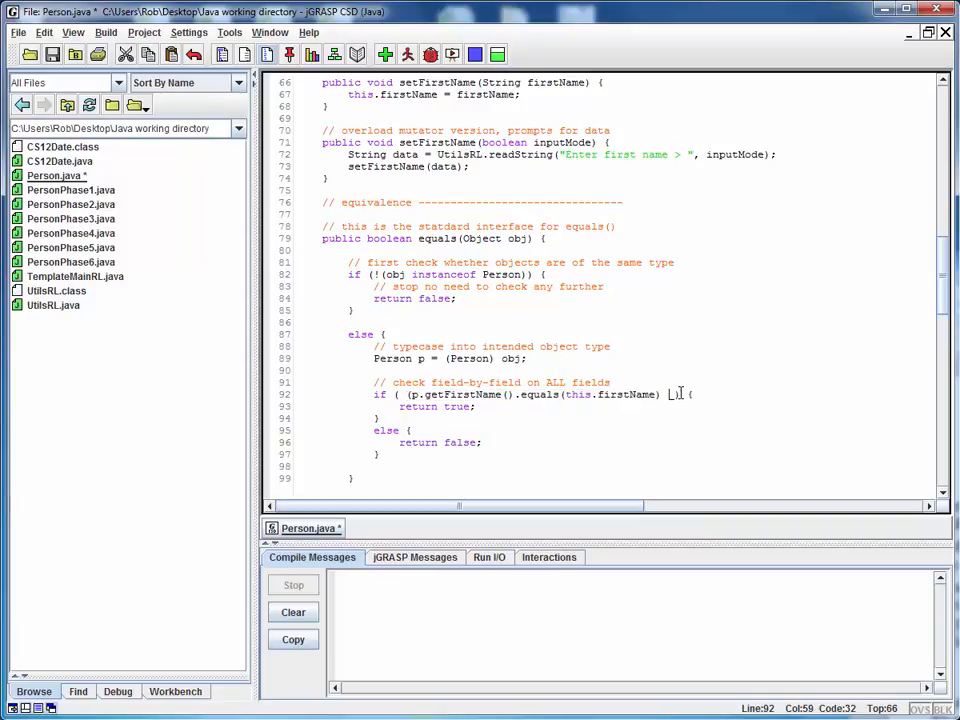
{"action": "type", "text": "&&"}
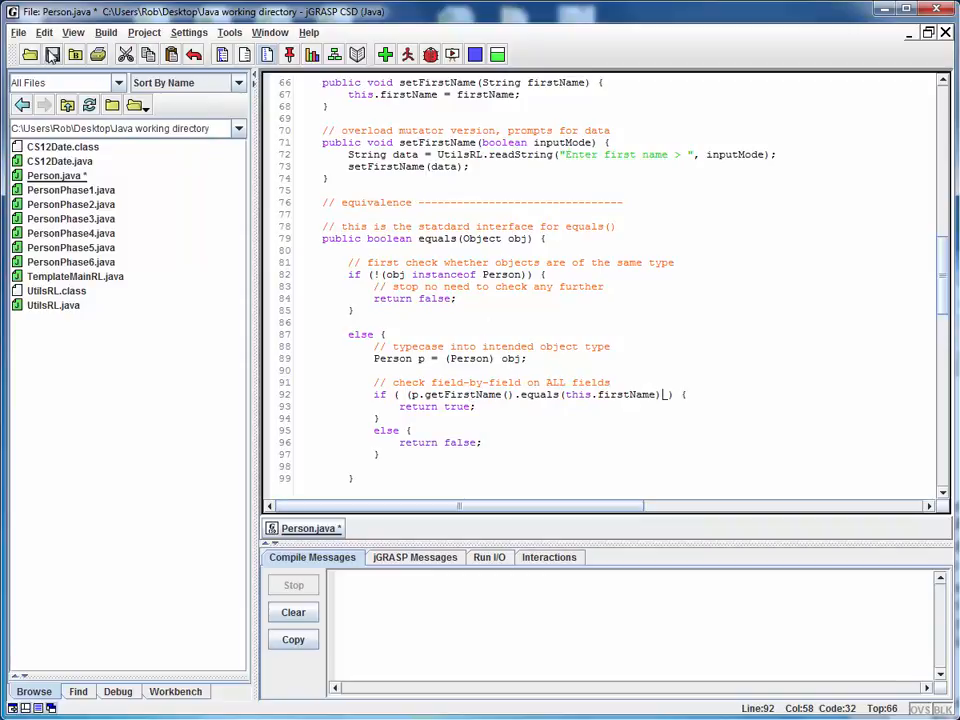
Add the missing closing parenthesis on line 92 so Person.java compiles cleanly, then save
{"action": "left_click", "coordinate": [52, 54]}
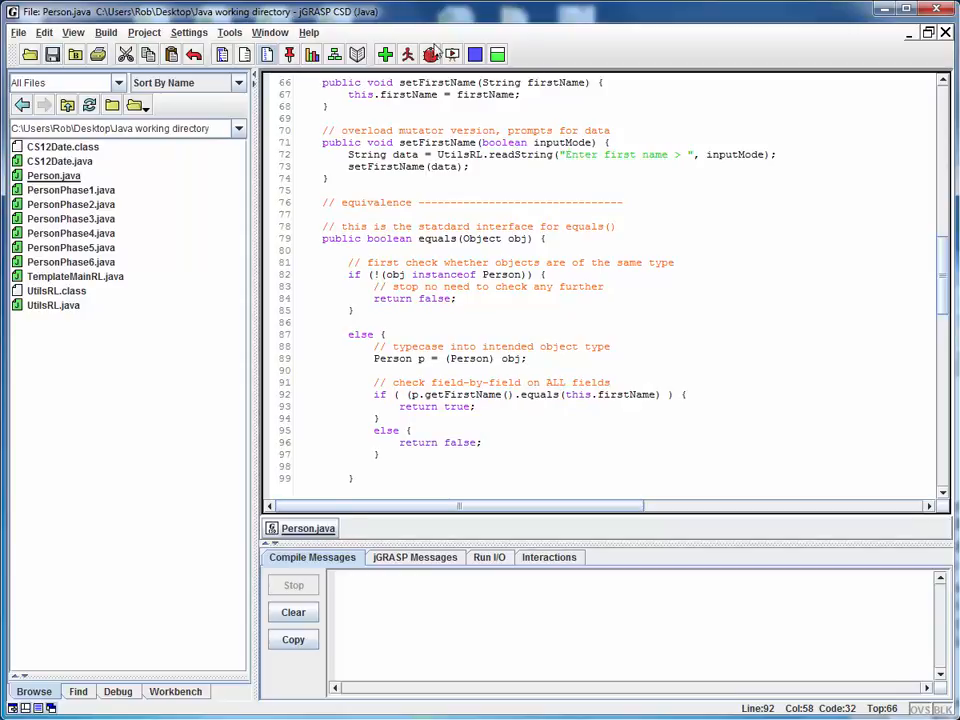
{"action": "left_click", "coordinate": [384, 54]}
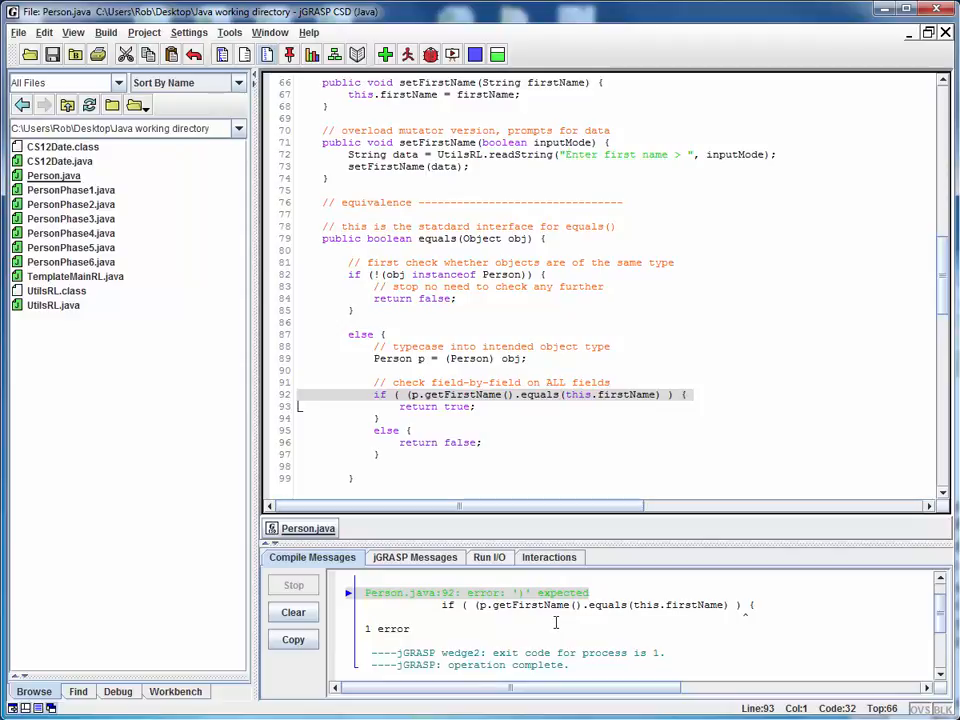
{"action": "mouse_move", "coordinate": [600, 546]}
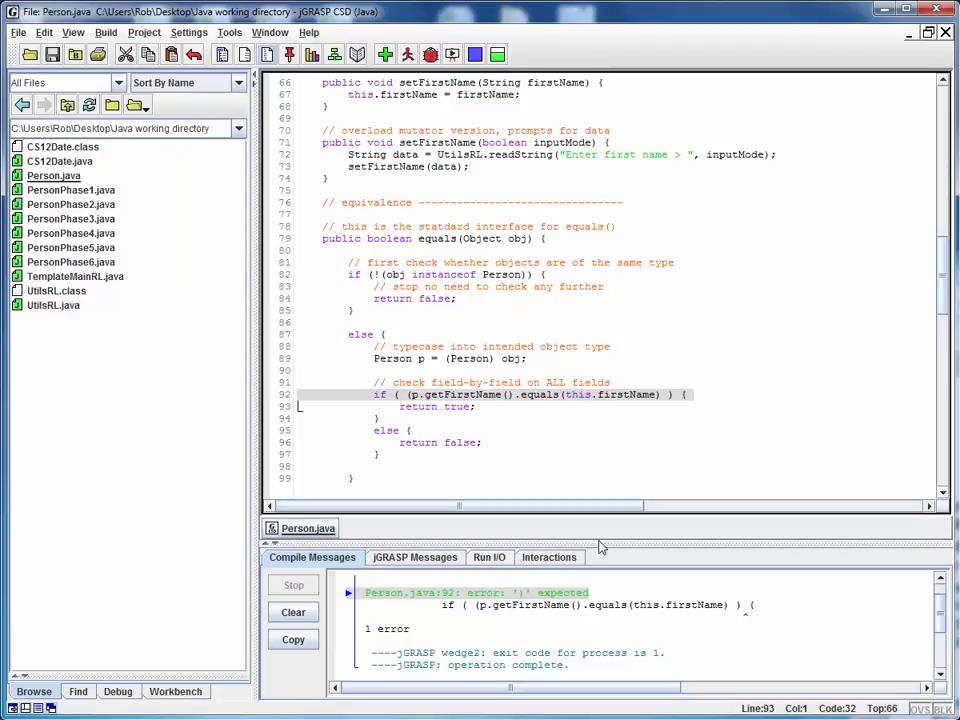
{"action": "left_click", "coordinate": [680, 394]}
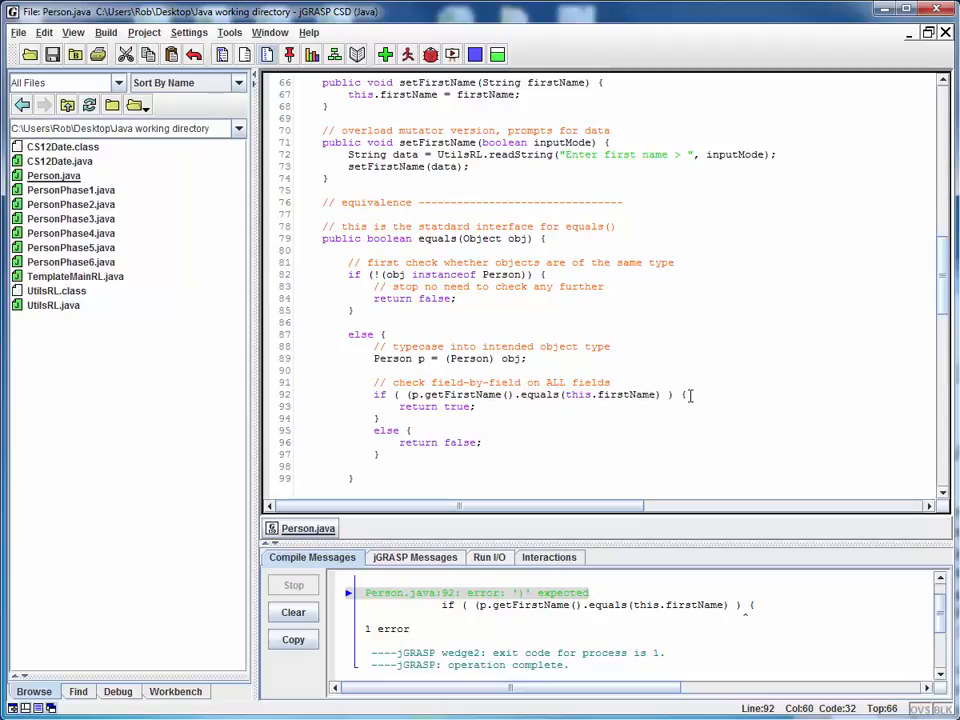
{"action": "type", "text": "{"}
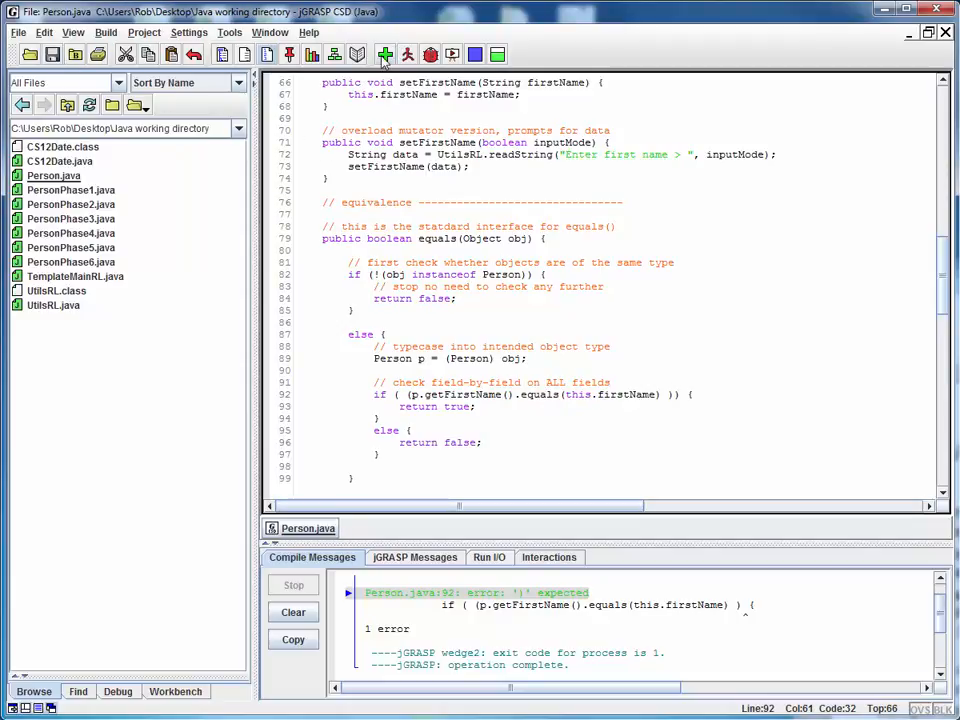
{"action": "left_click", "coordinate": [408, 54]}
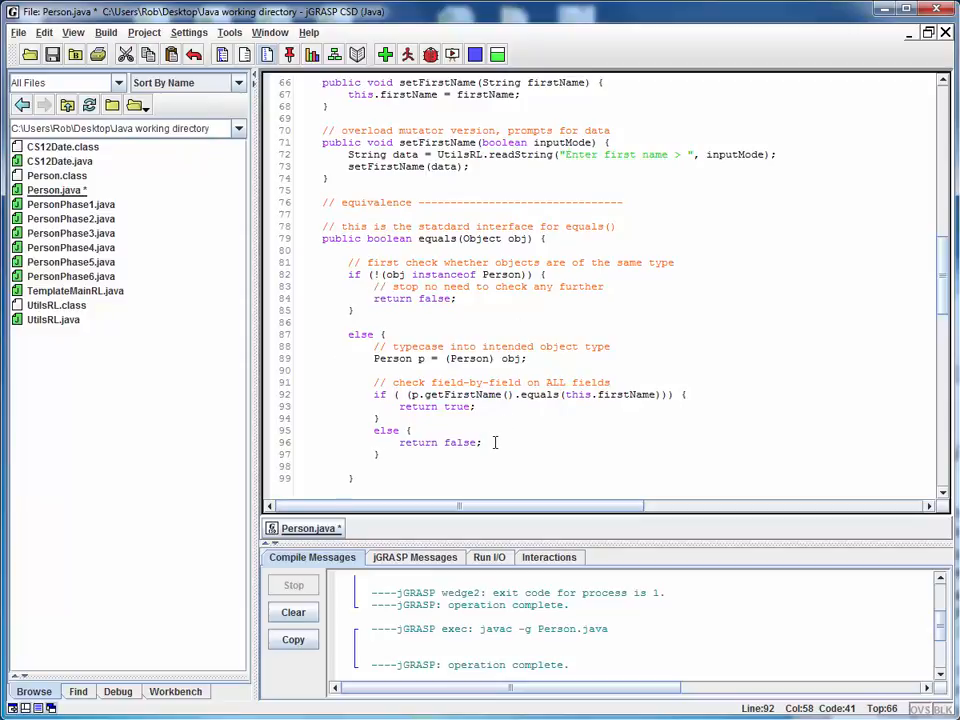
{"action": "left_click", "coordinate": [484, 442]}
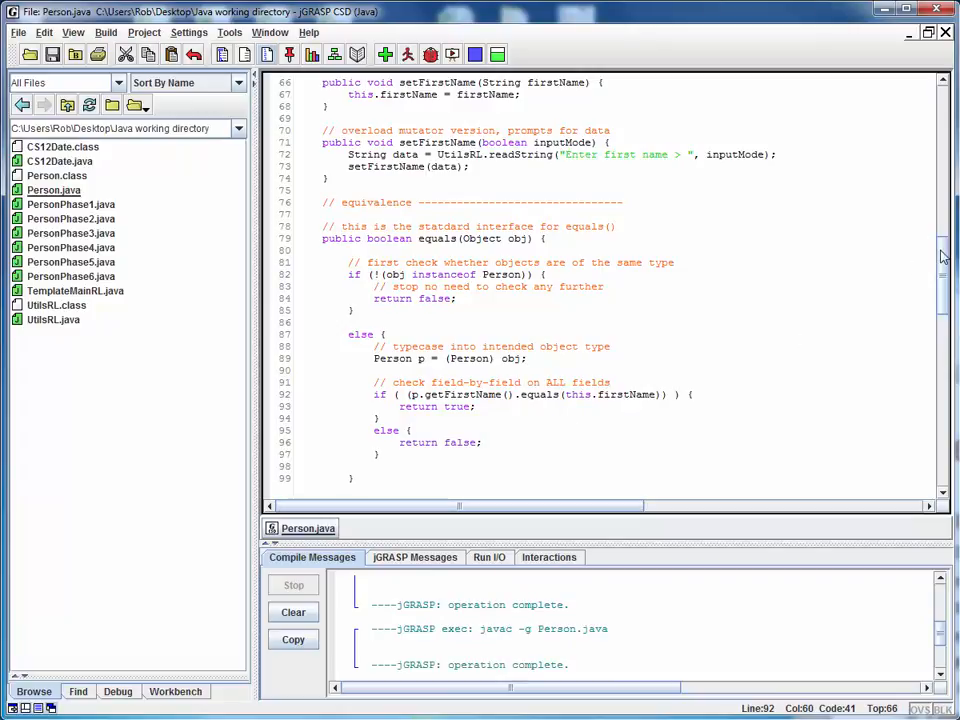
Add a '// test equality' heading comment in the main test driver
{"action": "scroll", "scroll_direction": "down", "scroll_amount": 3}
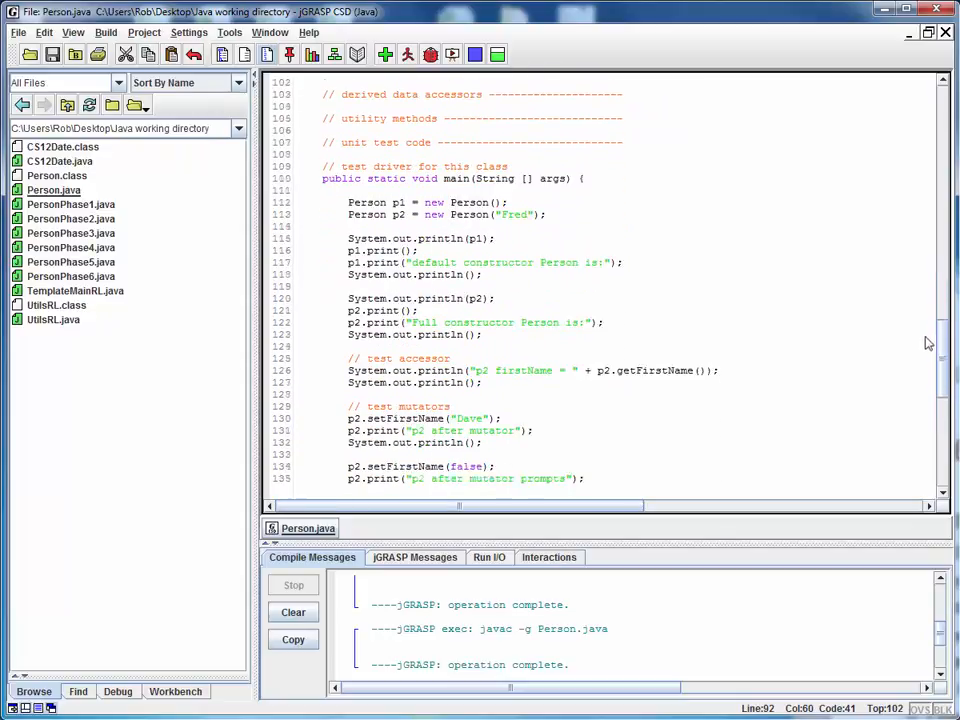
{"action": "scroll", "scroll_direction": "down", "scroll_amount": 3}
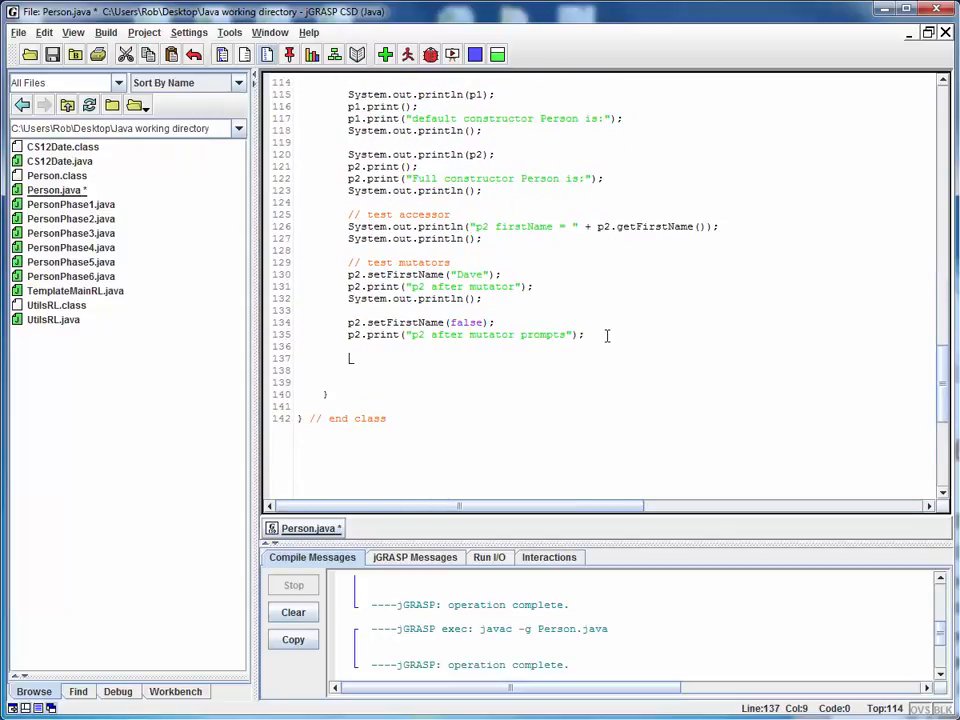
{"action": "type", "text": "// test"}
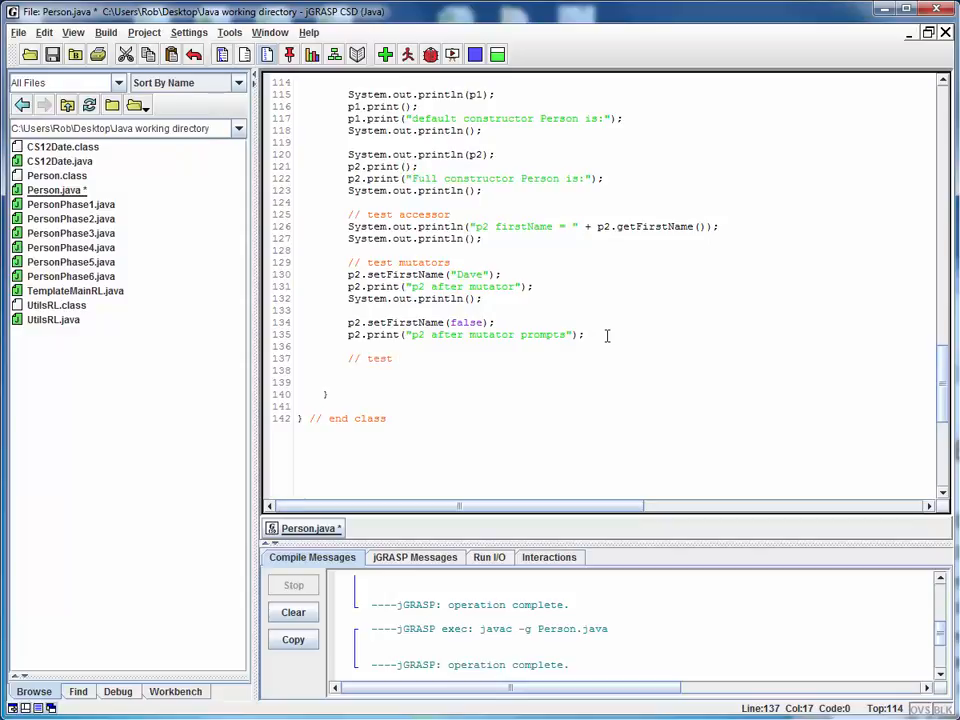
{"action": "type", "text": "equality"}
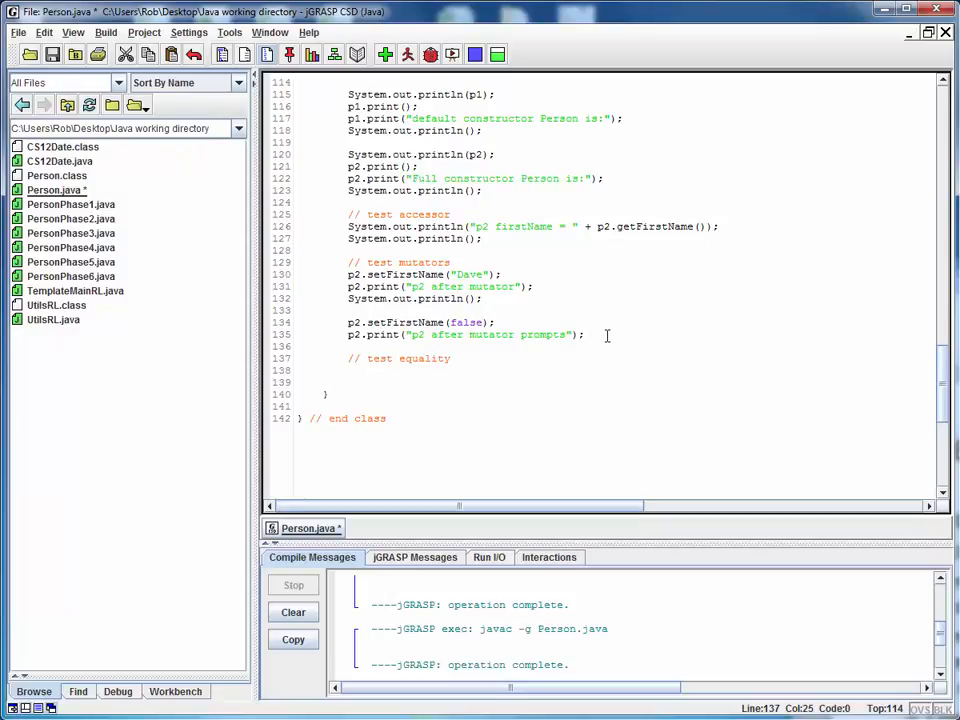
{"action": "key", "text": "Enter"}
{"action": "type", "text": "//"}
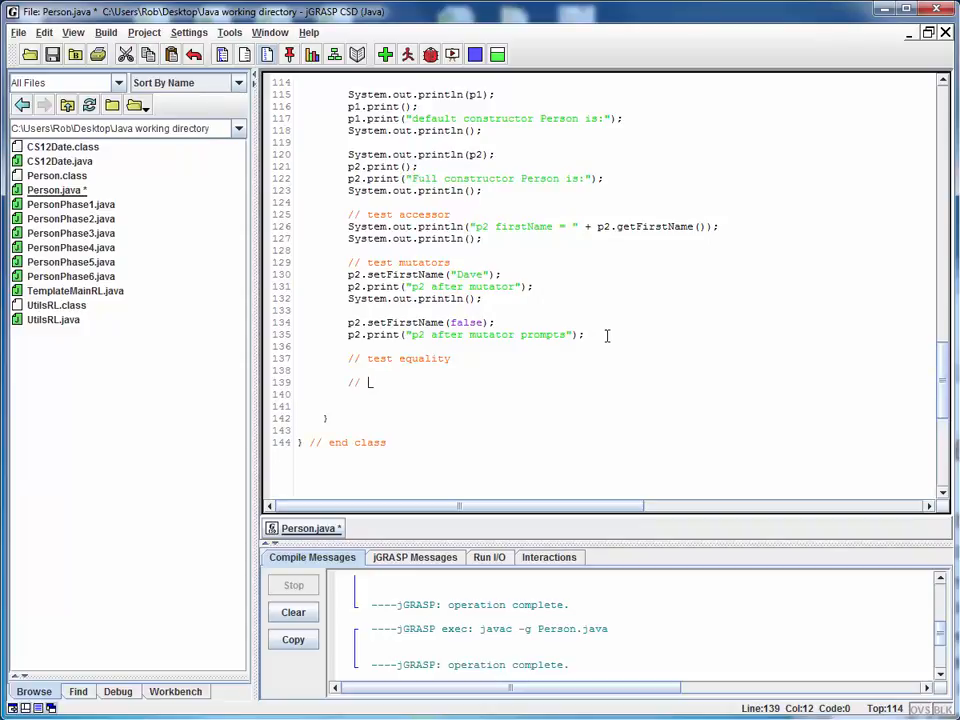
Write the comment that two different objects should differ
{"action": "type", "text": "two"}
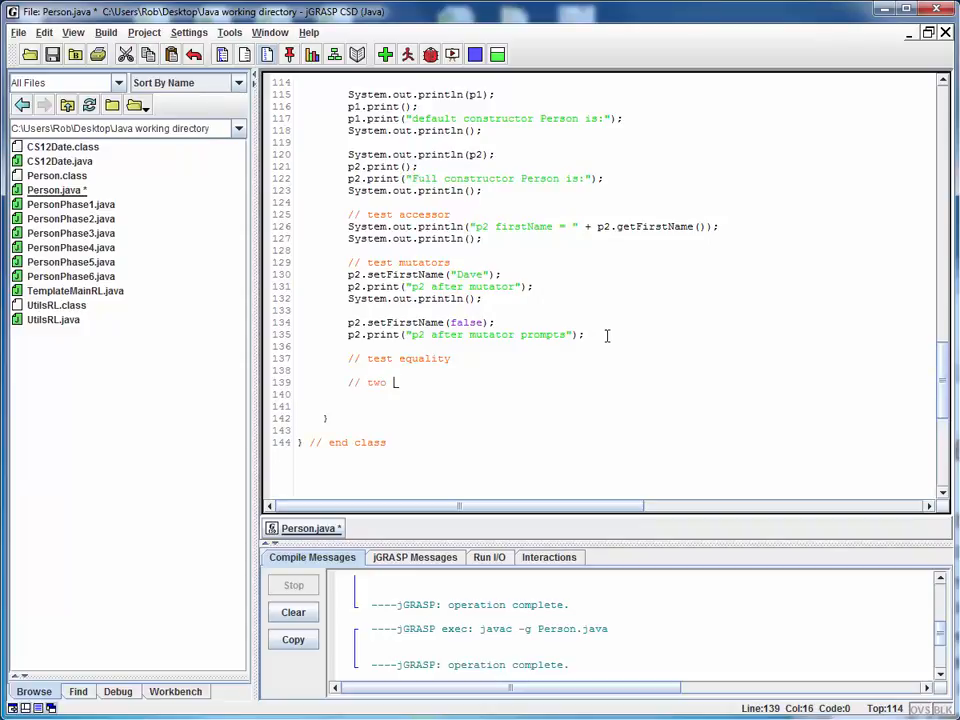
{"action": "type", "text": "dif"}
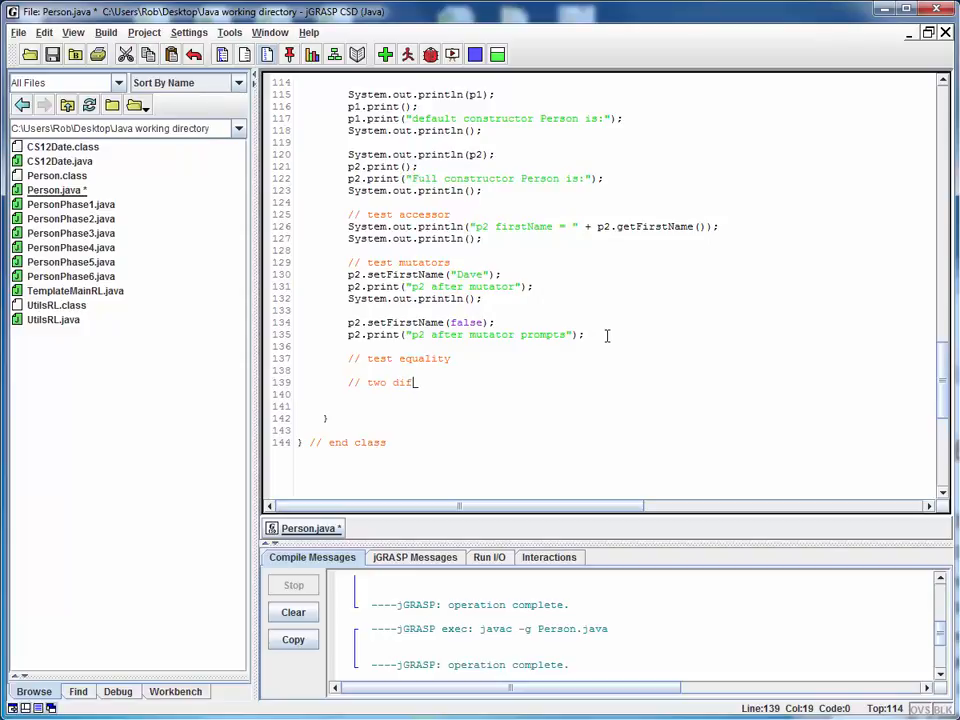
{"action": "type", "text": "ferent"}
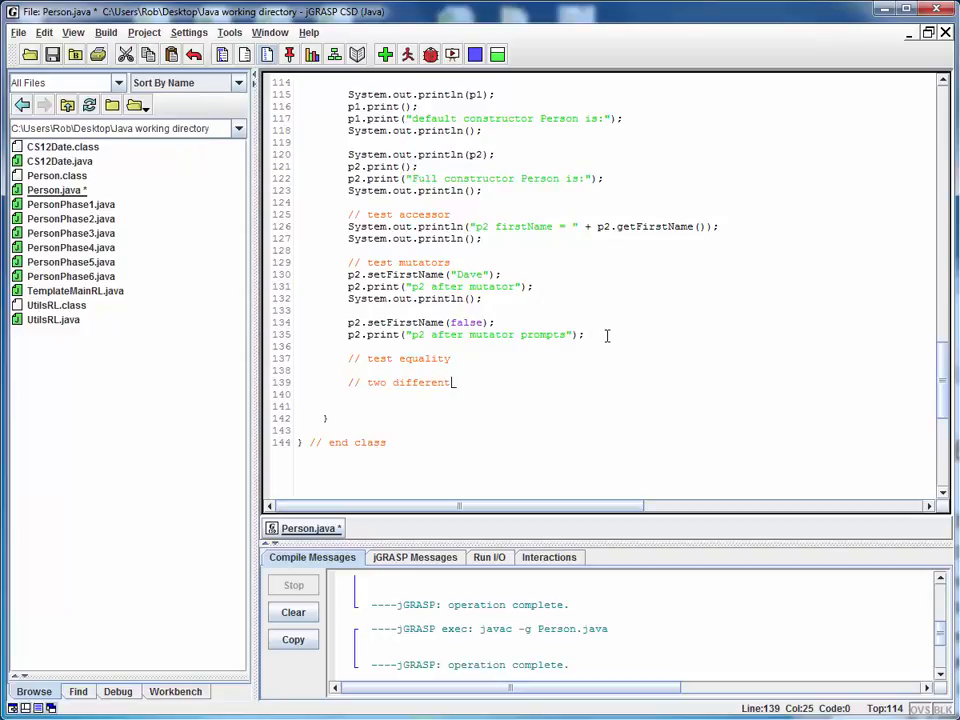
{"action": "type", "text": "obj"}
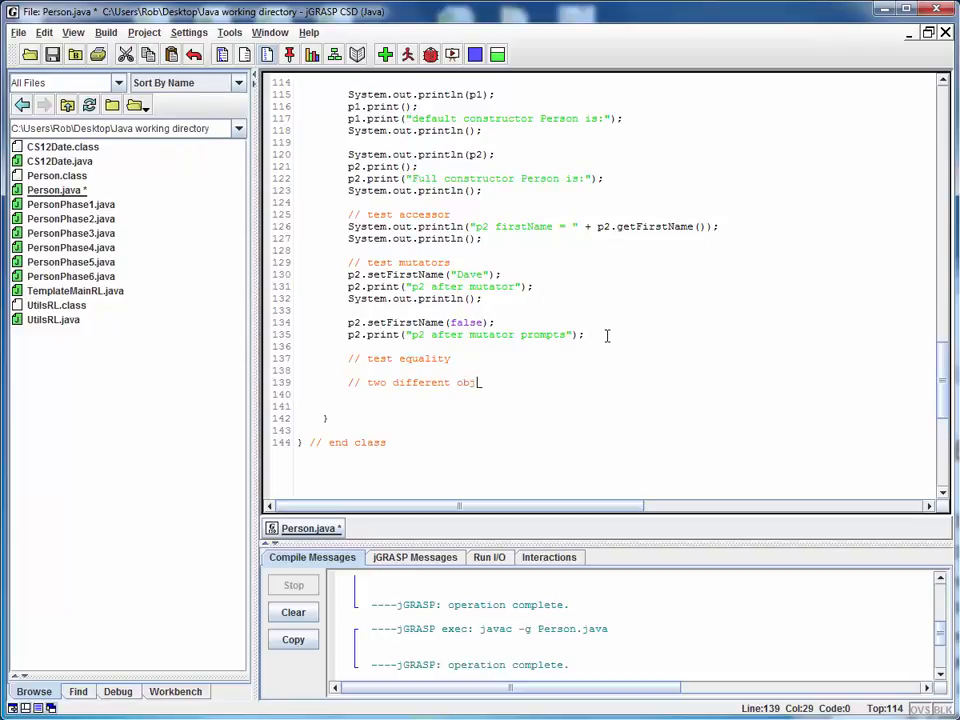
{"action": "type", "text": "ects should"}
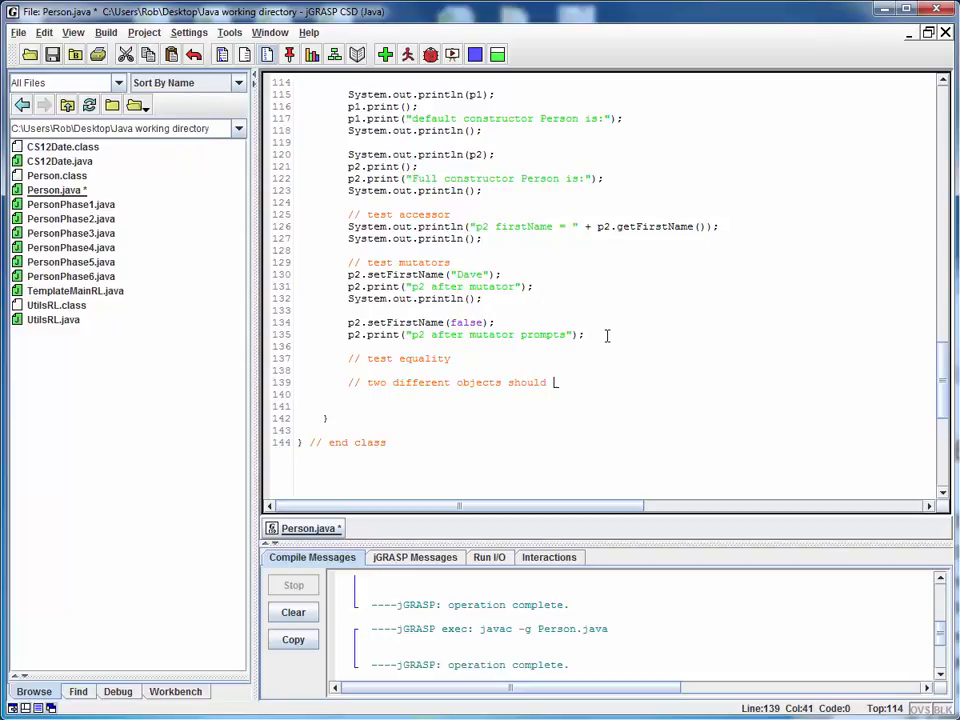
{"action": "type", "text": "differ"}
{"action": "type", "text": "//"}
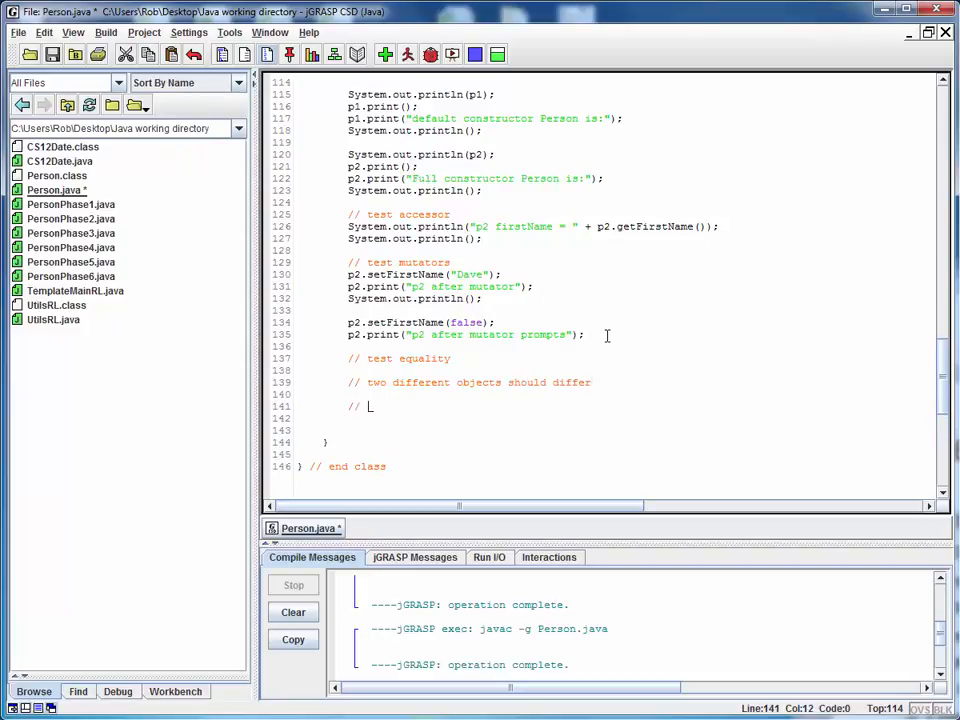
Write the comment that the same object is equal to itself
{"action": "type", "text": "e"}
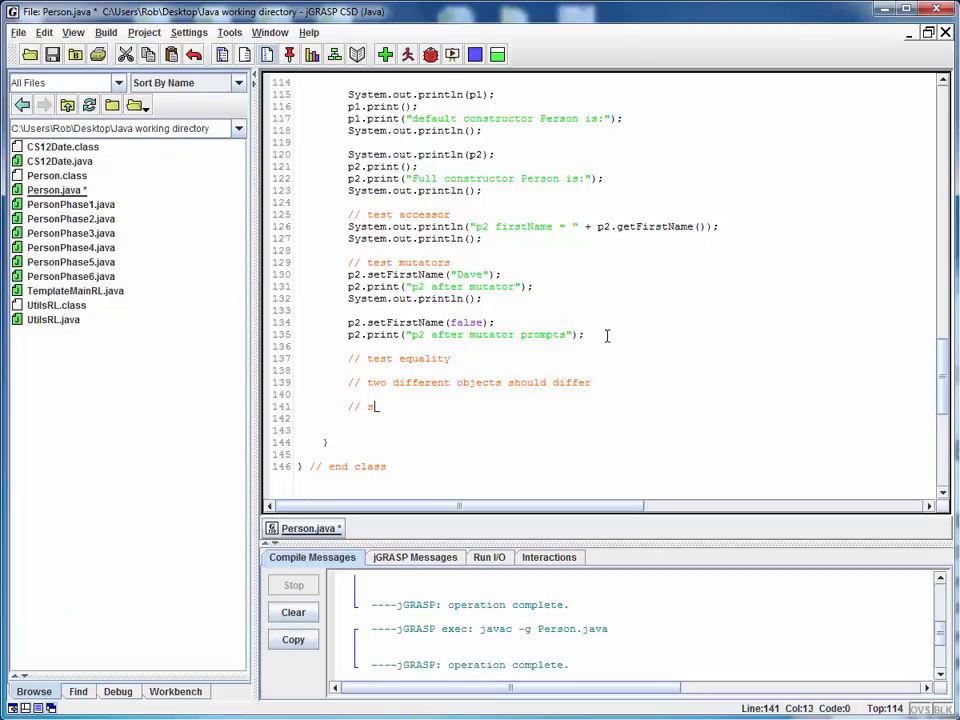
{"action": "type", "text": "ame obje"}
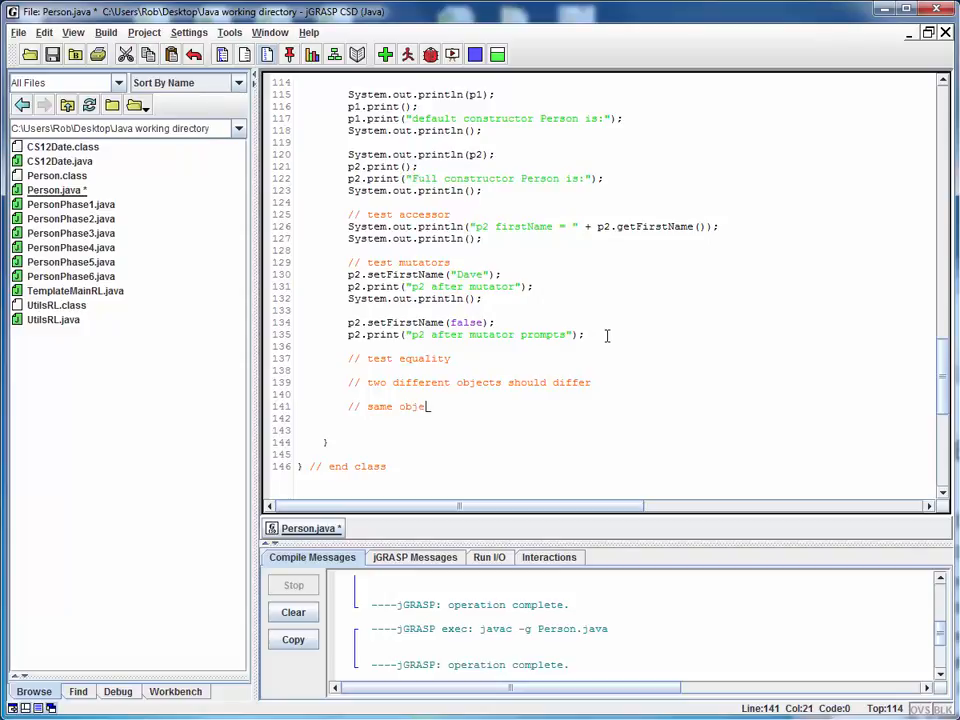
{"action": "type", "text": "ct is"}
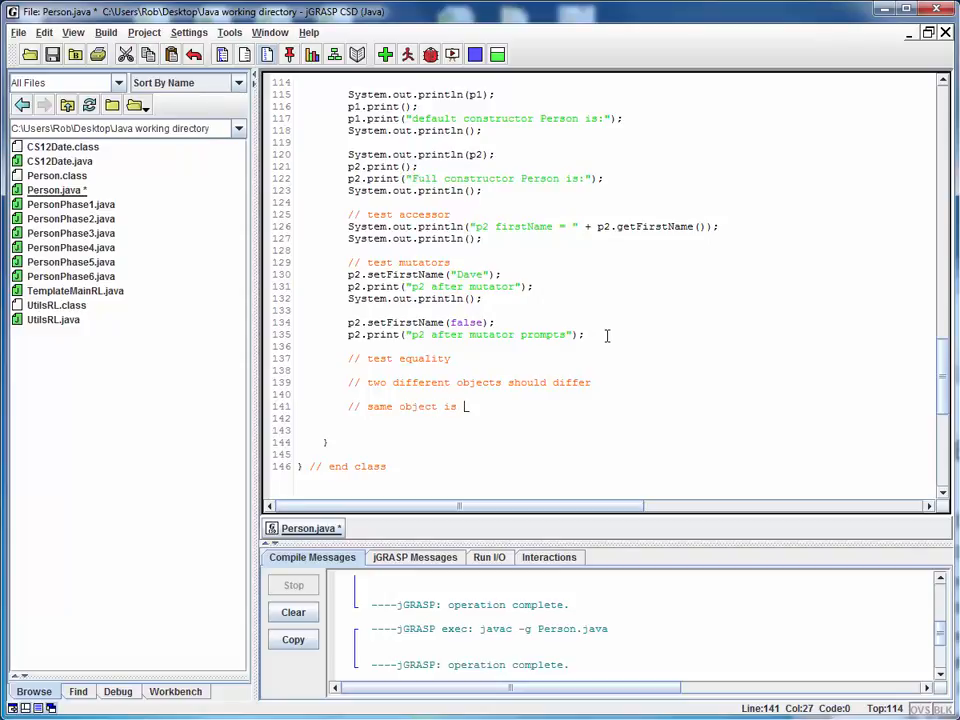
{"action": "type", "text": "equal"}
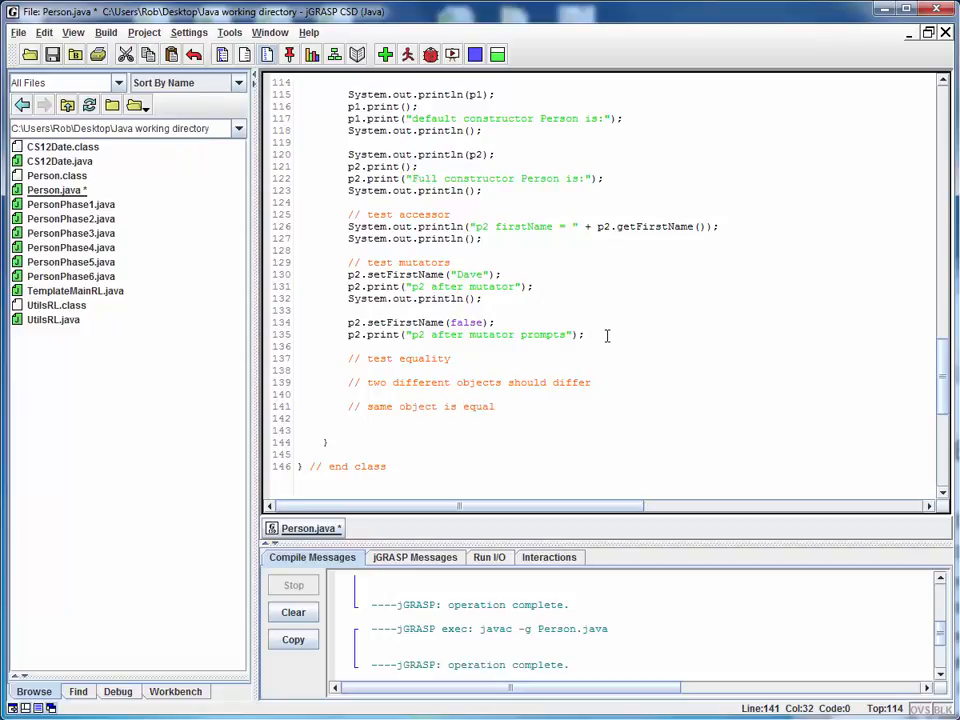
{"action": "type", "text": "to itself"}
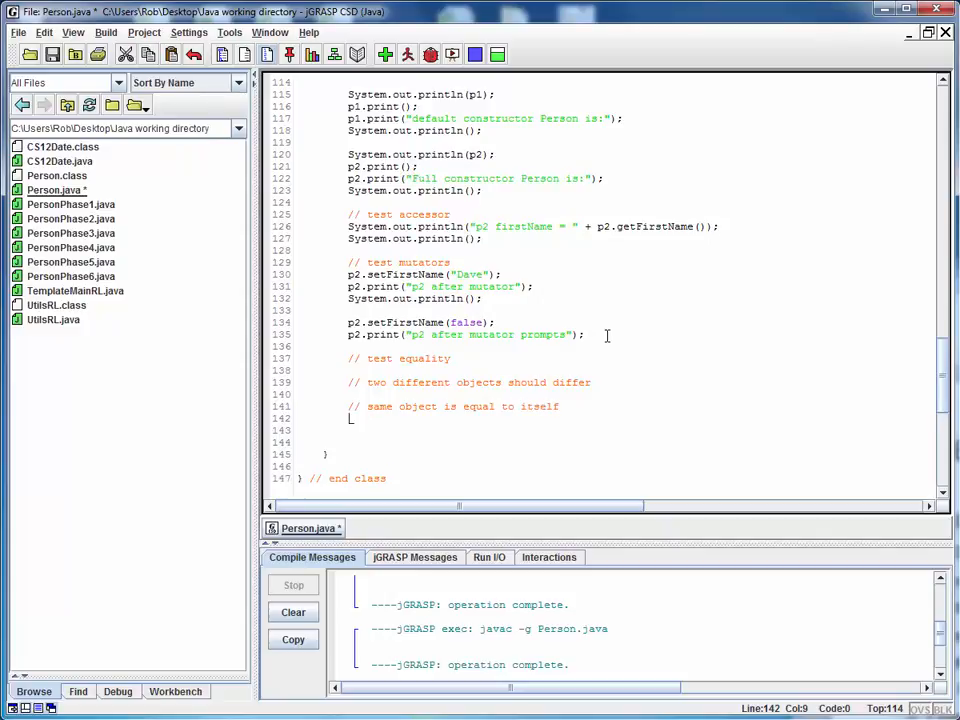
Write the comment that a Person can't equal another object
{"action": "type", "text": "//"}
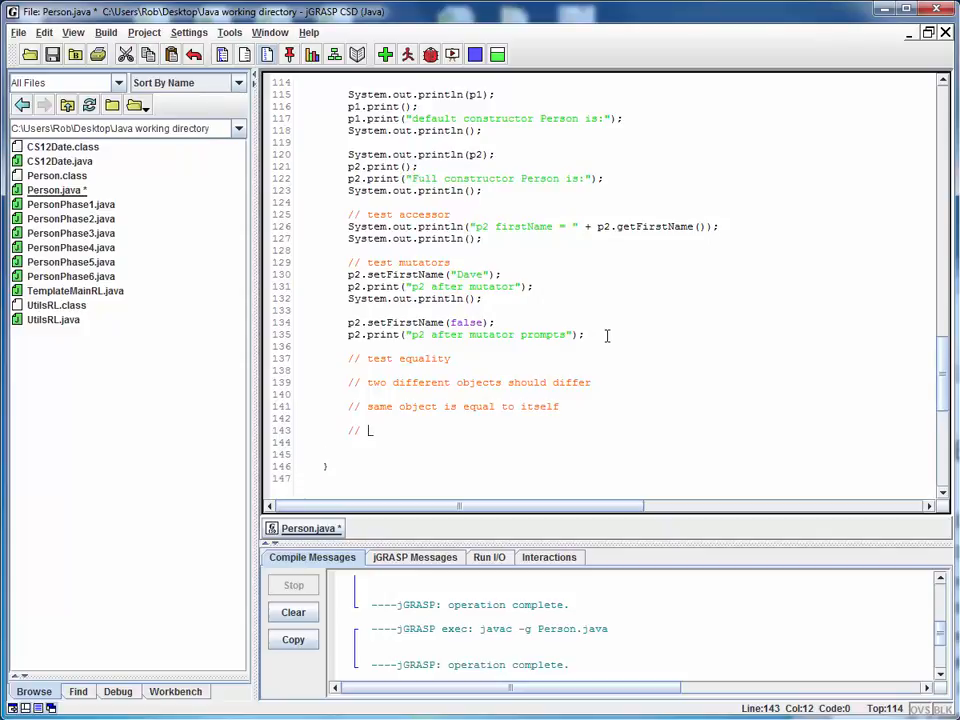
{"action": "type", "text": "a Person"}
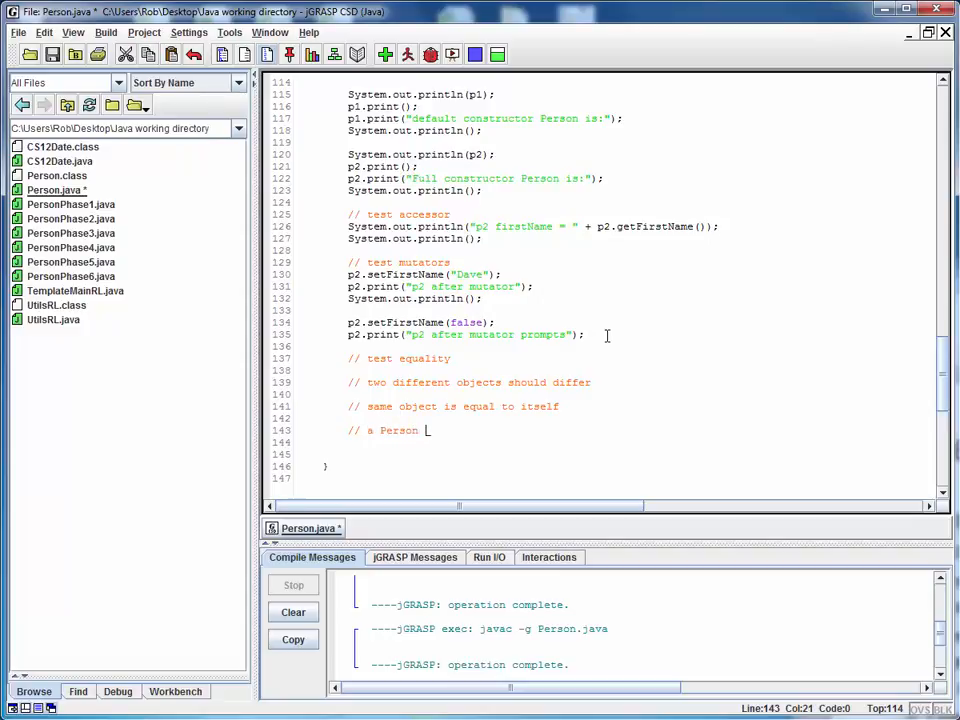
{"action": "type", "text": "can't"}
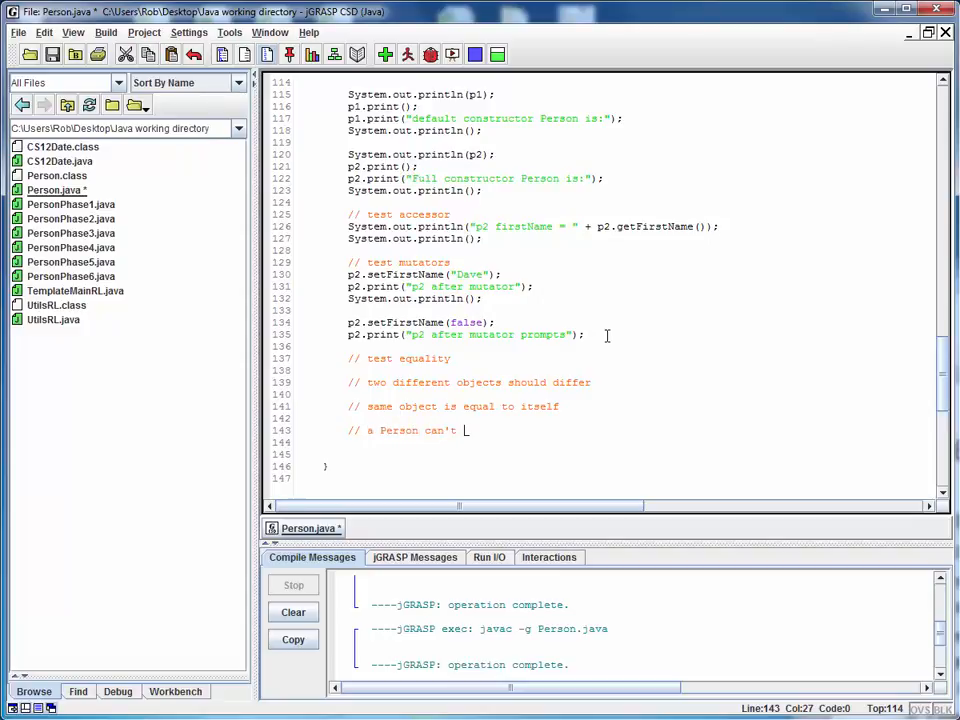
{"action": "type", "text": "equal"}
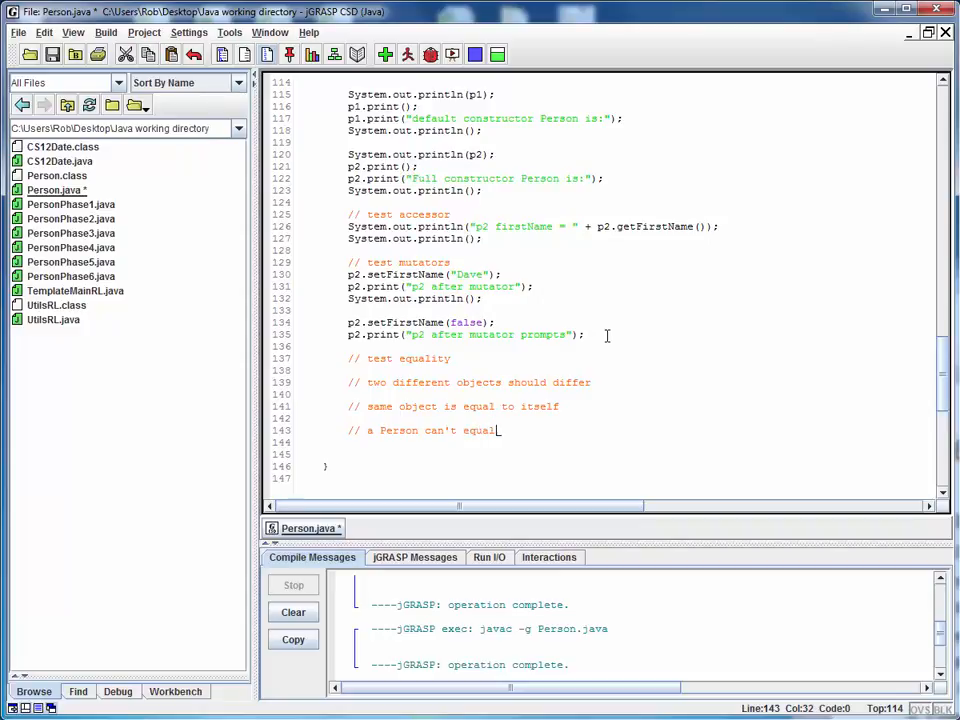
{"action": "type", "text": "and"}
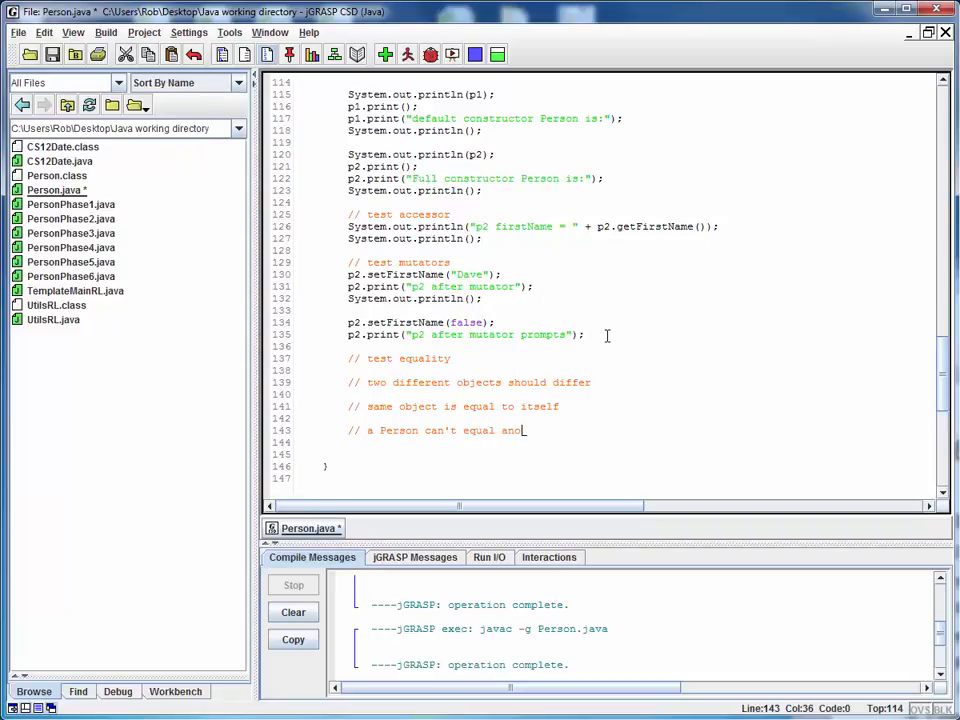
{"action": "type", "text": "ther"}
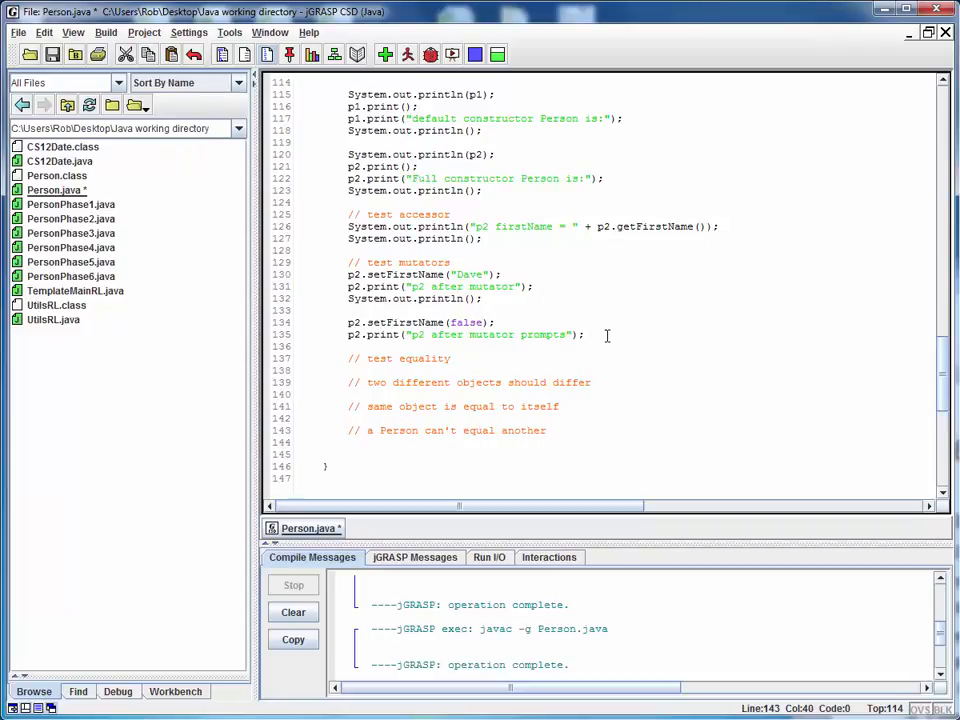
{"action": "type", "text": "object"}
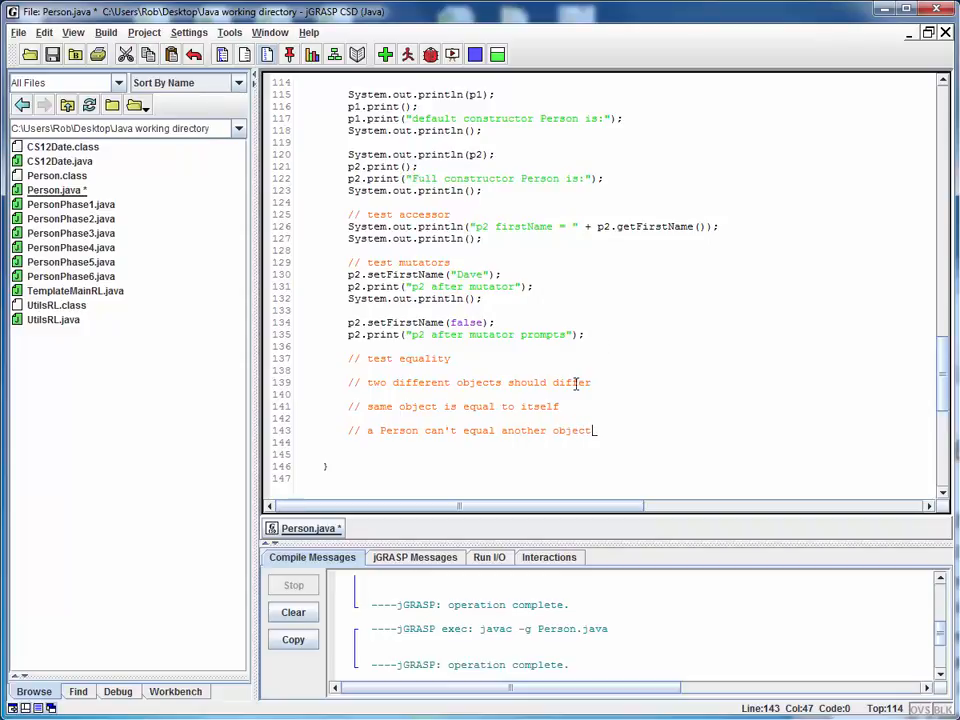
{"action": "left_click", "coordinate": [596, 382]}
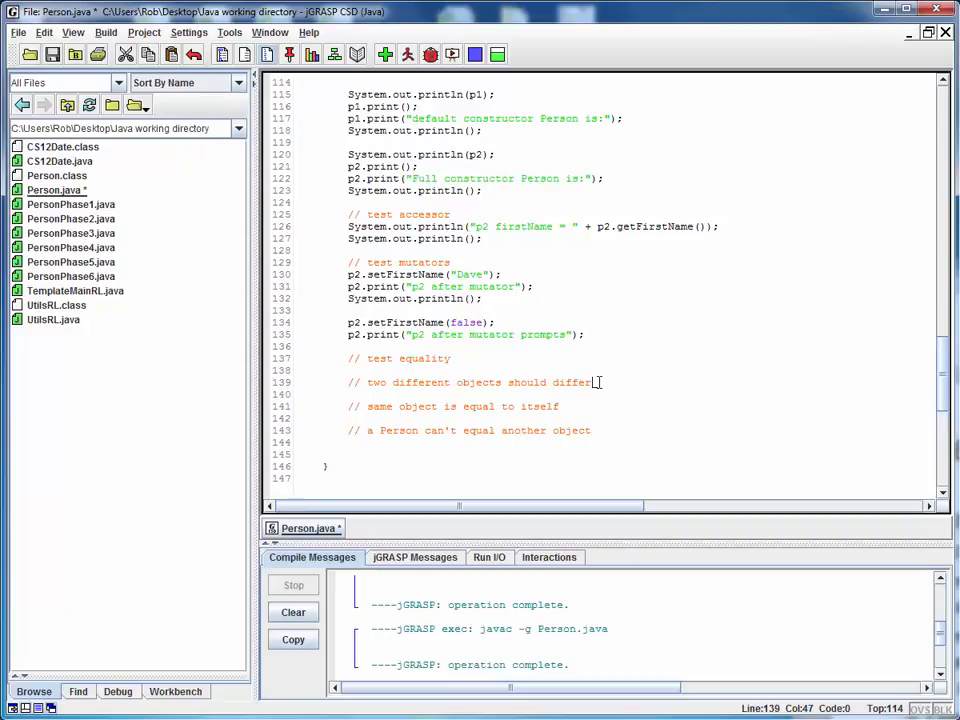
Insert System.out.println() statements under the equality comments
{"action": "type", "text": "Syst"}
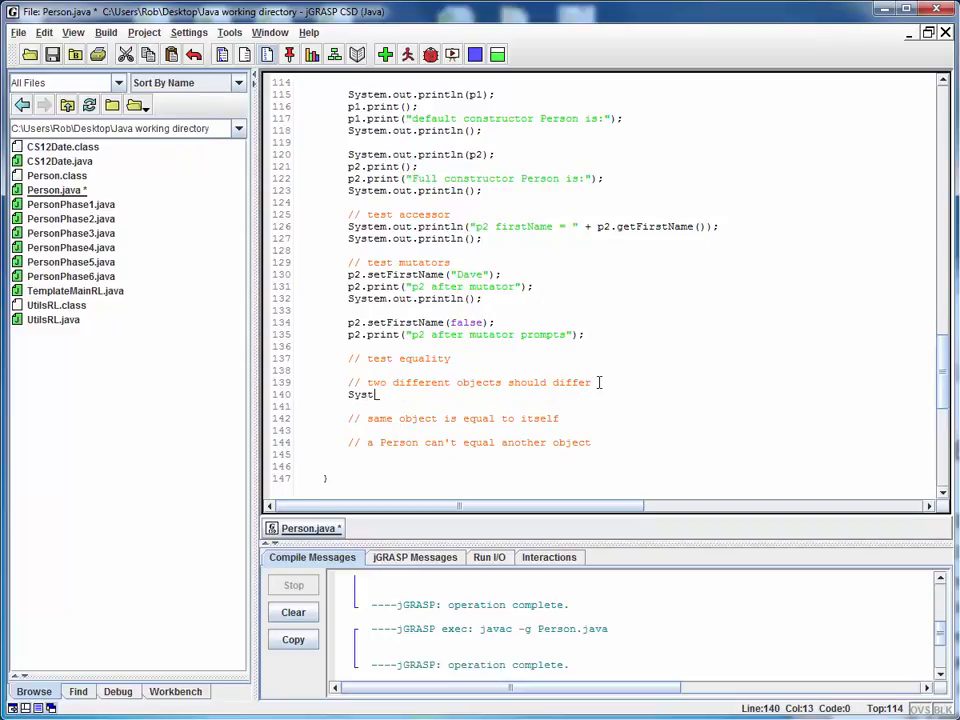
{"action": "type", "text": "em.out.print"}
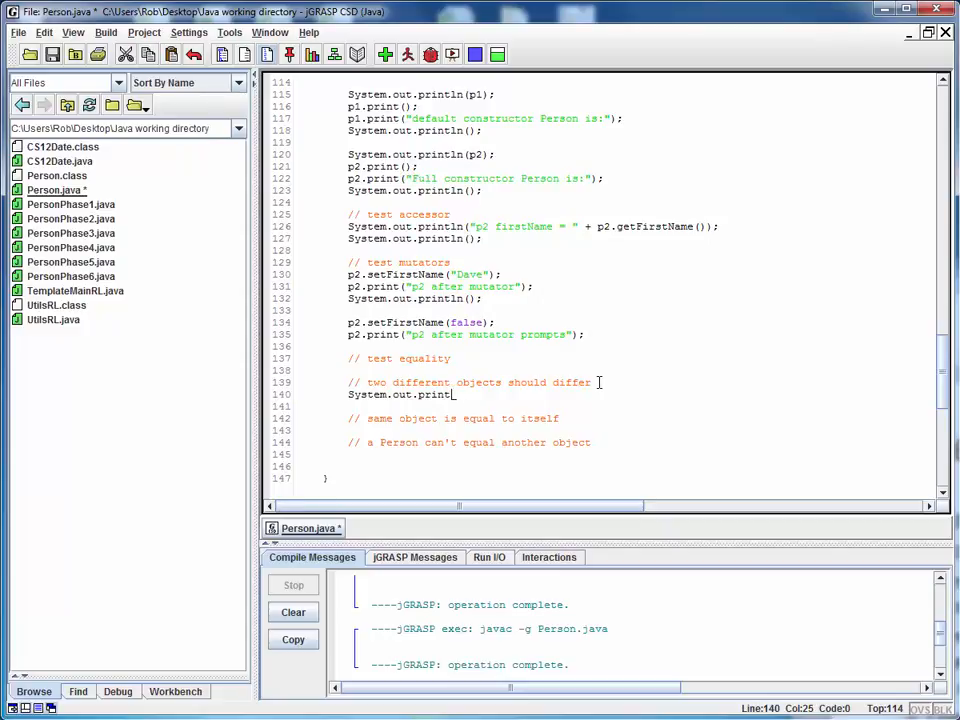
{"action": "type", "text": "ln();"}
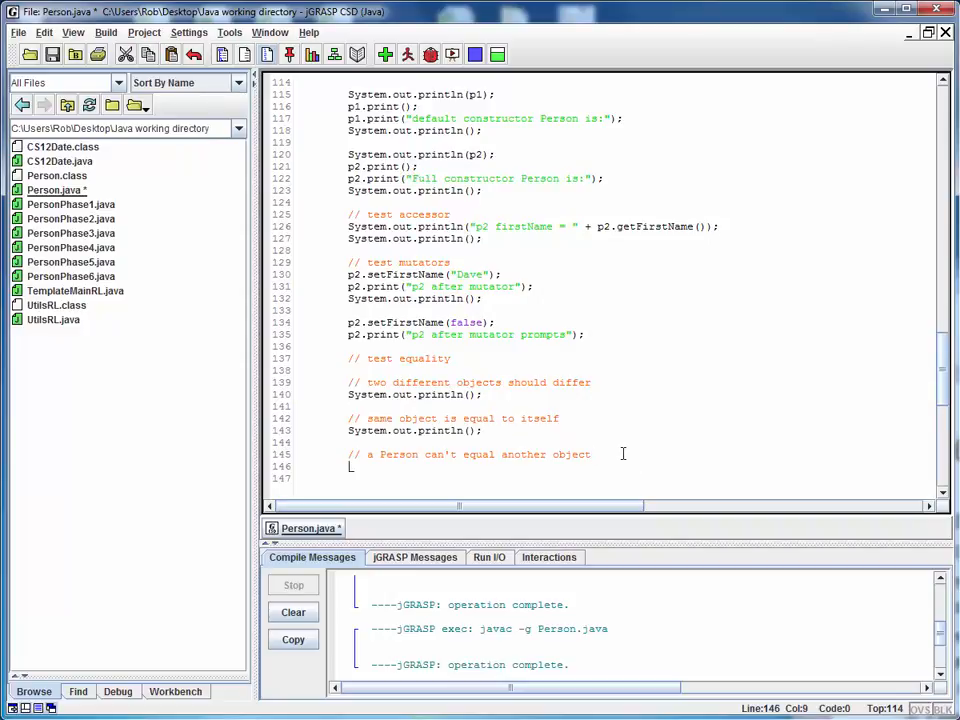
{"action": "type", "text": "System.out.println();"}
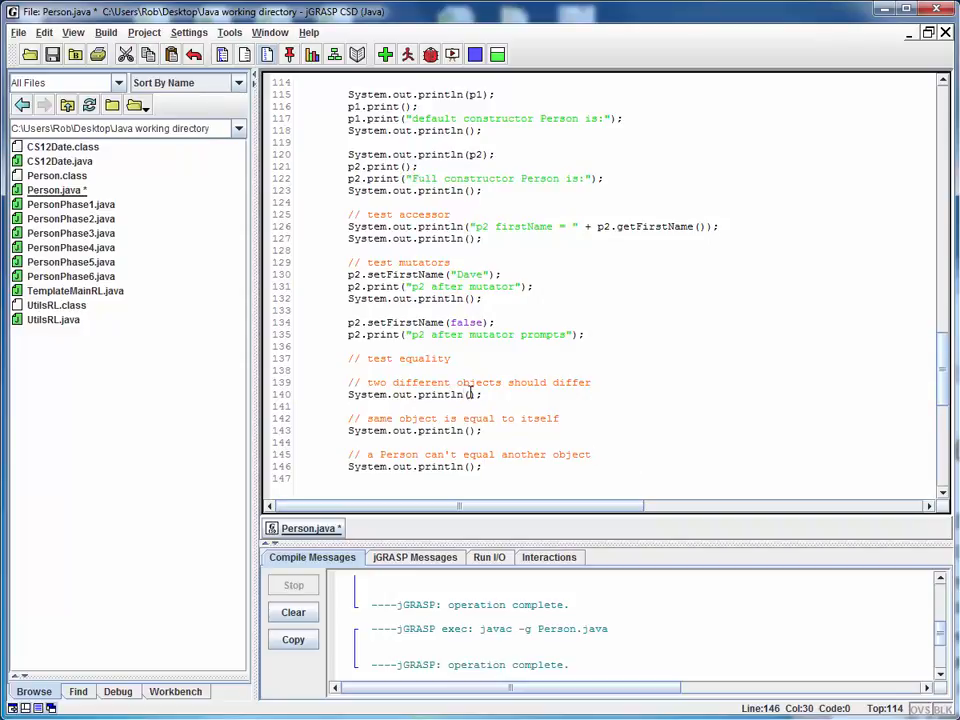
Fill in the first print as "p1 equals p2? " + p1.equals(p2)
{"action": "left_click", "coordinate": [562, 418]}
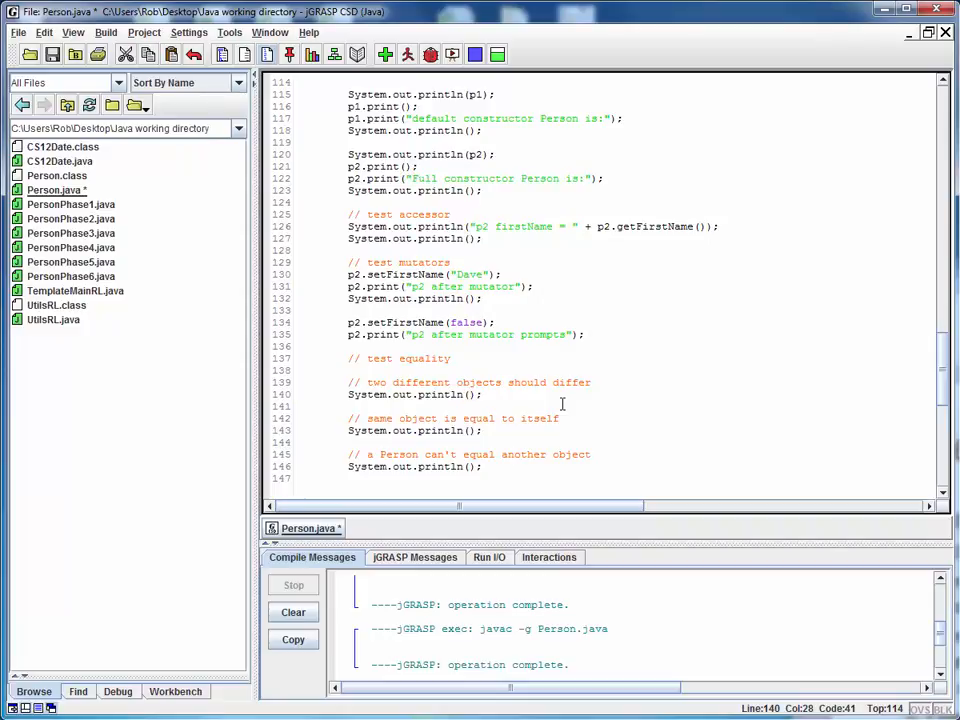
{"action": "type", "text": "p1\""}
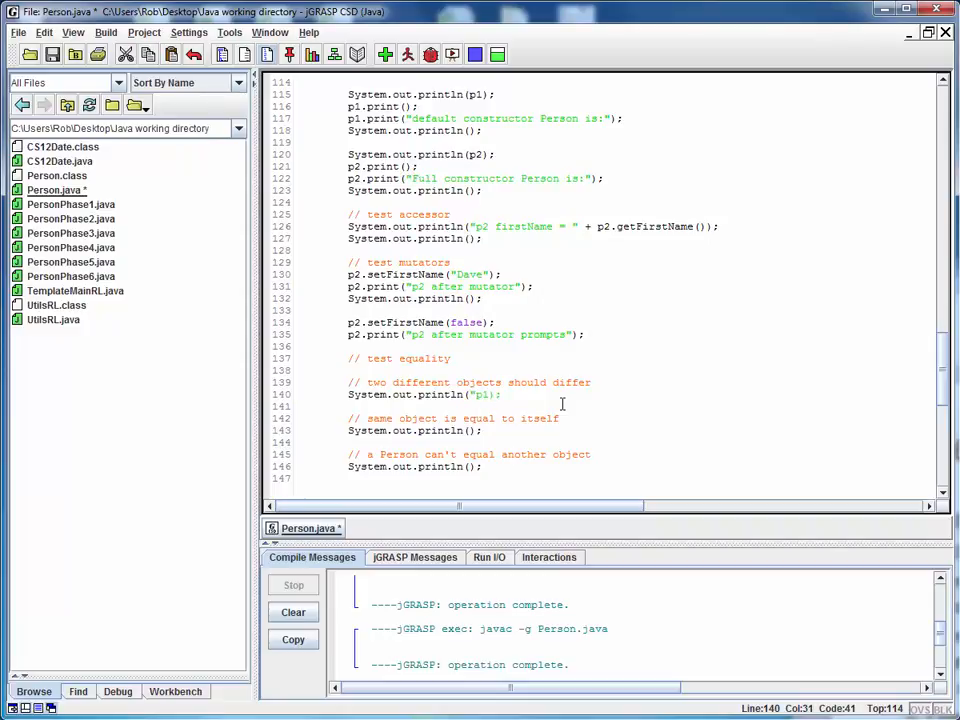
{"action": "type", "text": "equals p2?"}
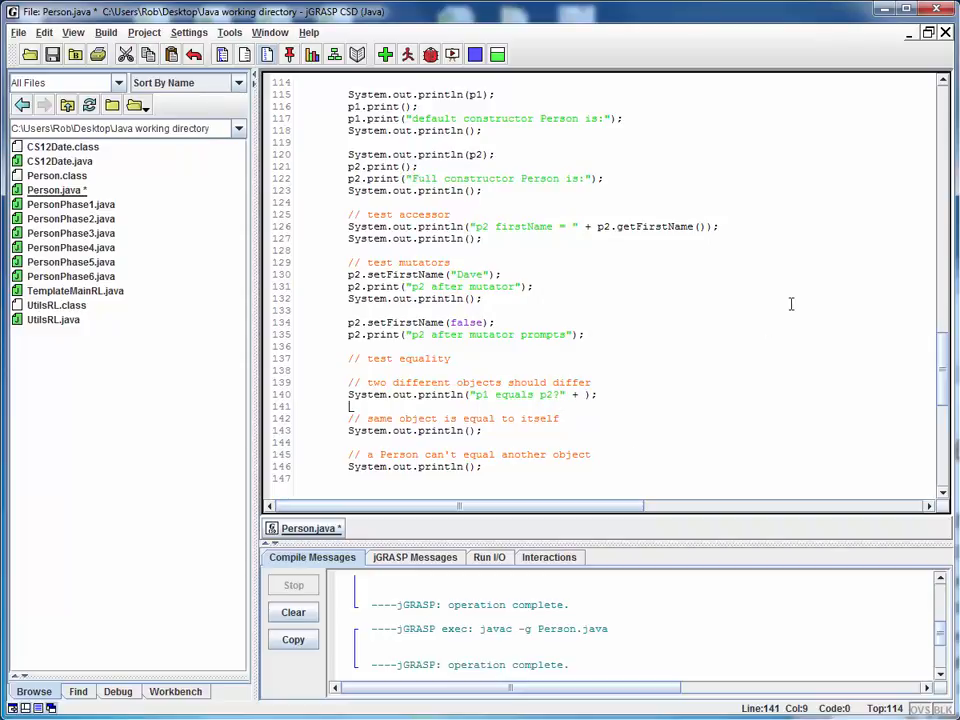
{"action": "scroll", "scroll_direction": "up", "scroll_amount": 3}
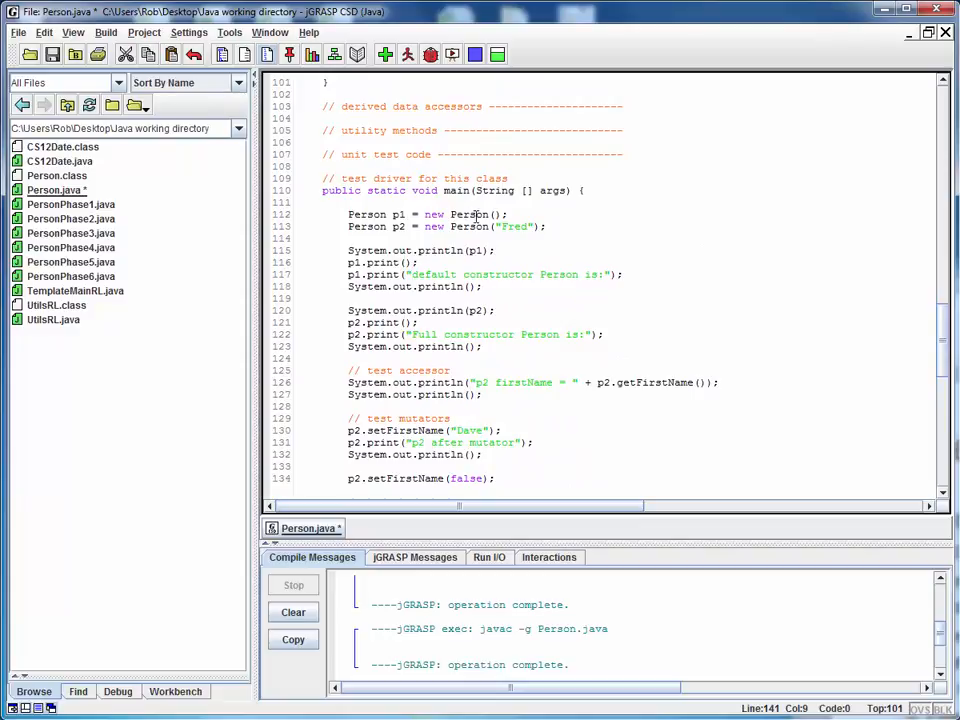
{"action": "scroll", "scroll_direction": "down", "scroll_amount": 3}
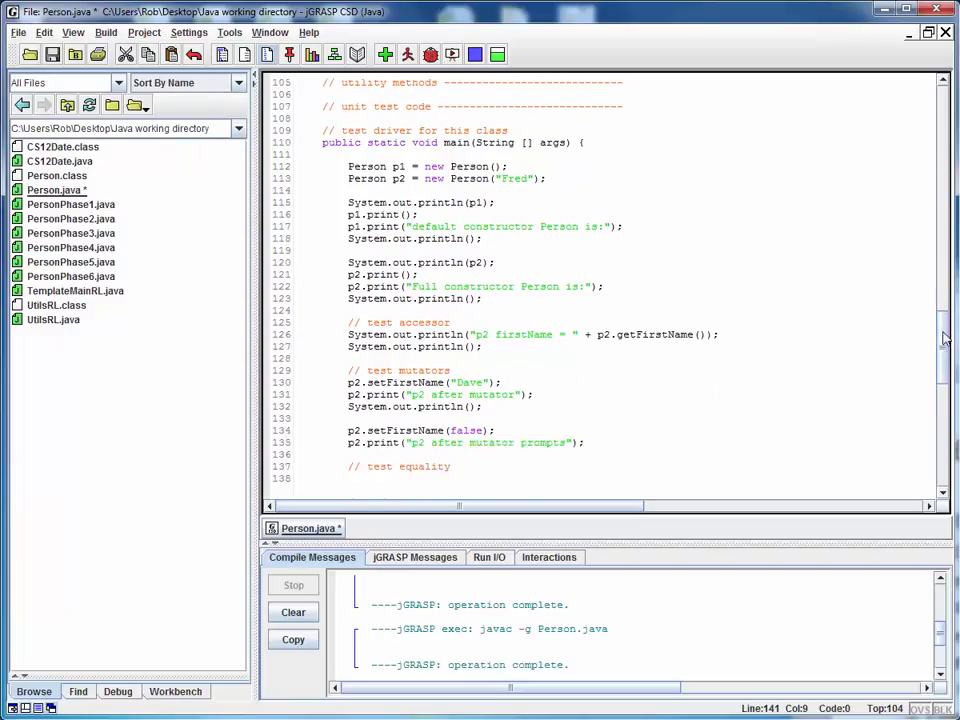
{"action": "scroll", "scroll_direction": "down", "scroll_amount": 3}
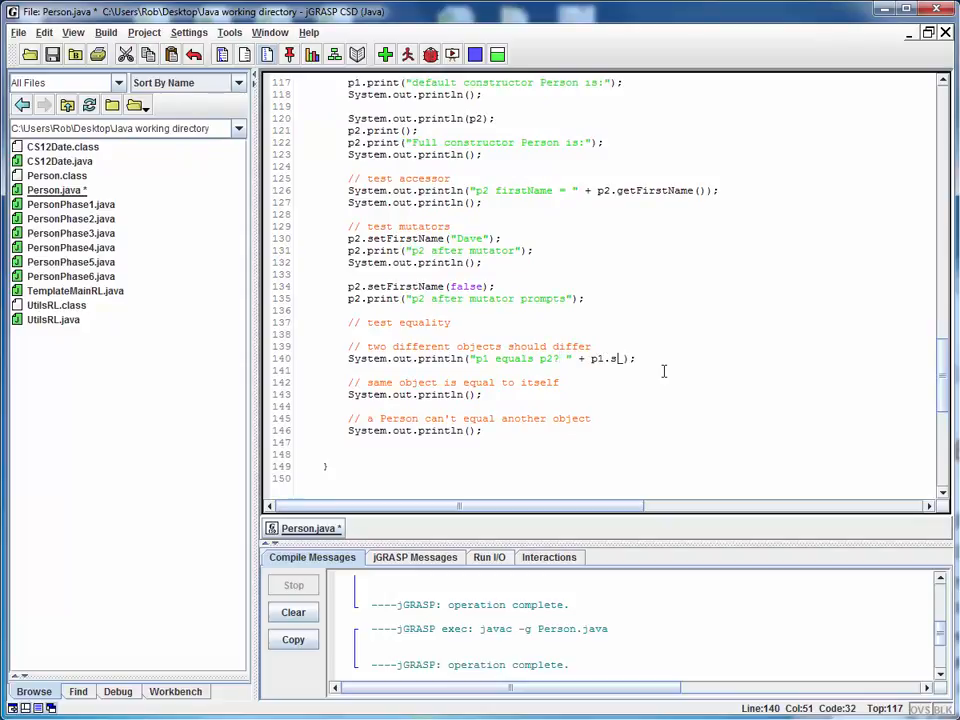
{"action": "type", "text": "equals(p2"}
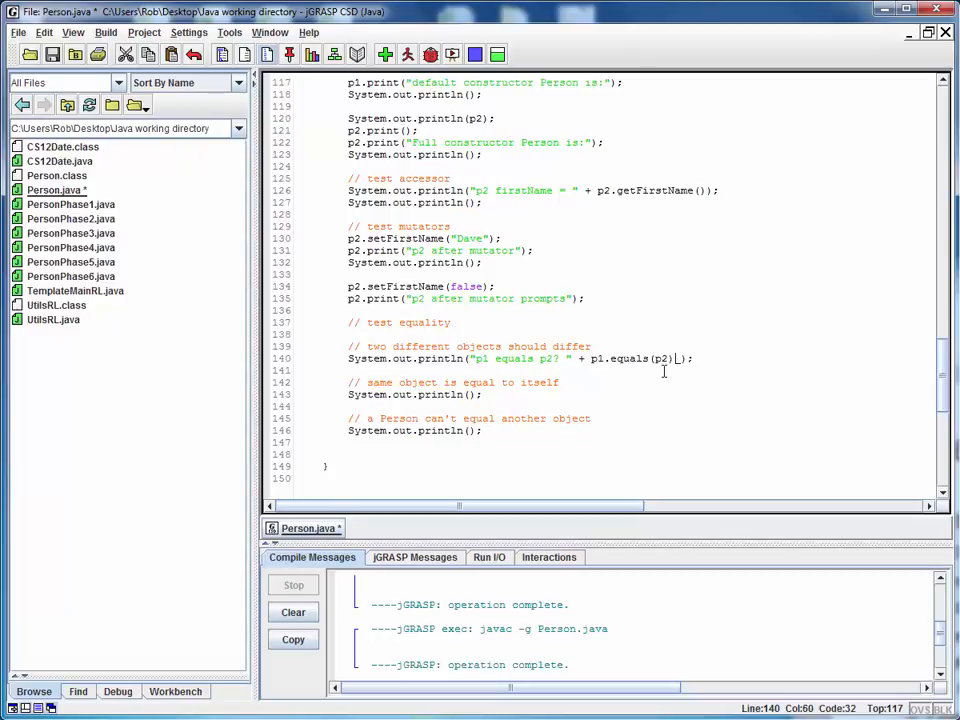
{"action": "mouse_move", "coordinate": [672, 370]}
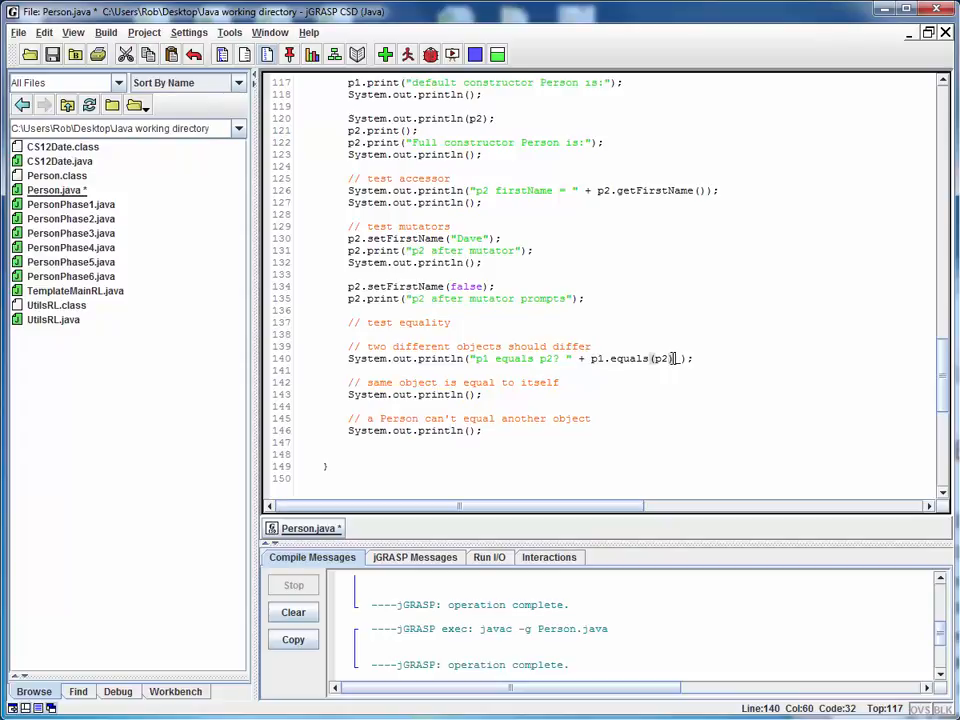
{"action": "mouse_move", "coordinate": [528, 394]}
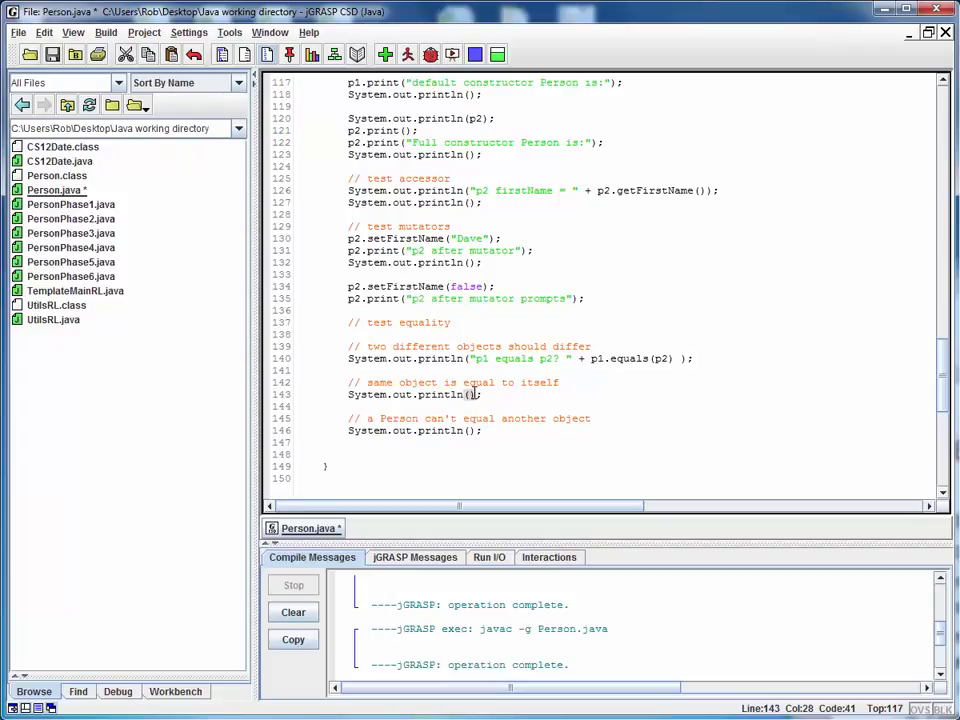
Fill in the second print as "p2 equals p2? " + p2.equals(p2)
{"action": "type", "text": "p2"}
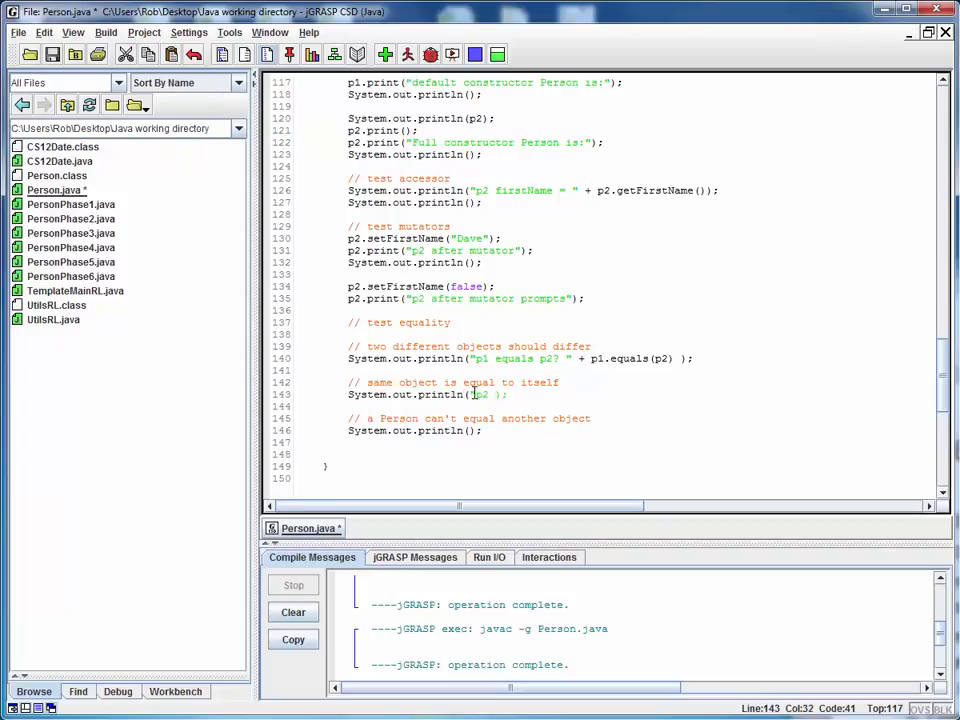
{"action": "type", "text": "equals)"}
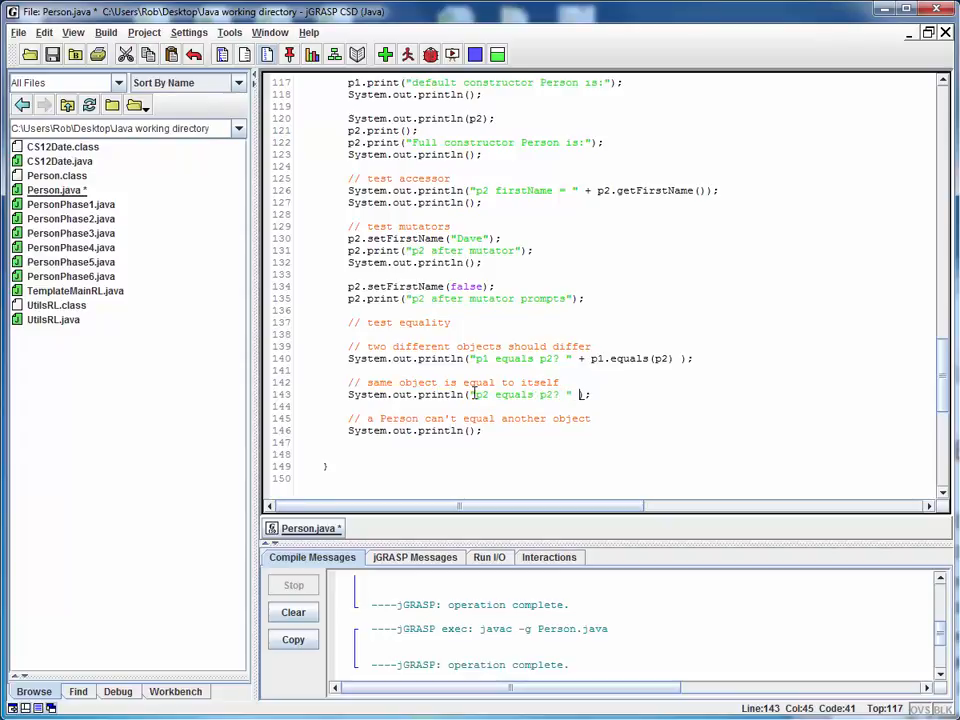
{"action": "type", "text": "p1"}
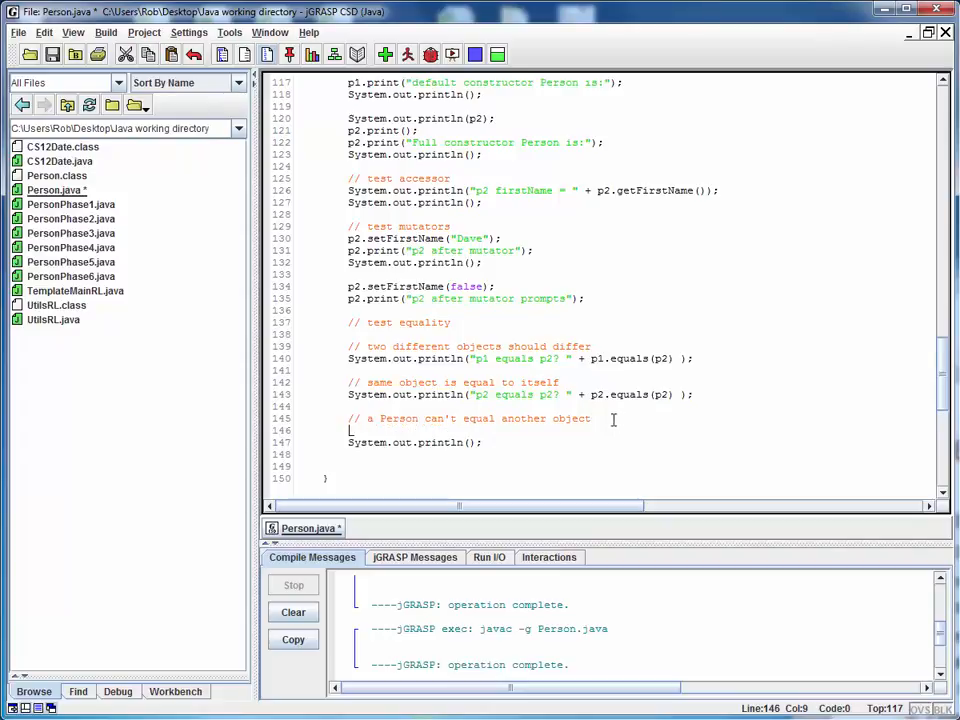
Declare String temp = new String("junk"); under the third equality comment
{"action": "type", "text": "String temp"}
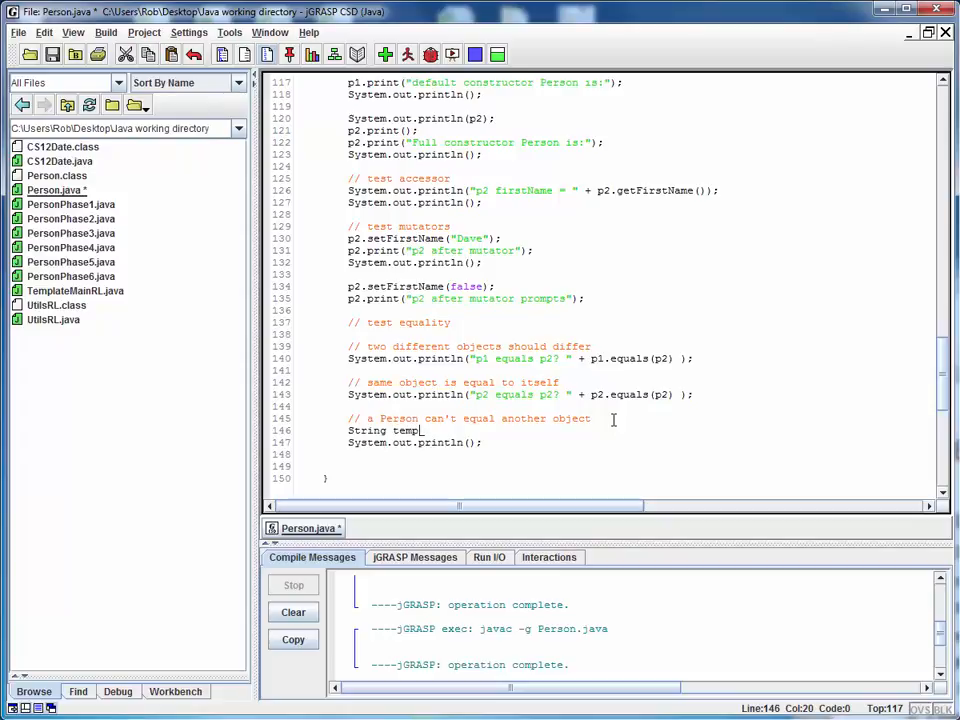
{"action": "key", "text": "BackSpace"}
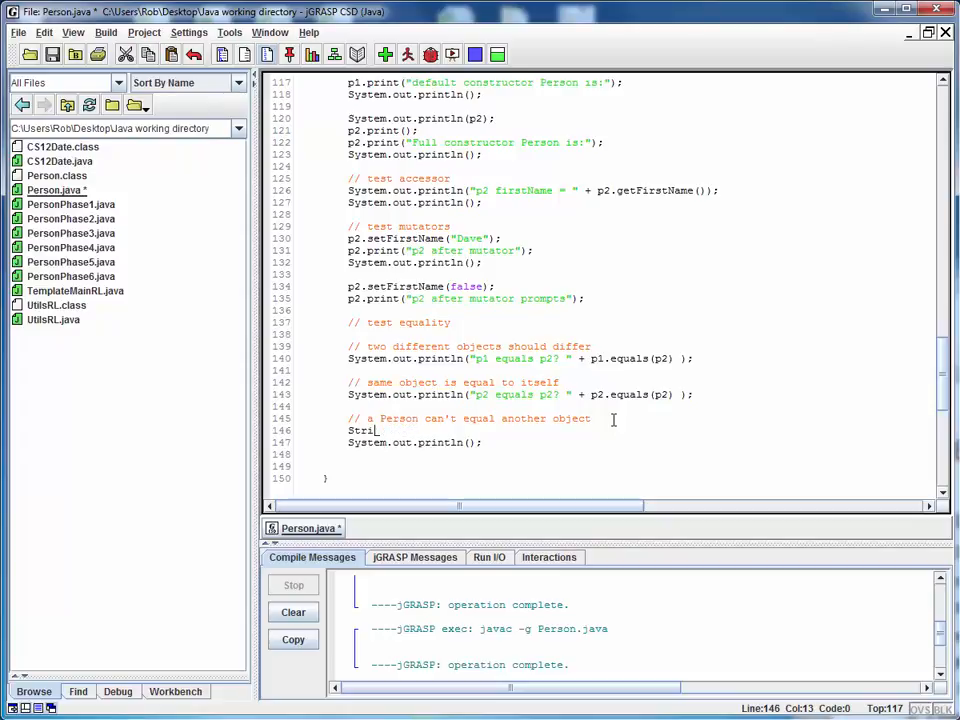
{"action": "type", "text": "ng"}
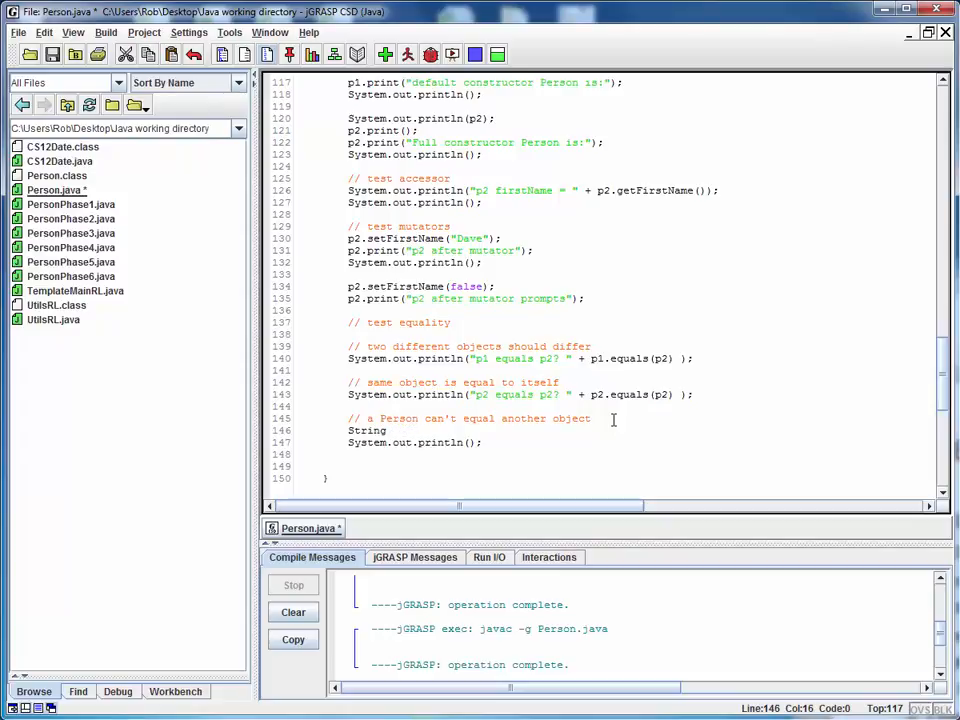
{"action": "type", "text": "temp"}
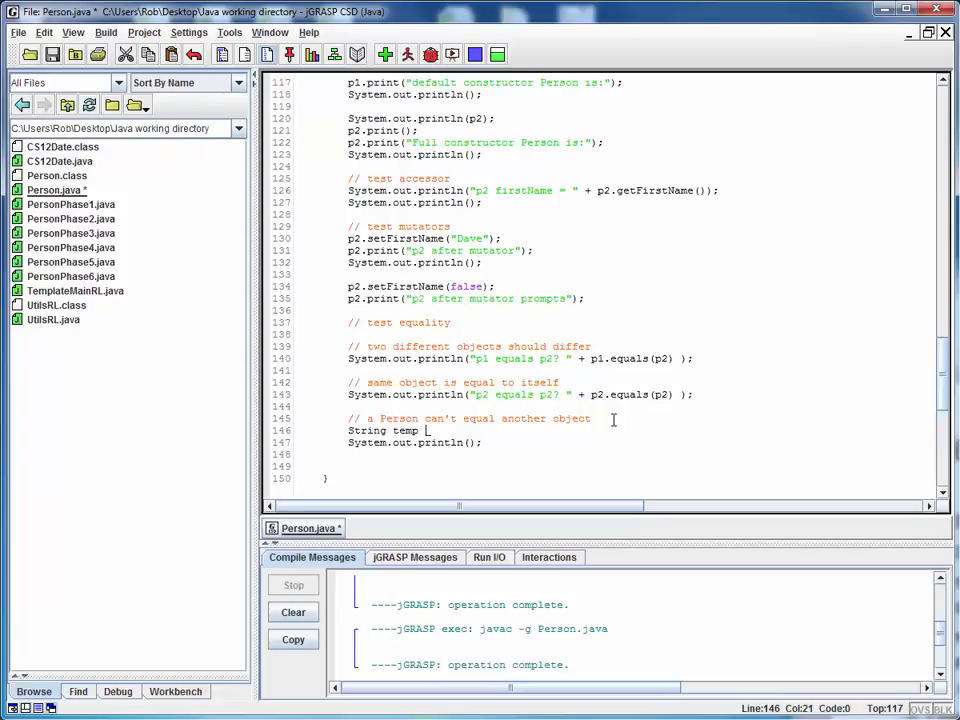
{"action": "type", "text": "= new"}
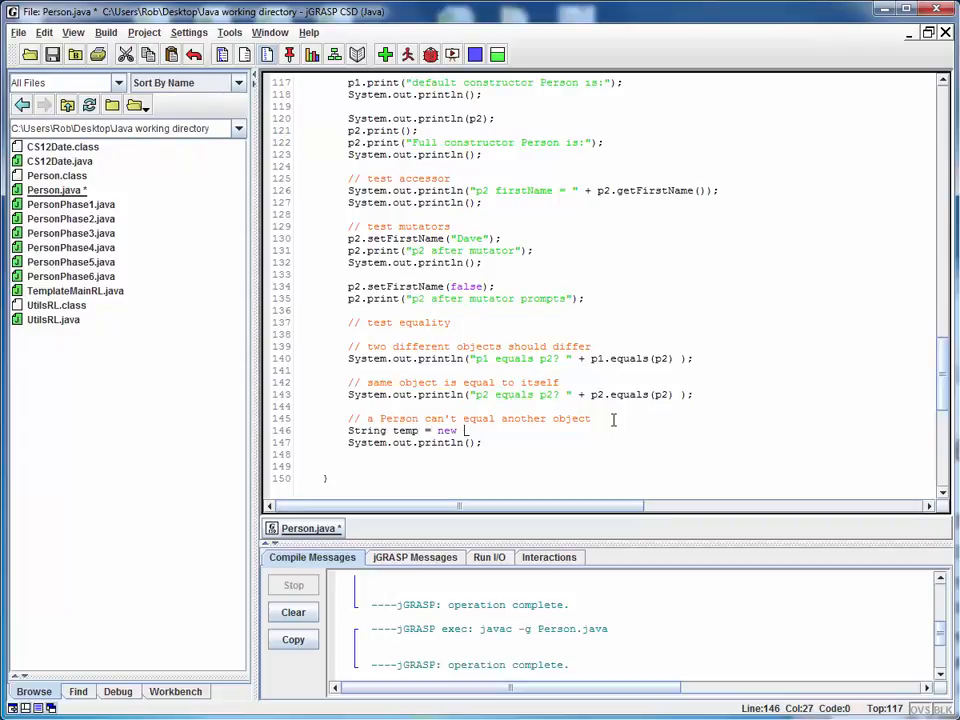
{"action": "type", "text": "Str"}
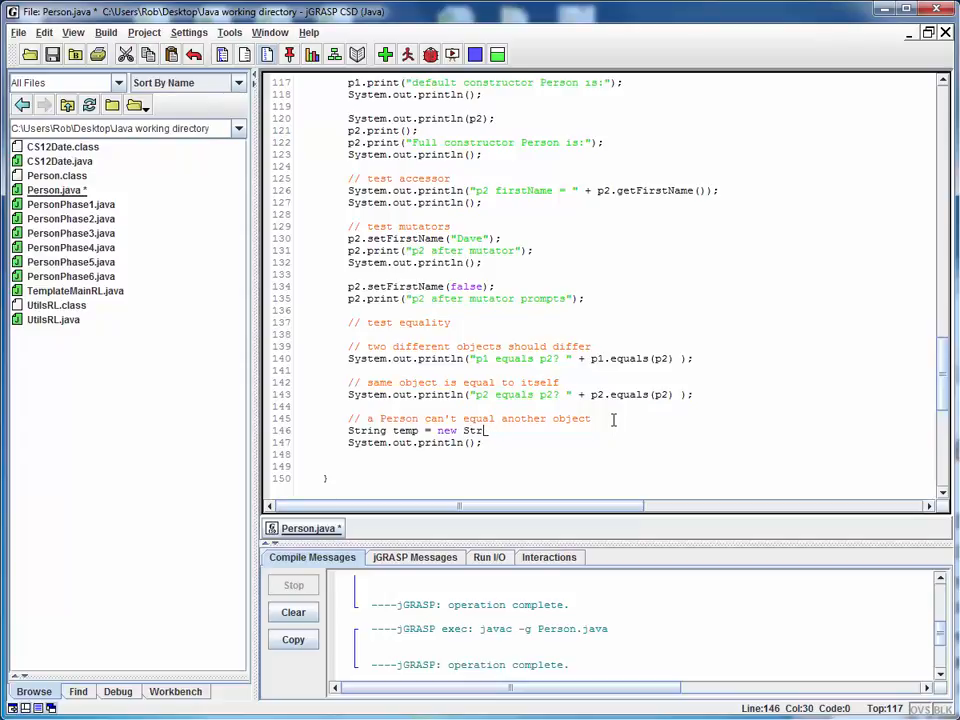
{"action": "type", "text": "ing("}
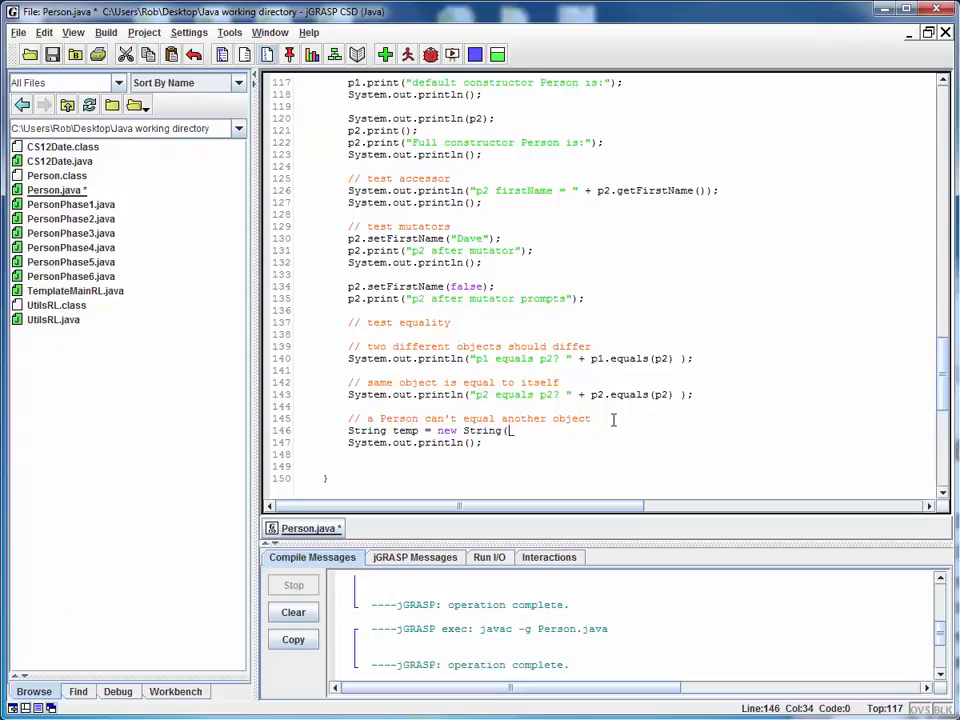
{"action": "type", "text": "junk"}
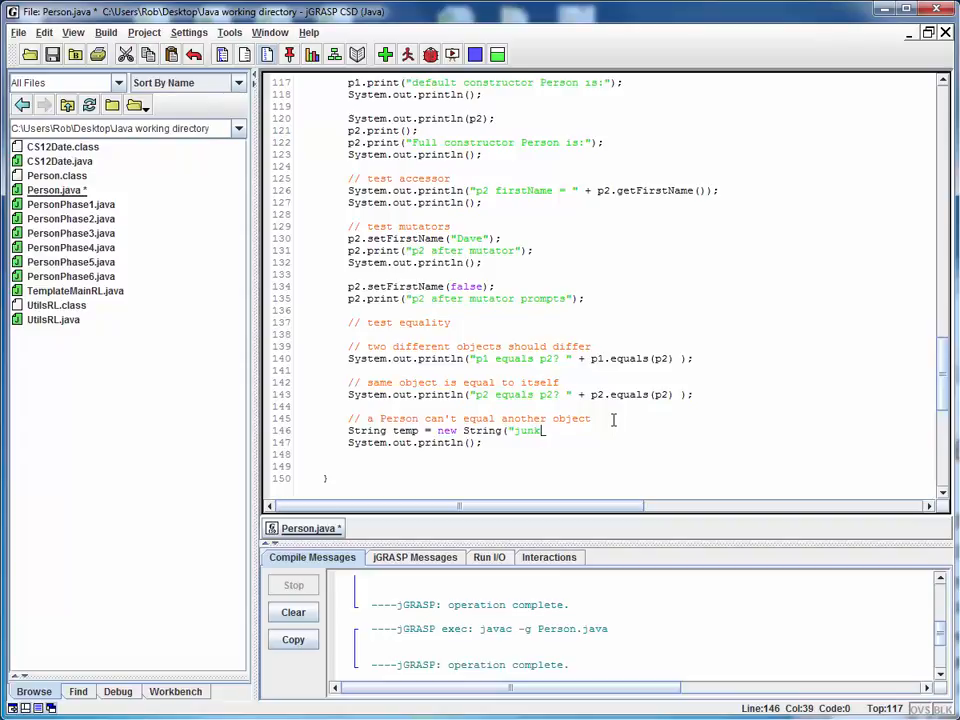
{"action": "type", "text": "\");"}
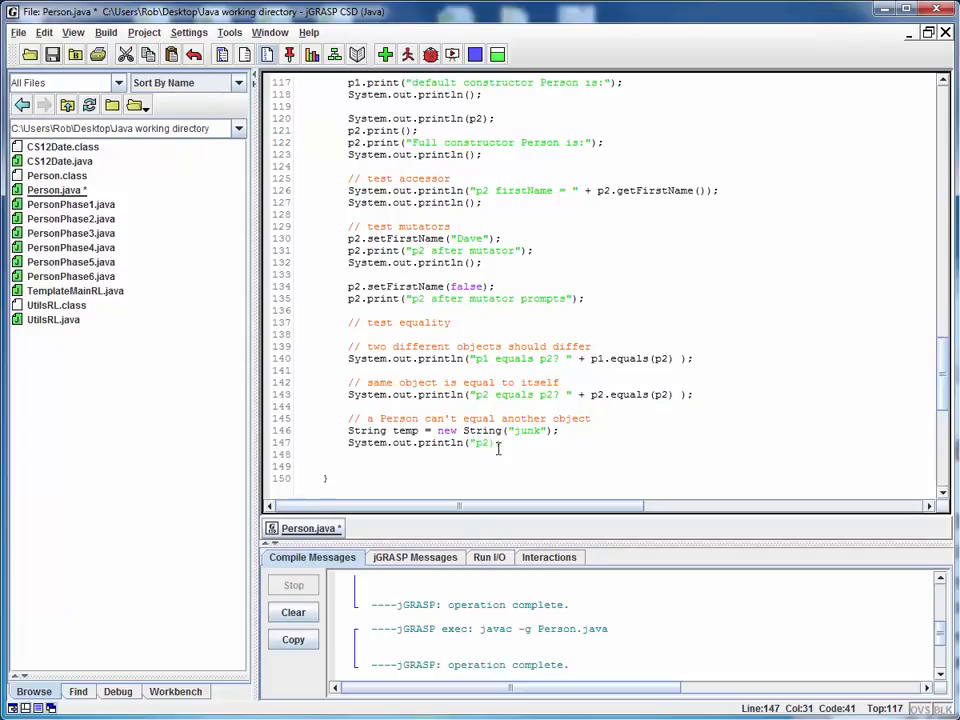
Print "p2 equals temp? " + p2.equals(temp) for the third test
{"action": "type", "text": "equals"}
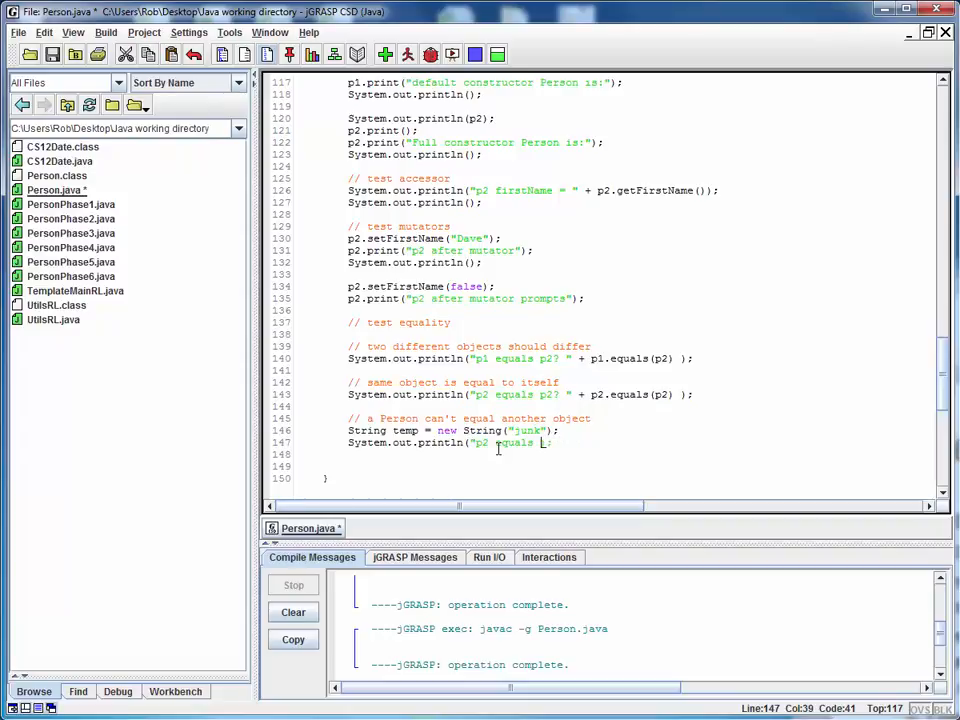
{"action": "type", "text": "temp? \" +"}
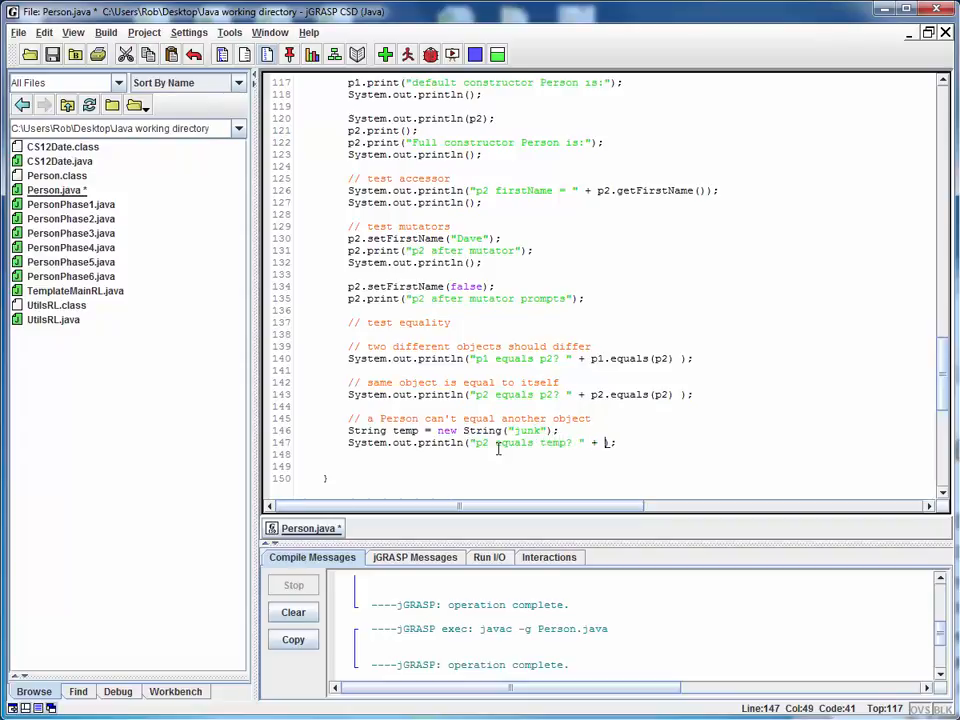
{"action": "type", "text": "p2"}
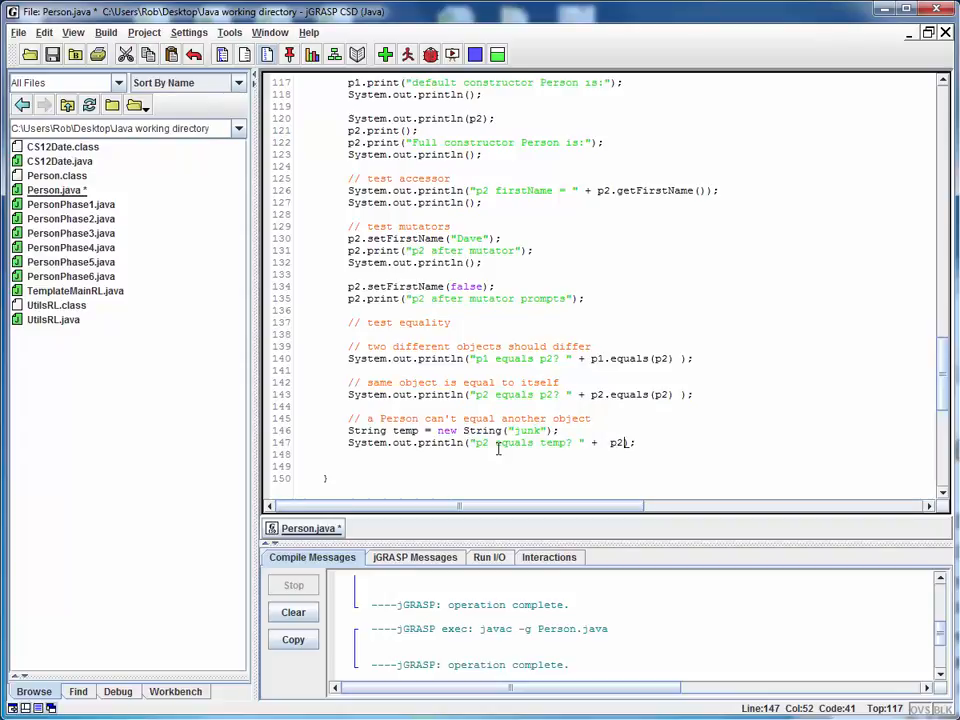
{"action": "type", "text": ".equals("}
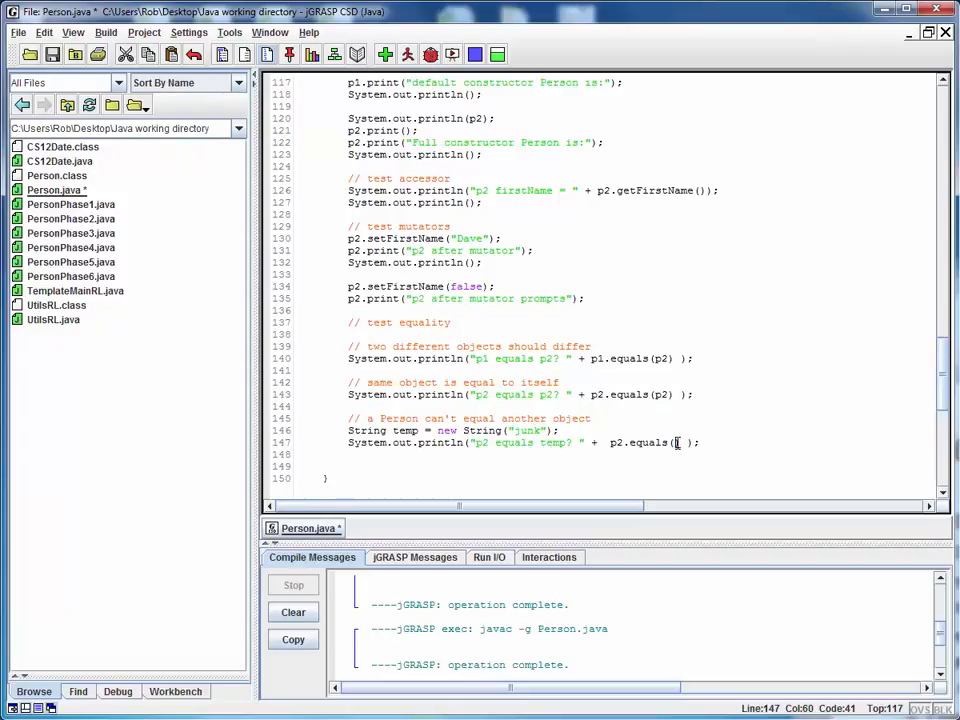
{"action": "type", "text": "temp"}
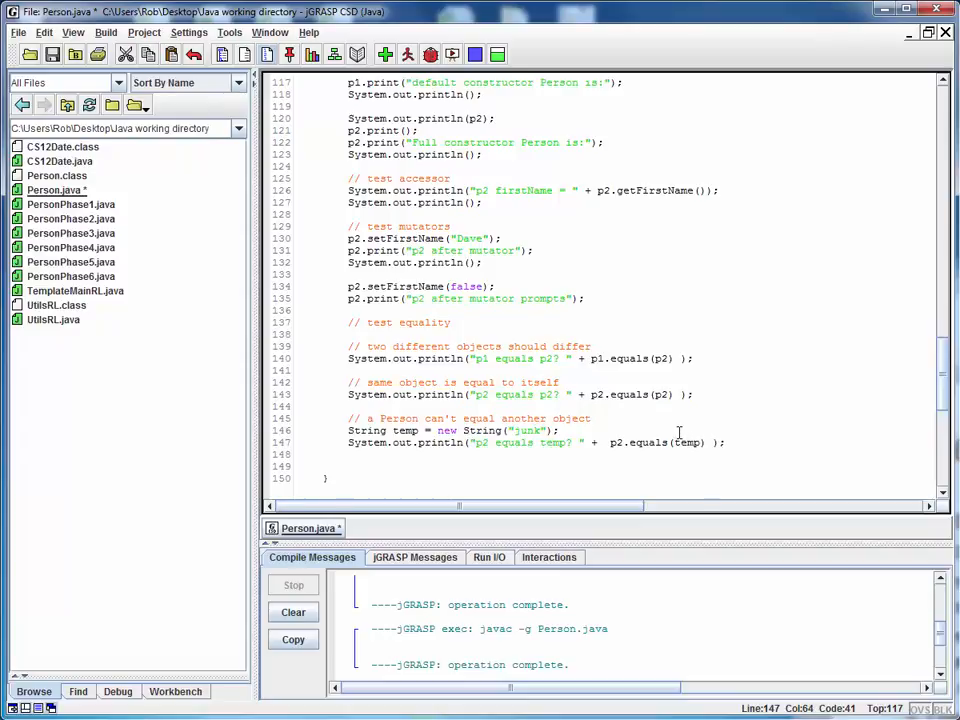
{"action": "mouse_move", "coordinate": [656, 344]}
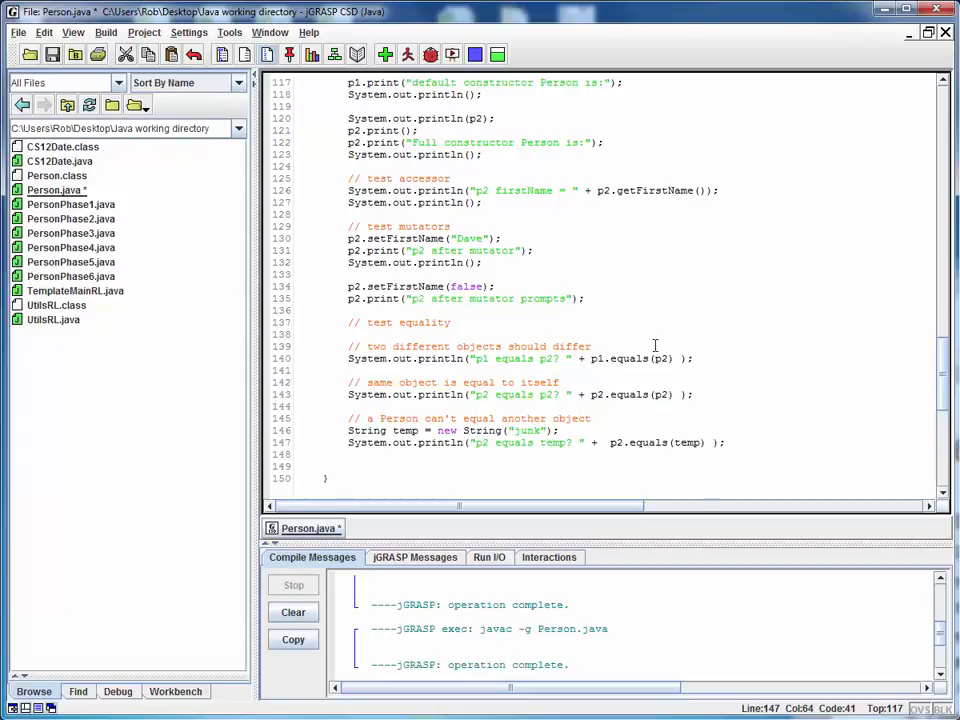
{"action": "mouse_move", "coordinate": [650, 444]}
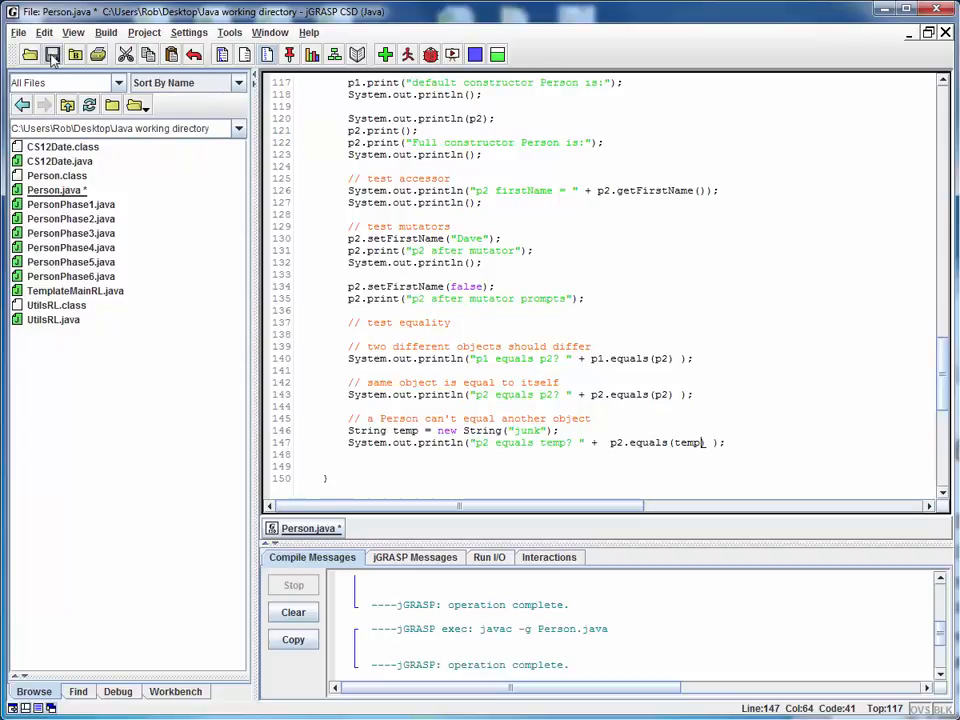
Compile and run Person with first name Rob; equality tests print false, true, false
{"action": "left_click", "coordinate": [52, 54]}
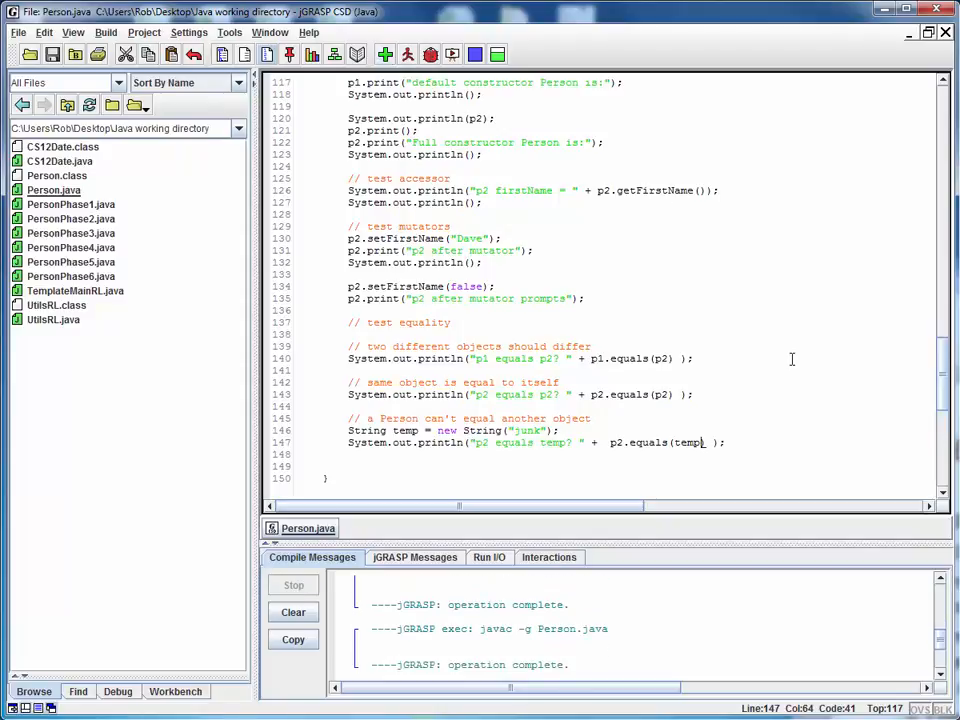
{"action": "mouse_move", "coordinate": [680, 374]}
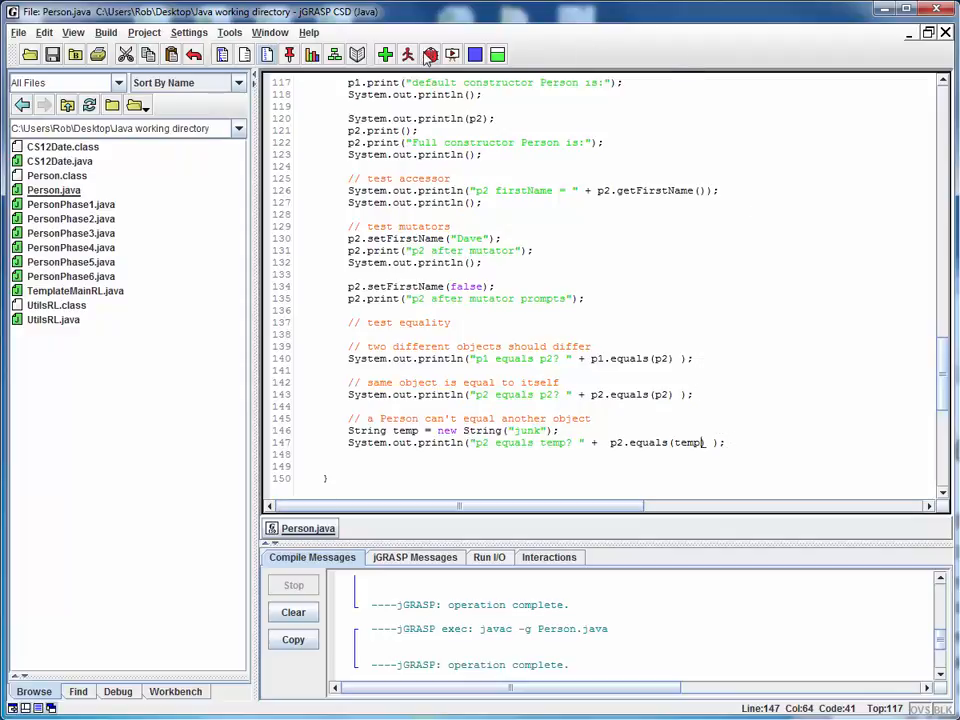
{"action": "mouse_move", "coordinate": [430, 56]}
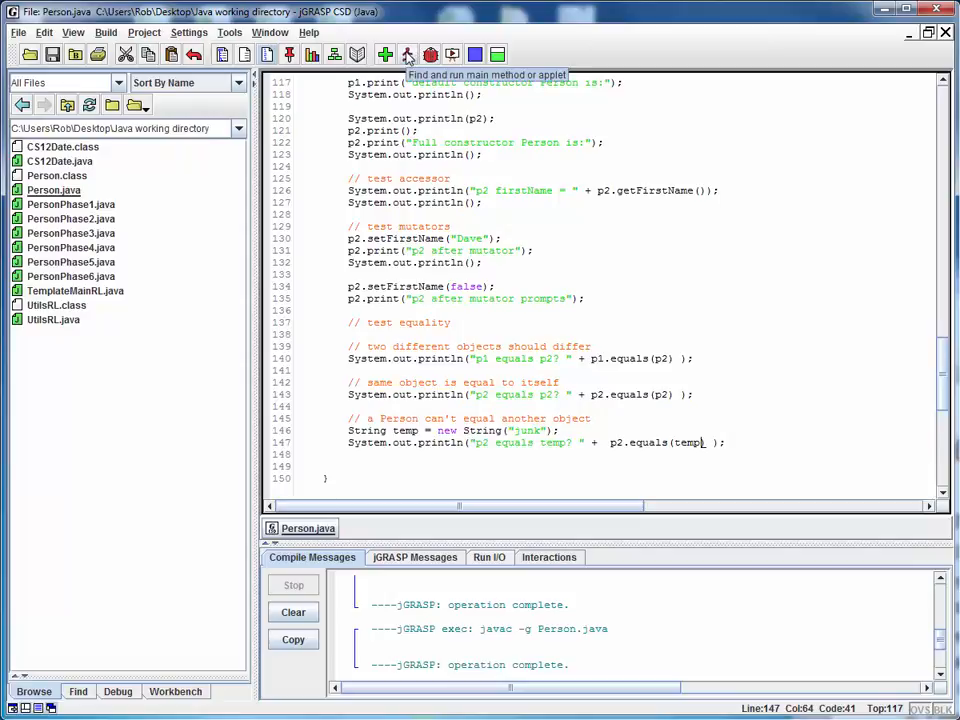
{"action": "left_click", "coordinate": [408, 54]}
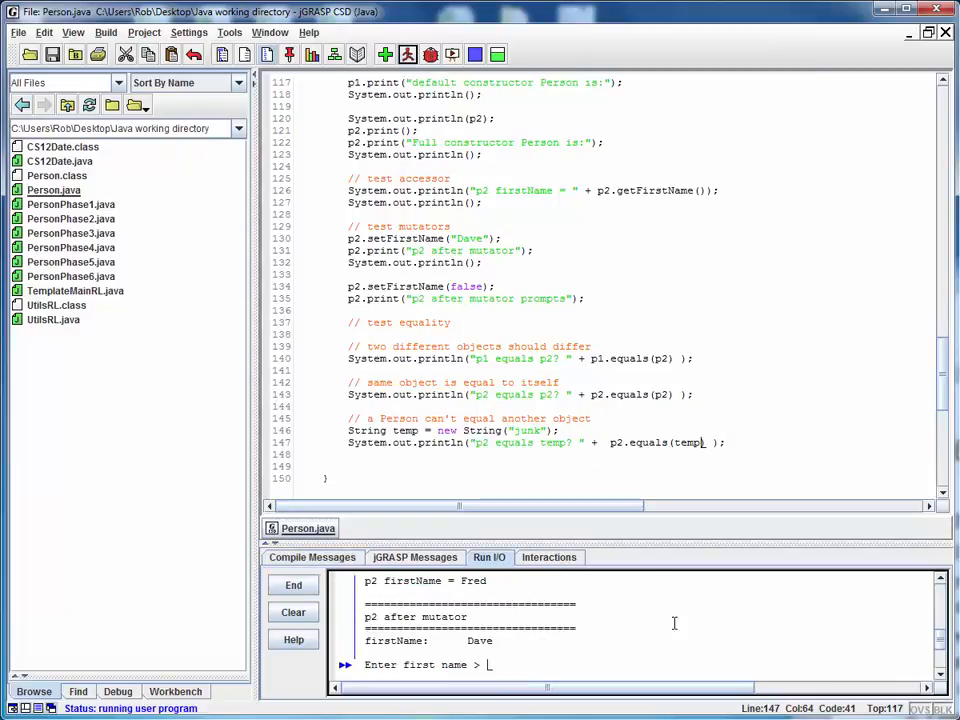
{"action": "type", "text": "Rob"}
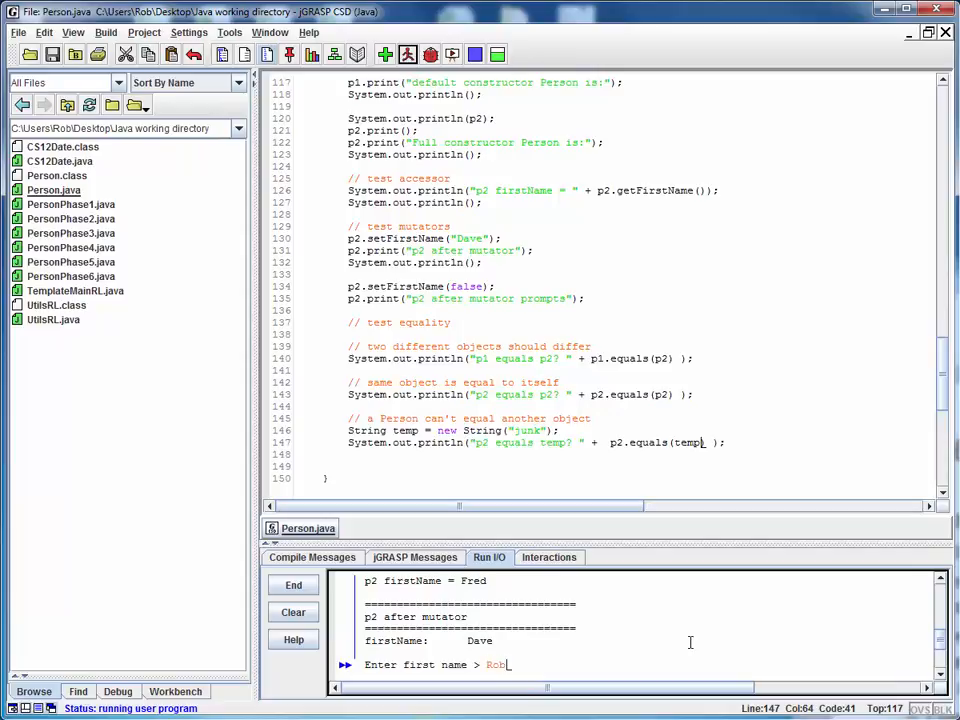
{"action": "key", "text": "Return"}
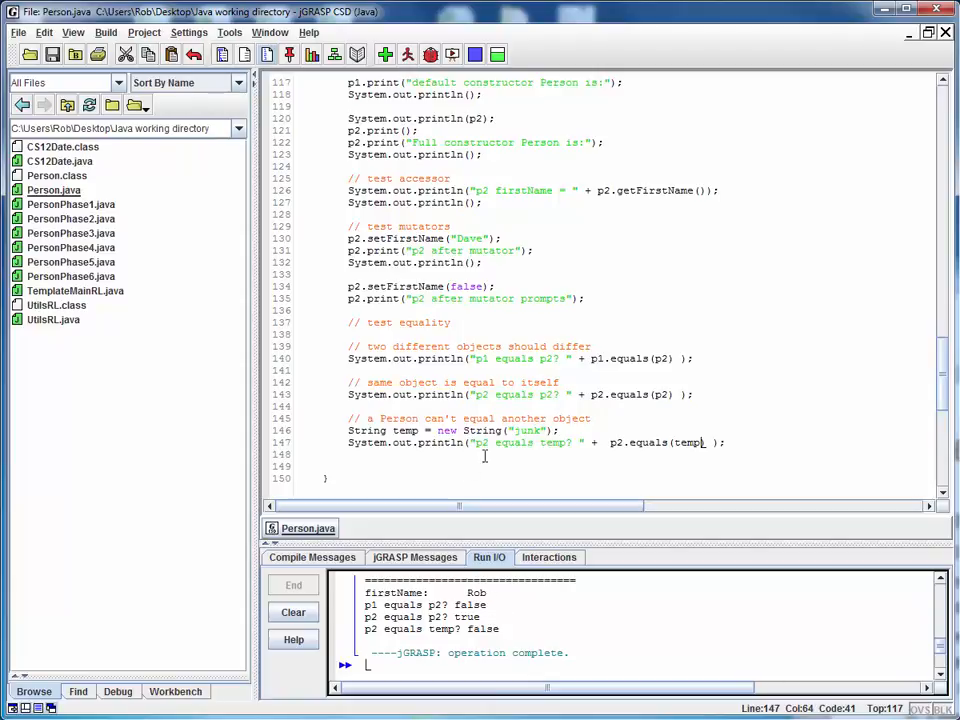
Add a blank System.out.println() after the mutator prompt, recompile and rerun with Rob
{"action": "left_click", "coordinate": [584, 298]}
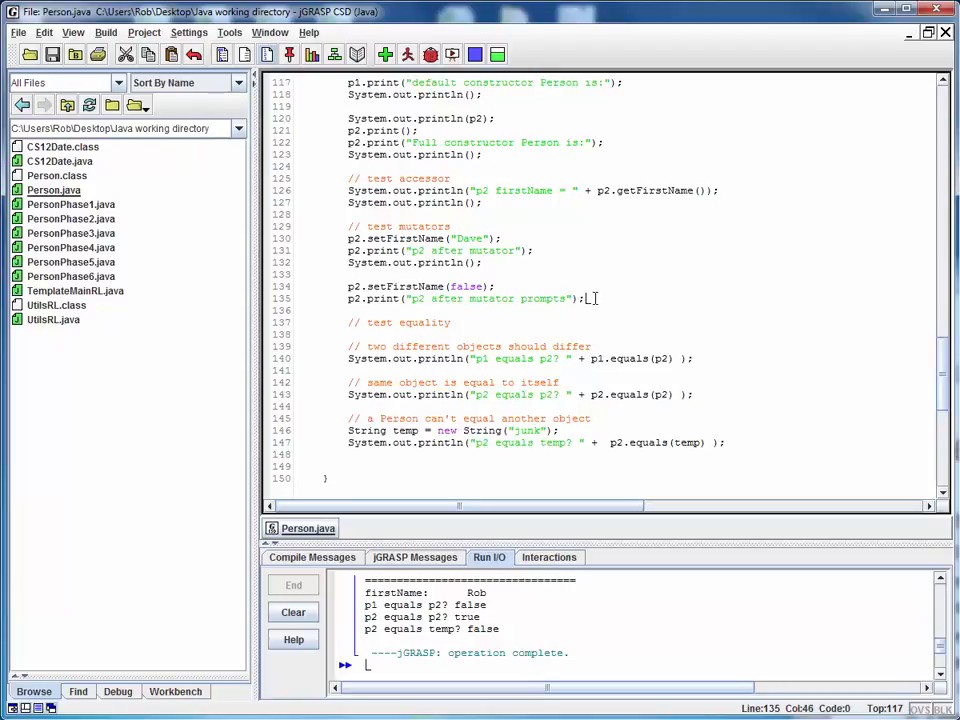
{"action": "type", "text": "System.out.println();"}
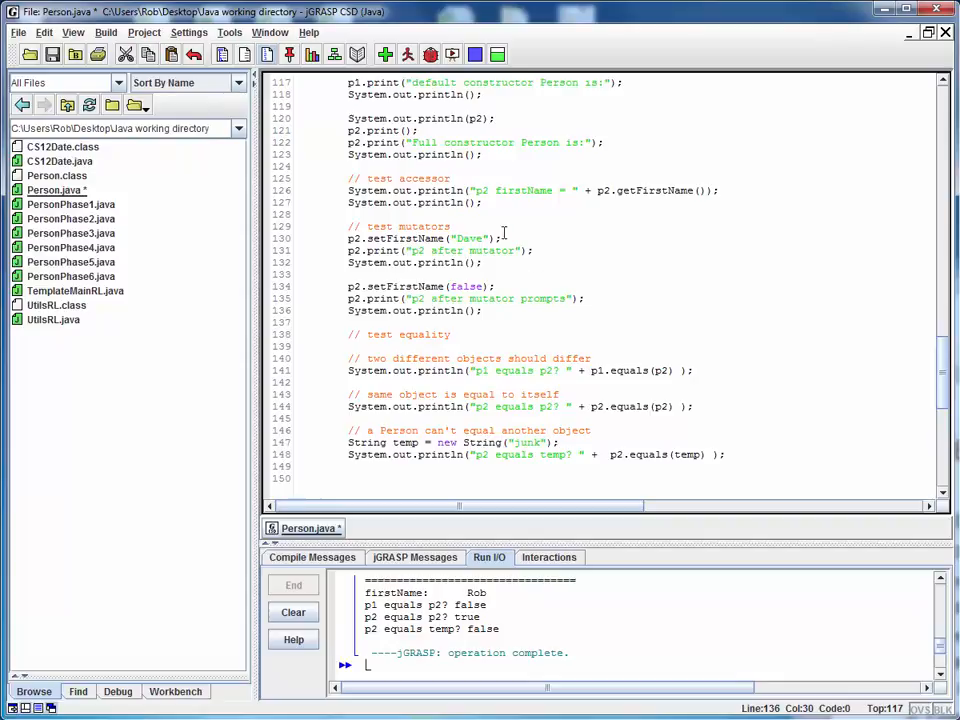
{"action": "left_click", "coordinate": [52, 54]}
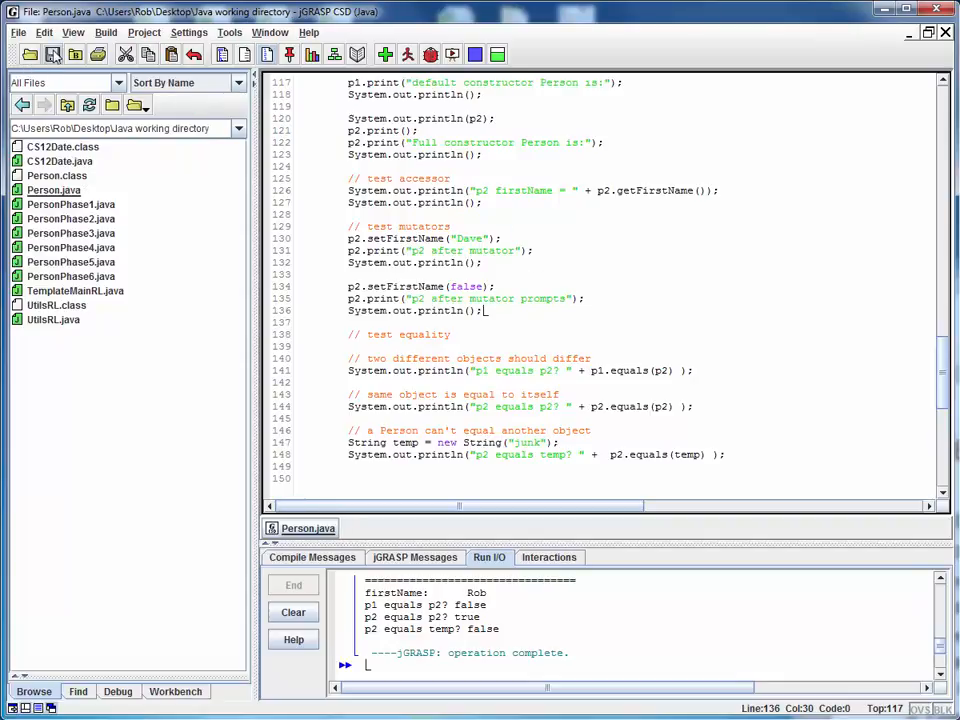
{"action": "left_click", "coordinate": [408, 54]}
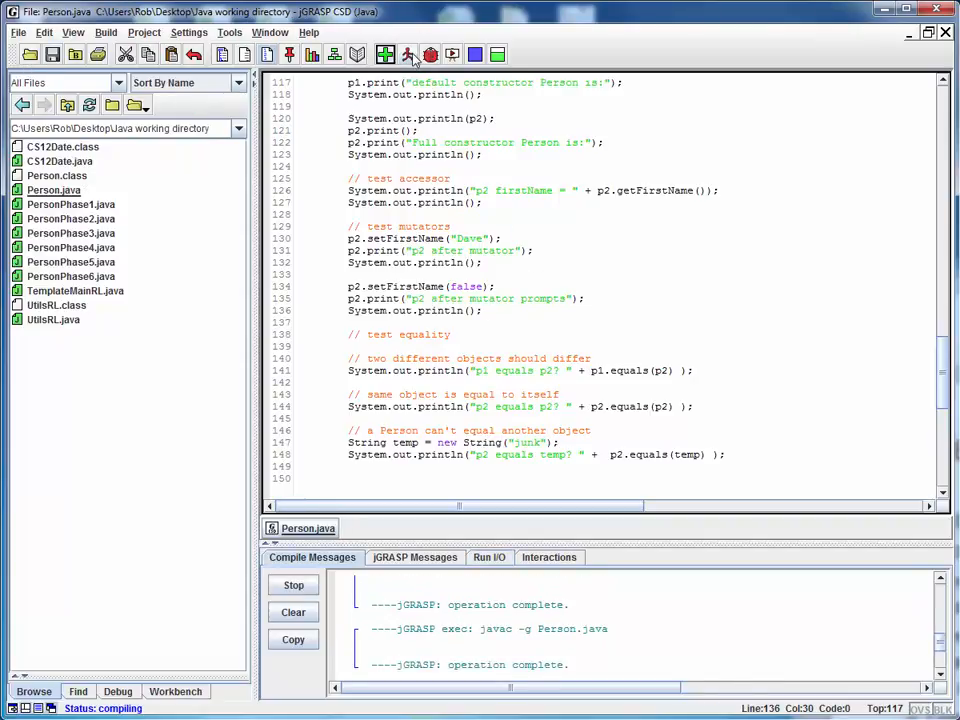
{"action": "left_click", "coordinate": [430, 56]}
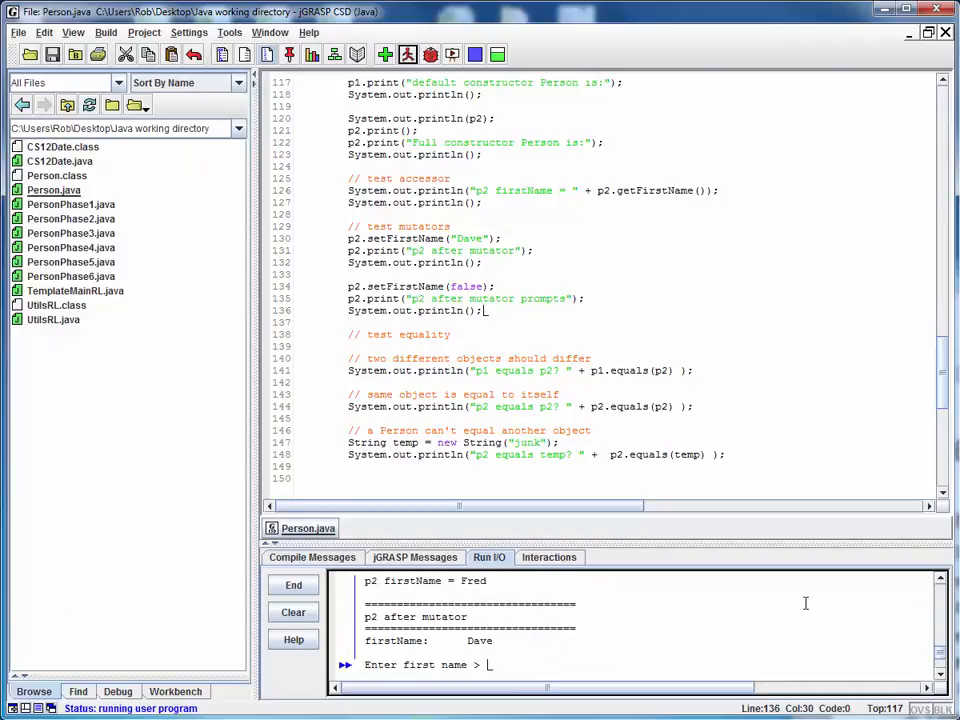
{"action": "type", "text": "Rob"}
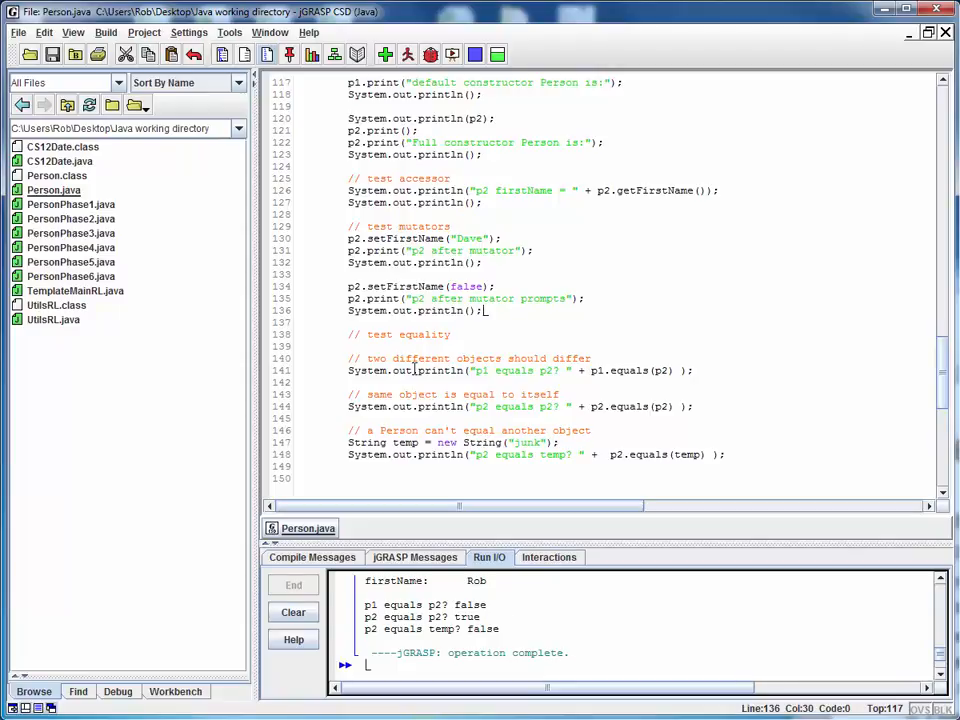
{"action": "mouse_move", "coordinate": [740, 400]}
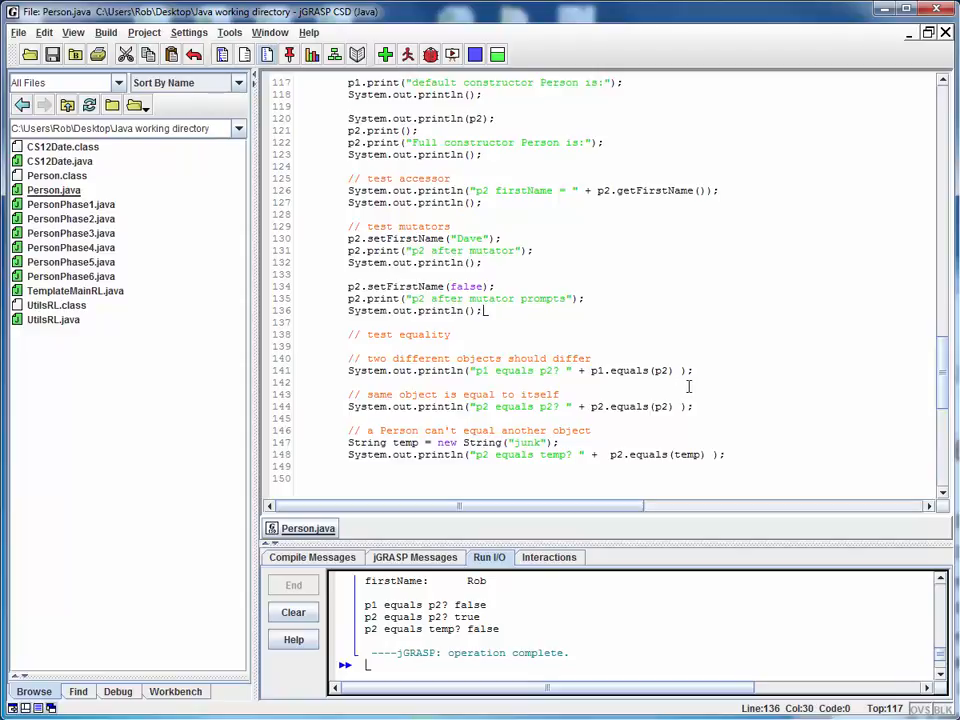
{"action": "mouse_move", "coordinate": [672, 406]}
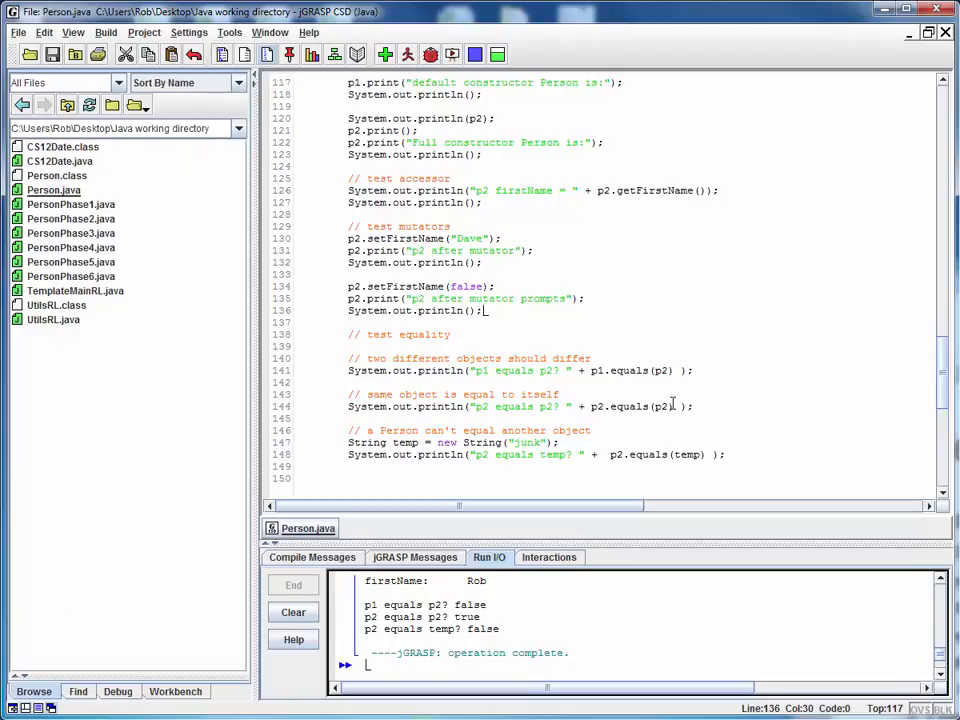
{"action": "mouse_move", "coordinate": [716, 364]}
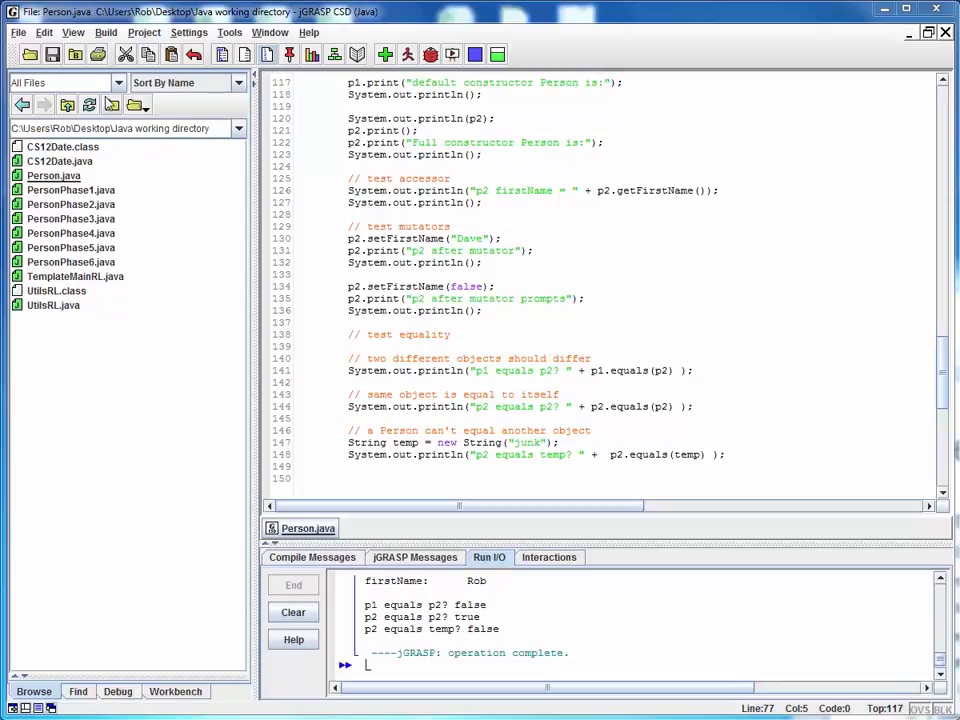
Save a copy as PersonPhase7.java, choosing Save Anyway at the filename warning
{"action": "left_click", "coordinate": [18, 32]}
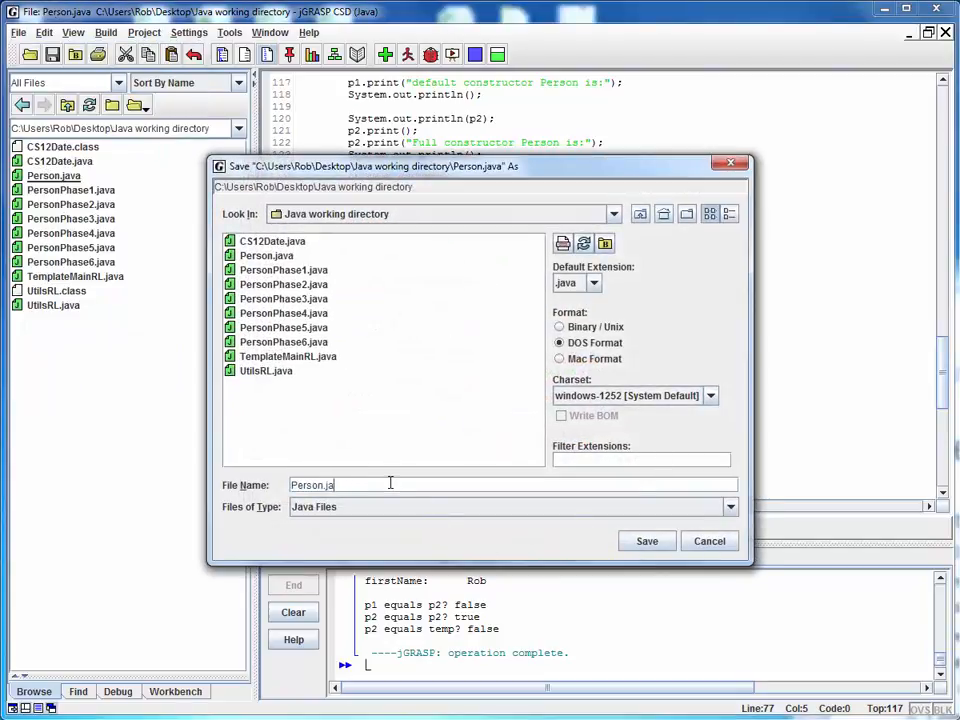
{"action": "type", "text": "PersonPha"}
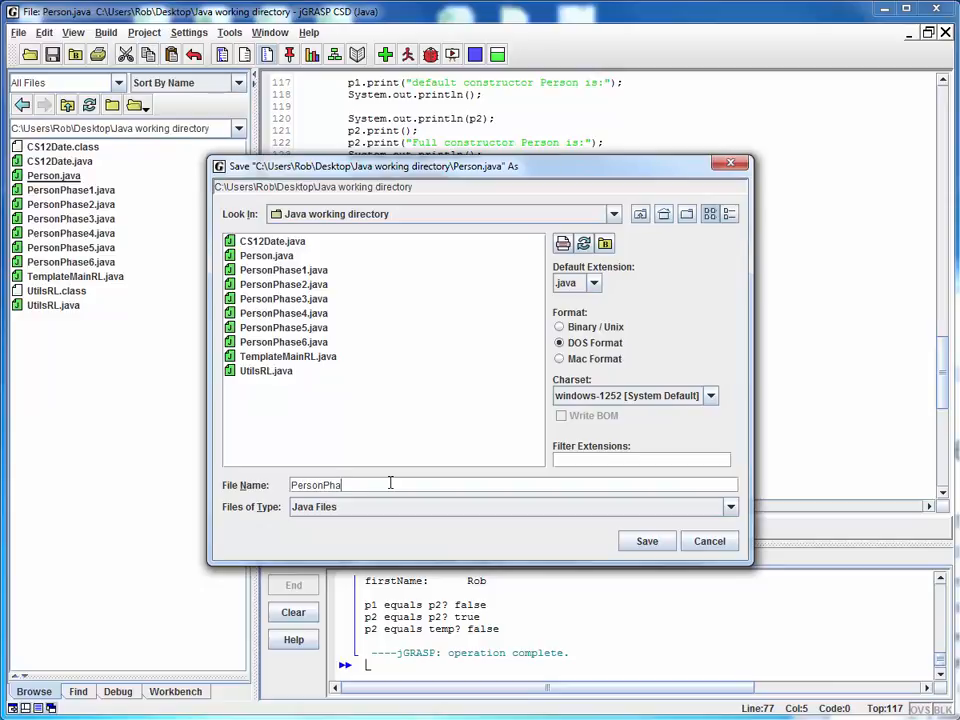
{"action": "type", "text": "se7"}
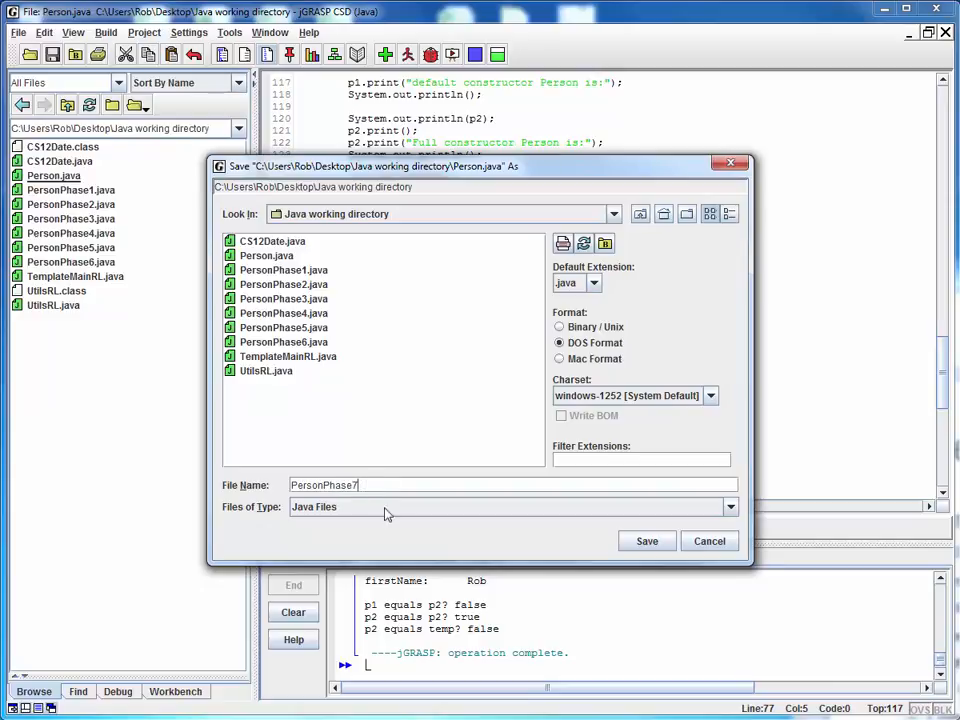
{"action": "left_click", "coordinate": [646, 540]}
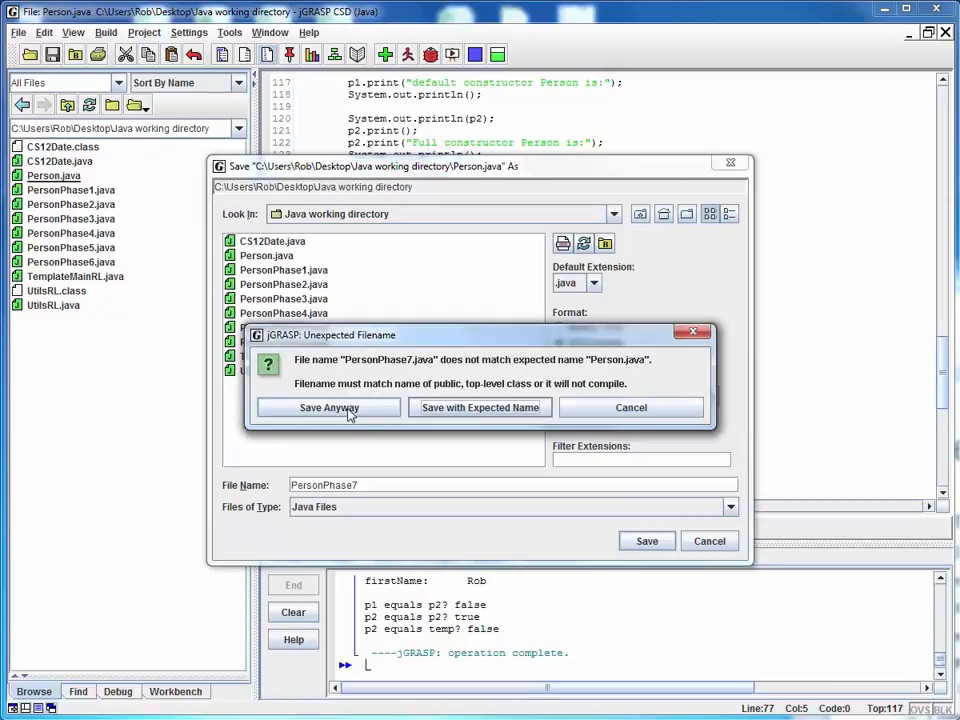
{"action": "left_click", "coordinate": [328, 408]}
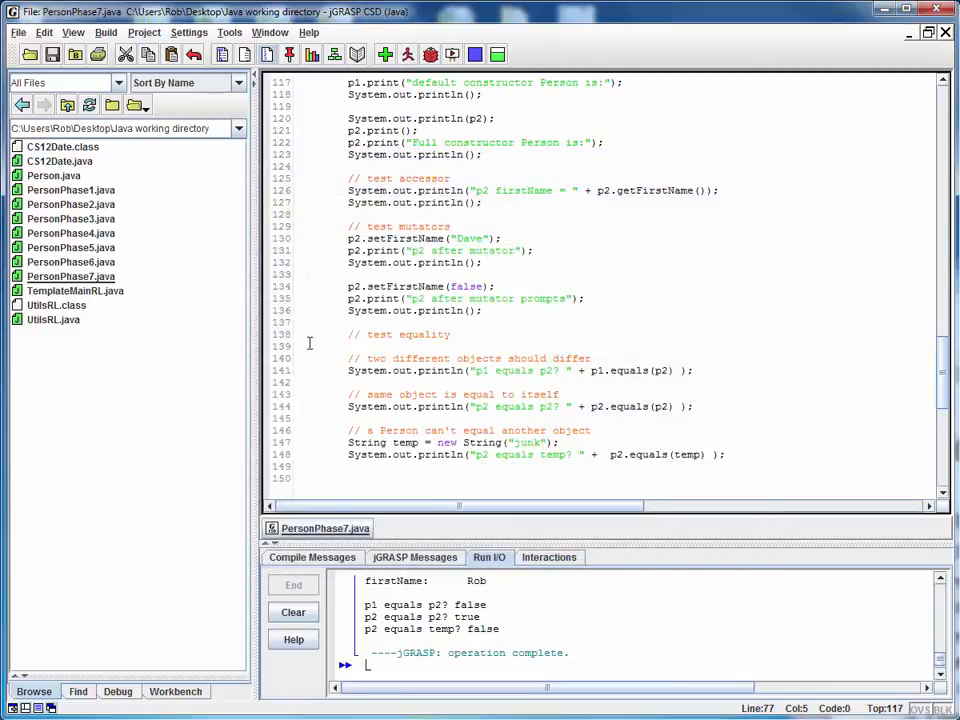